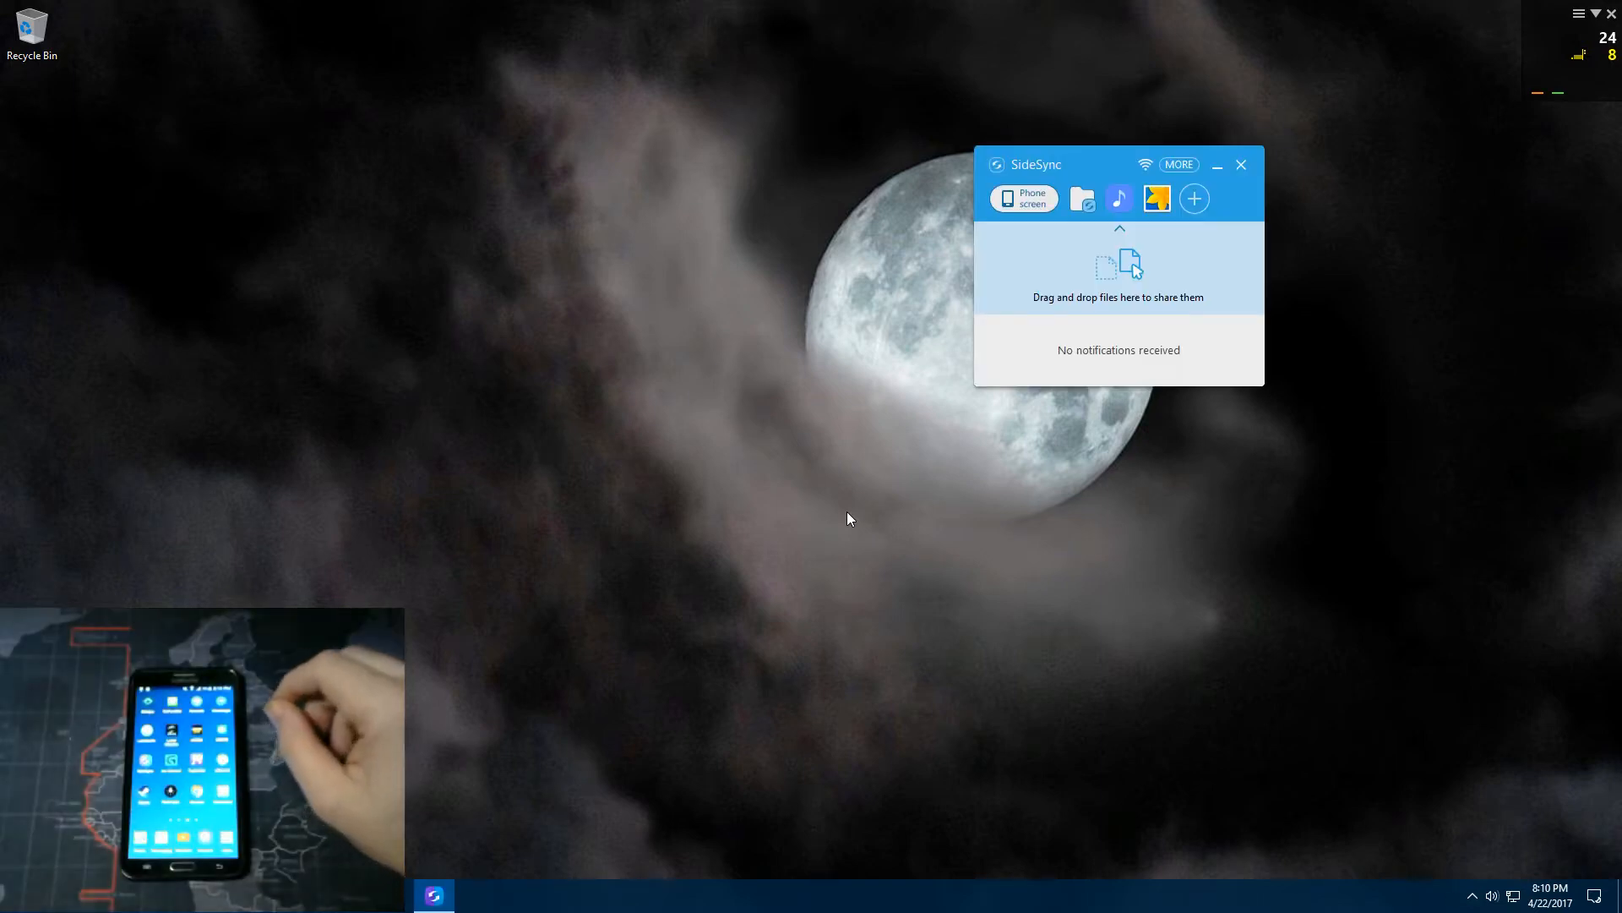
# Step: Open Phone screen and back out of the phone's SideSync app, cancelling the close prompt
pyautogui.click(1022, 198)
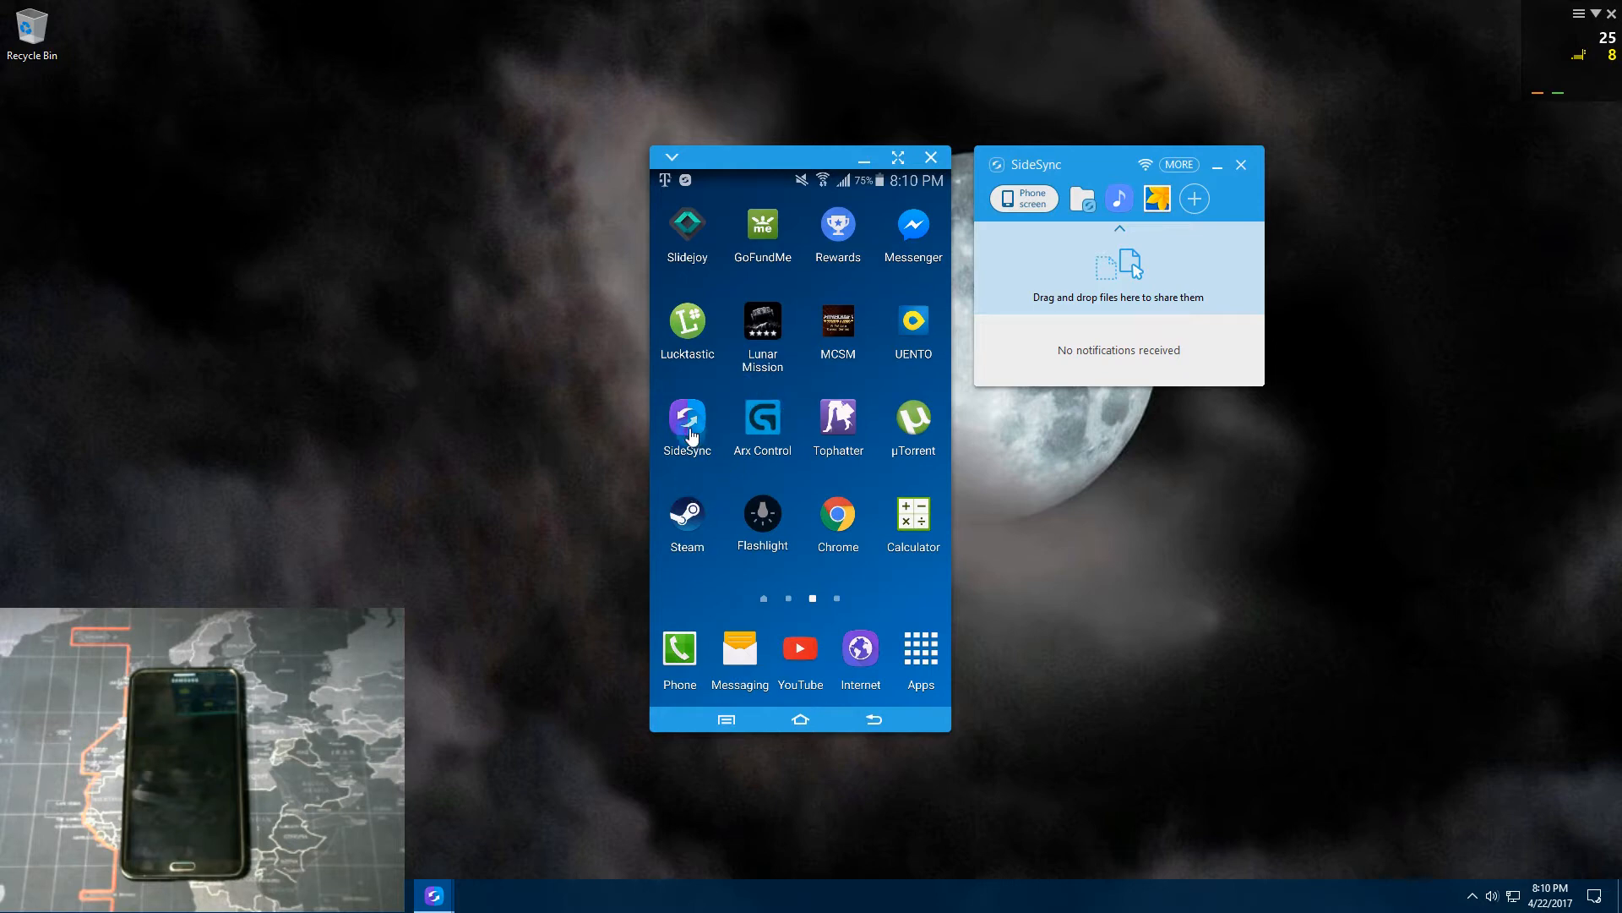
pyautogui.click(686, 424)
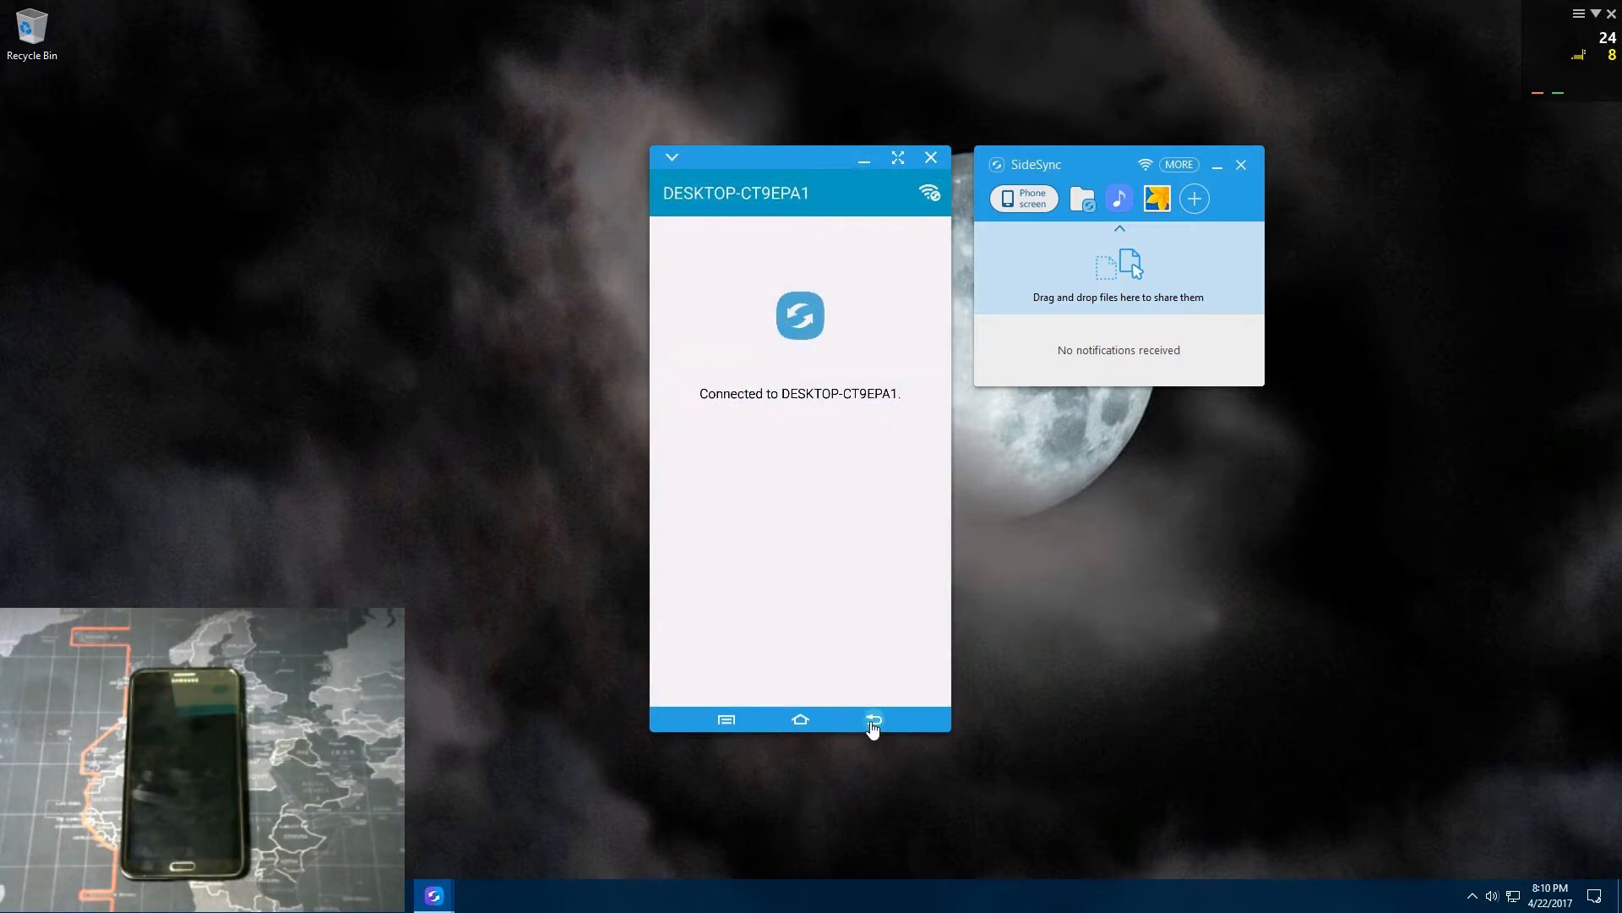
pyautogui.click(872, 719)
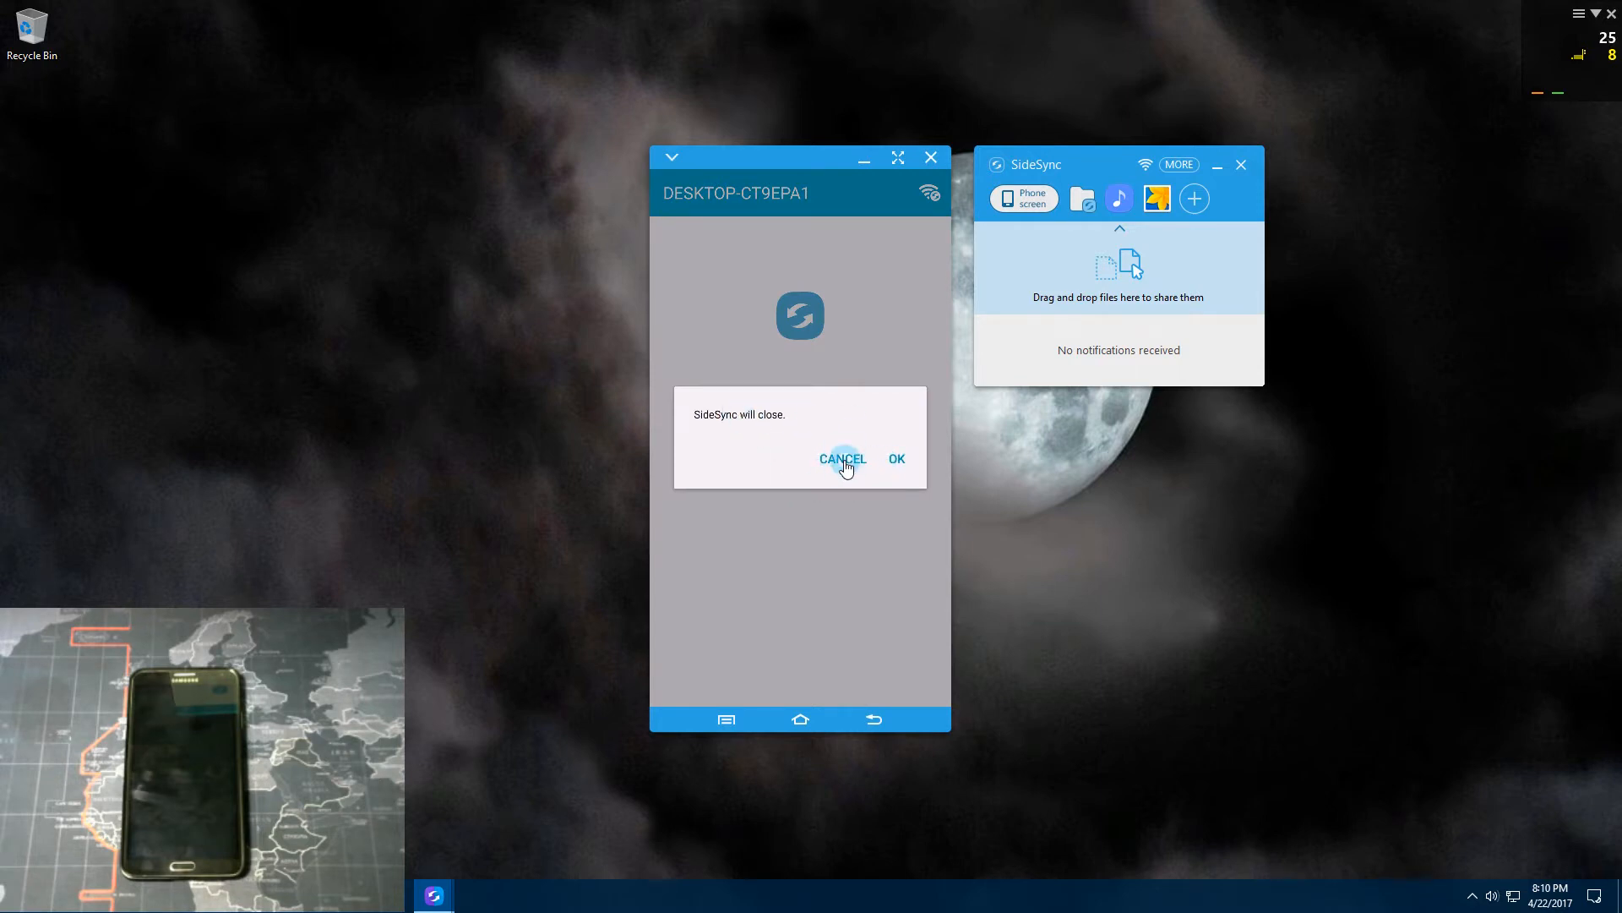
pyautogui.click(842, 458)
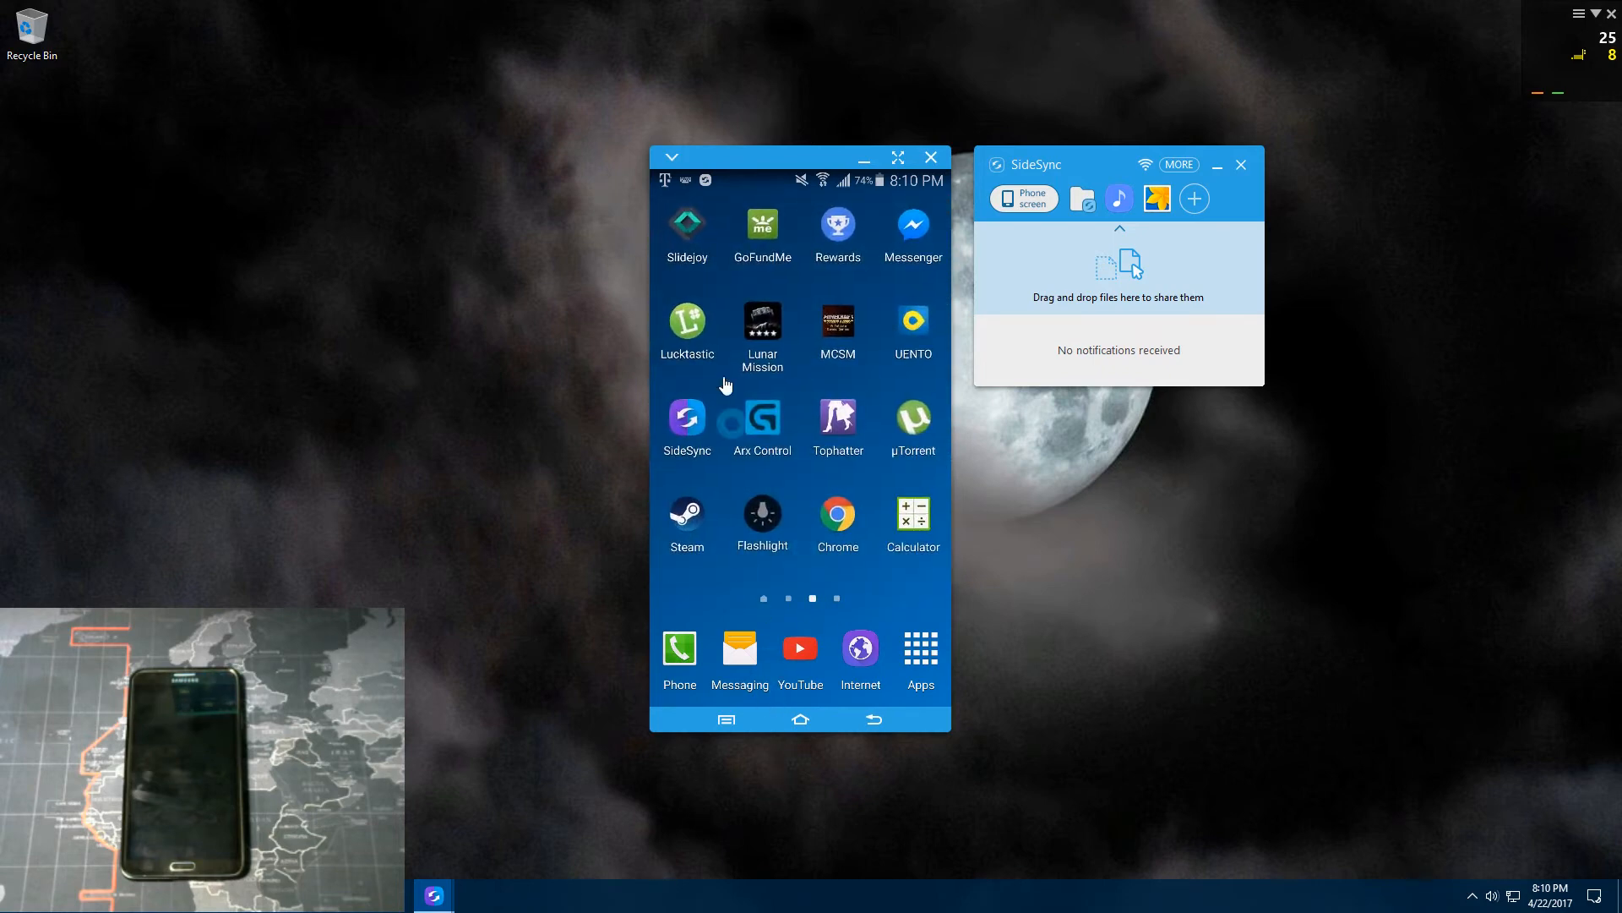
pyautogui.click(670, 158)
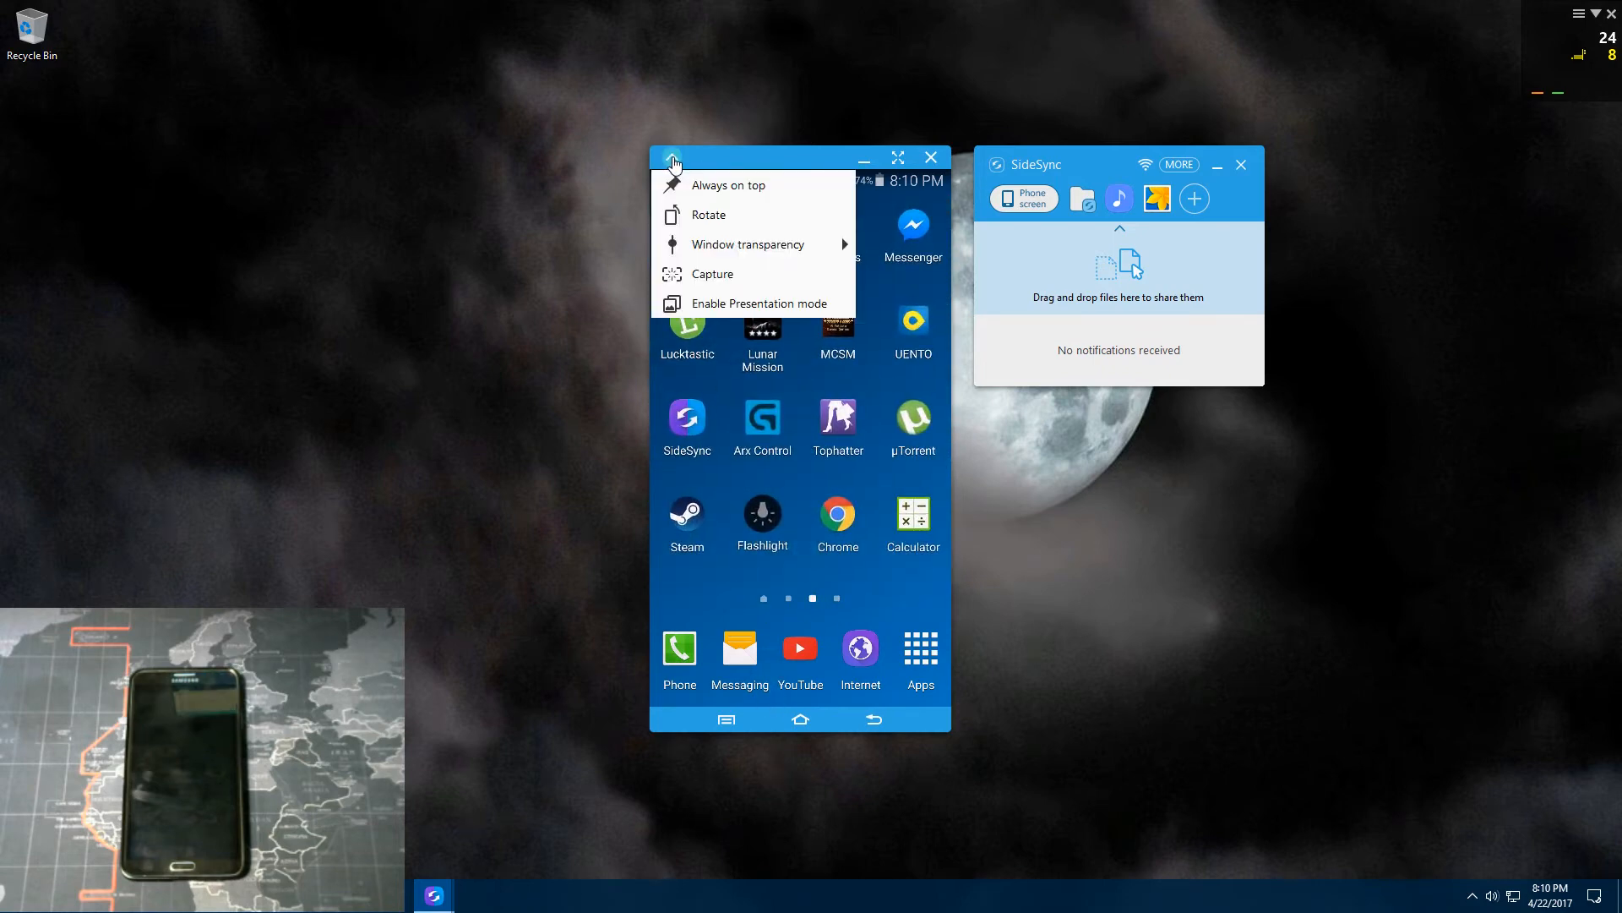
pyautogui.click(670, 158)
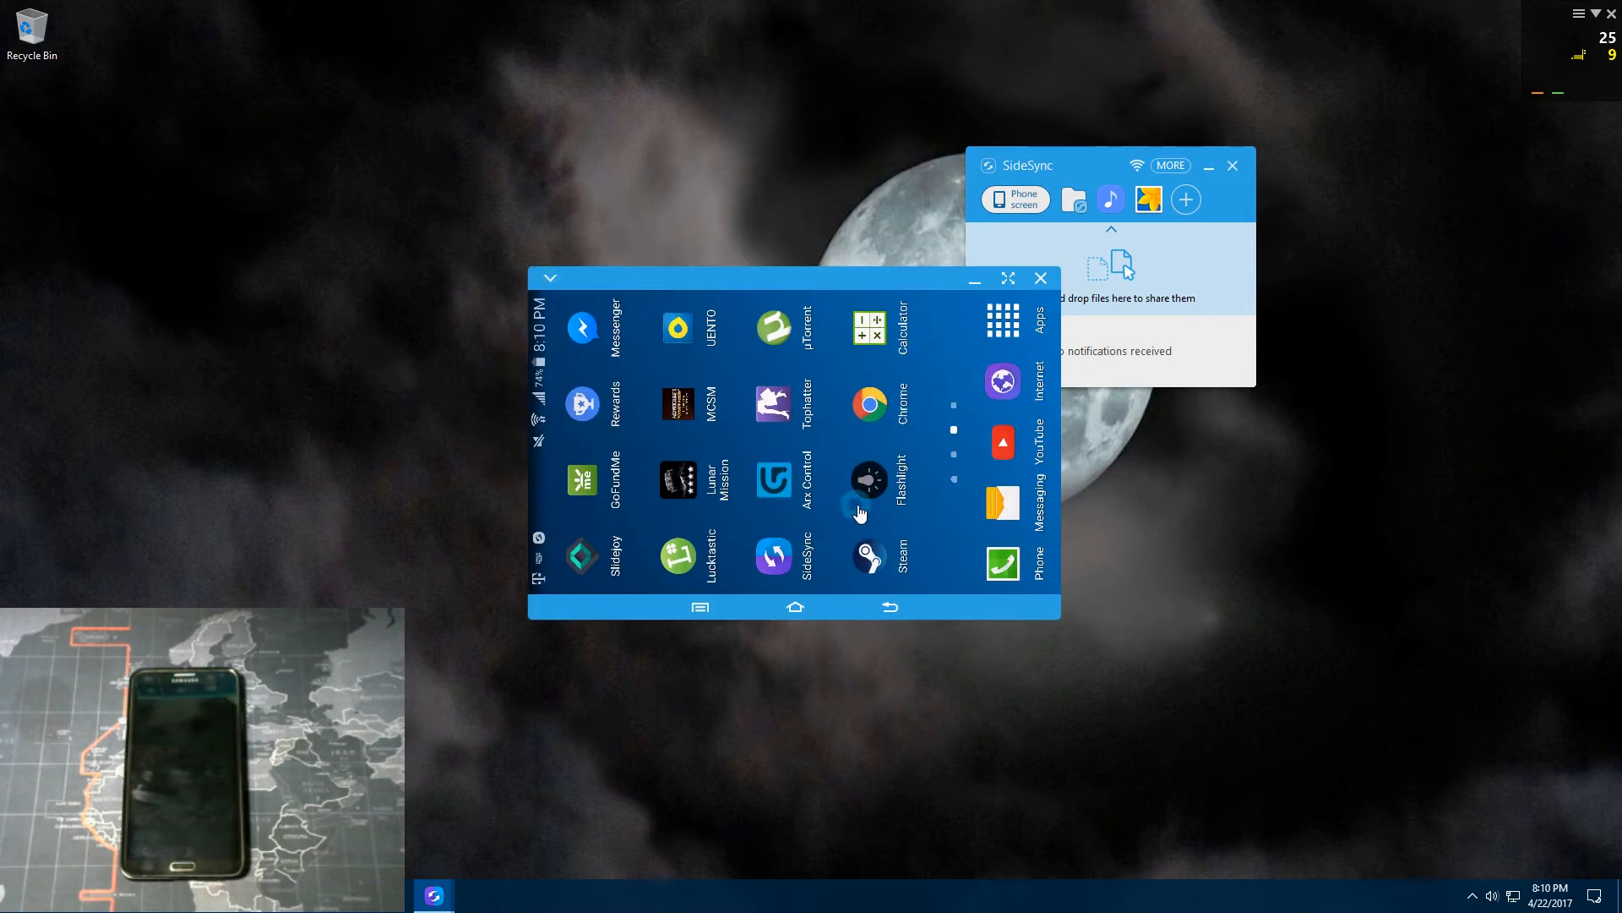
pyautogui.click(550, 277)
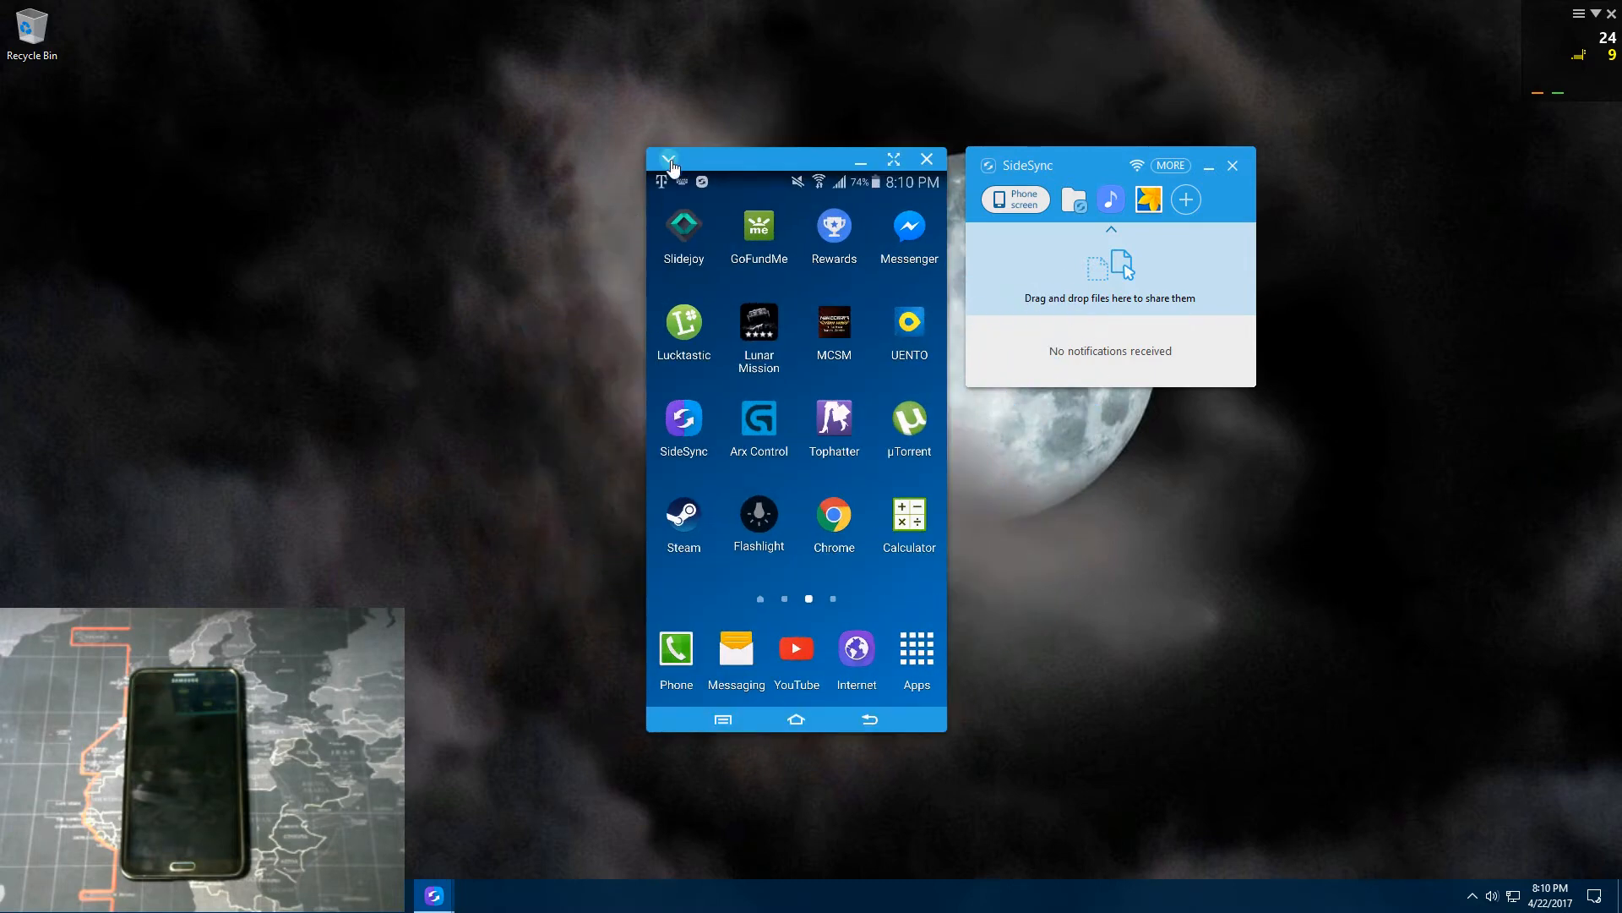
# Step: Enable Presentation mode from the mirror window's dropdown menu
pyautogui.click(669, 158)
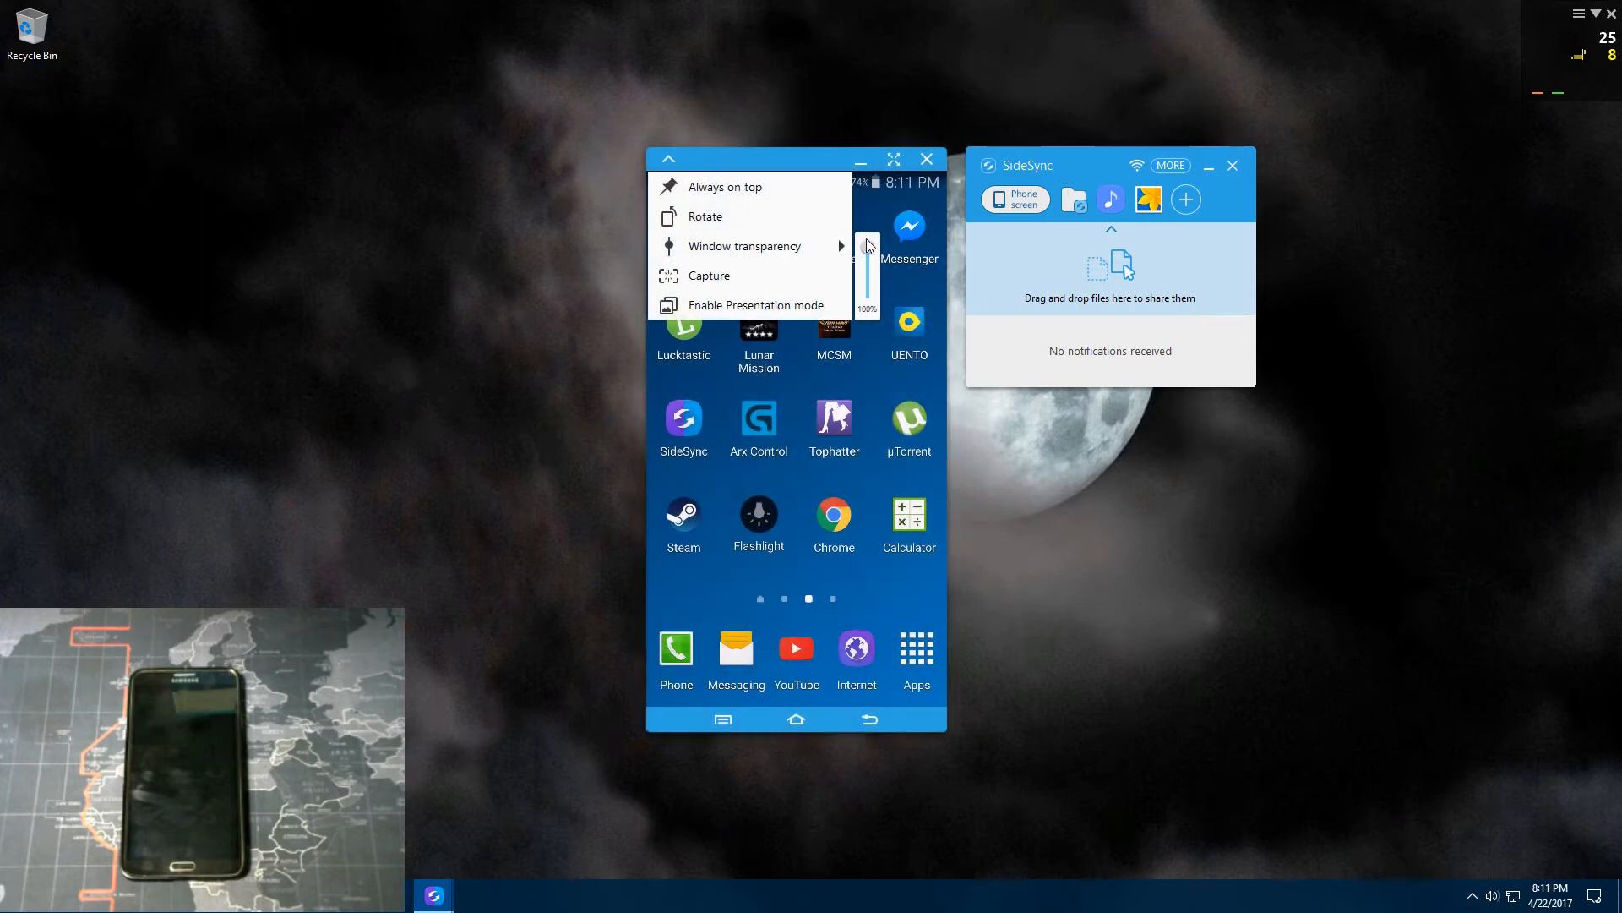
pyautogui.moveTo(710, 277)
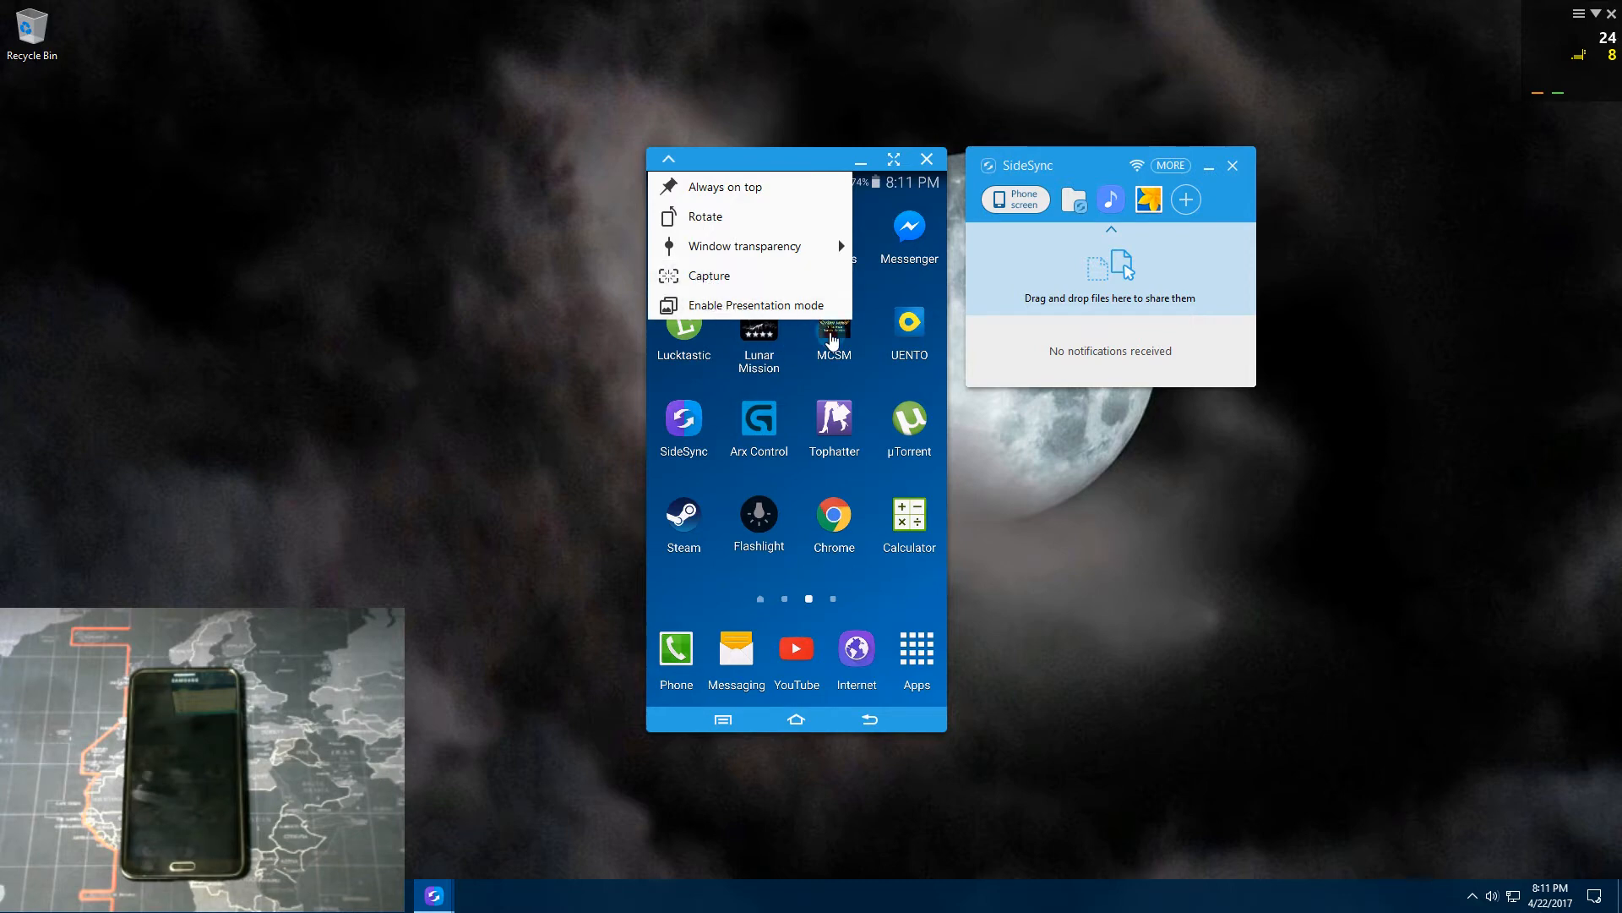
pyautogui.moveTo(779, 313)
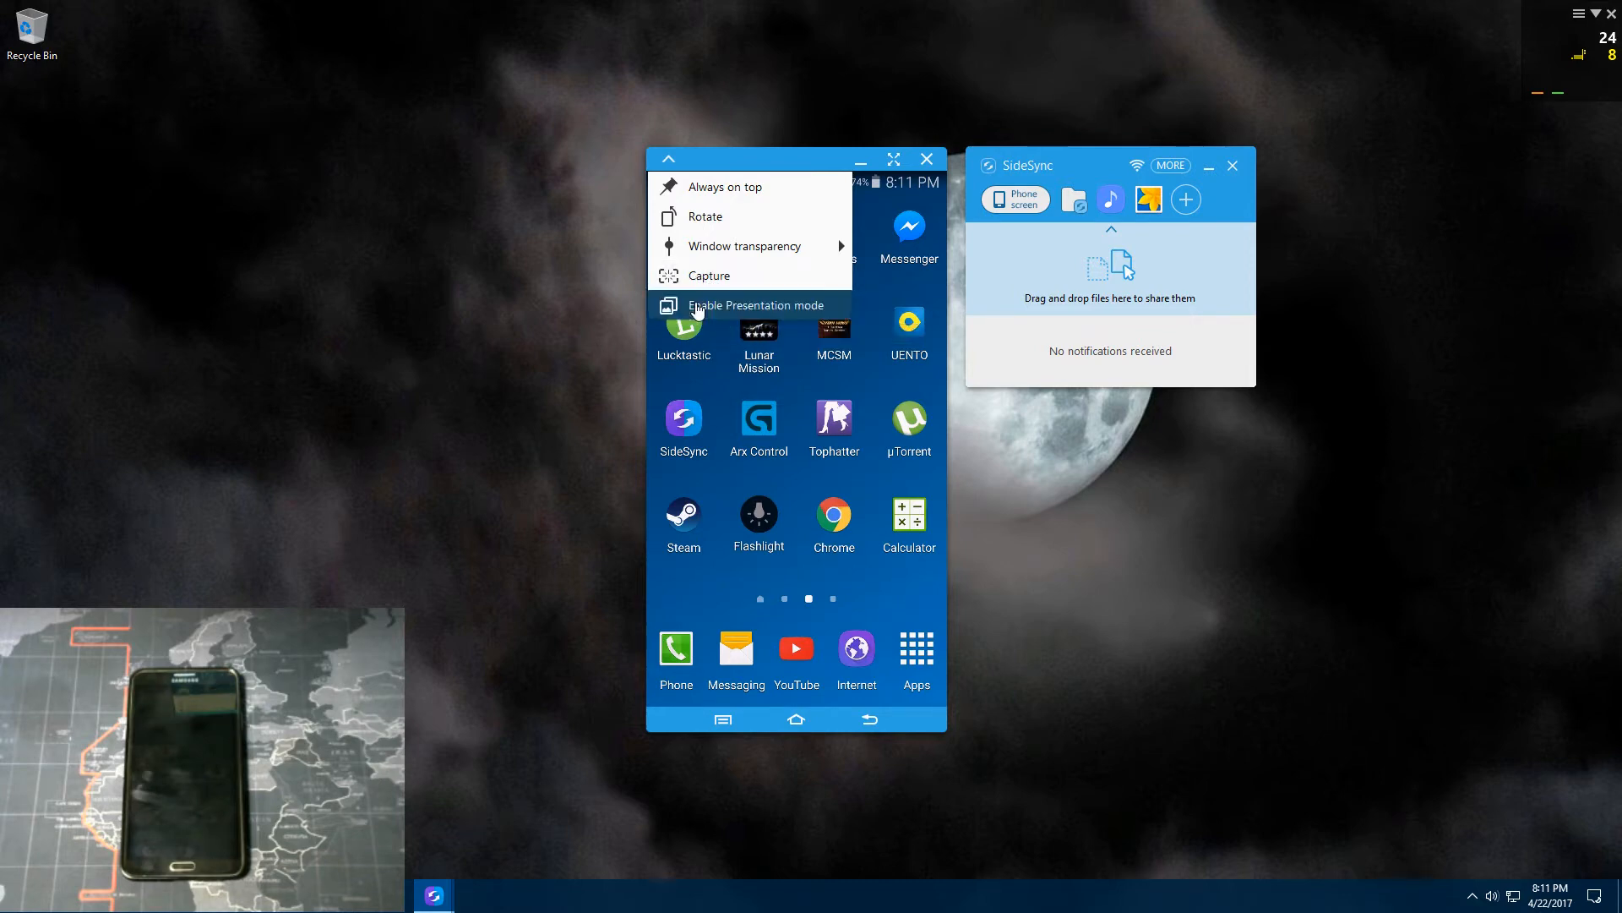
pyautogui.click(756, 304)
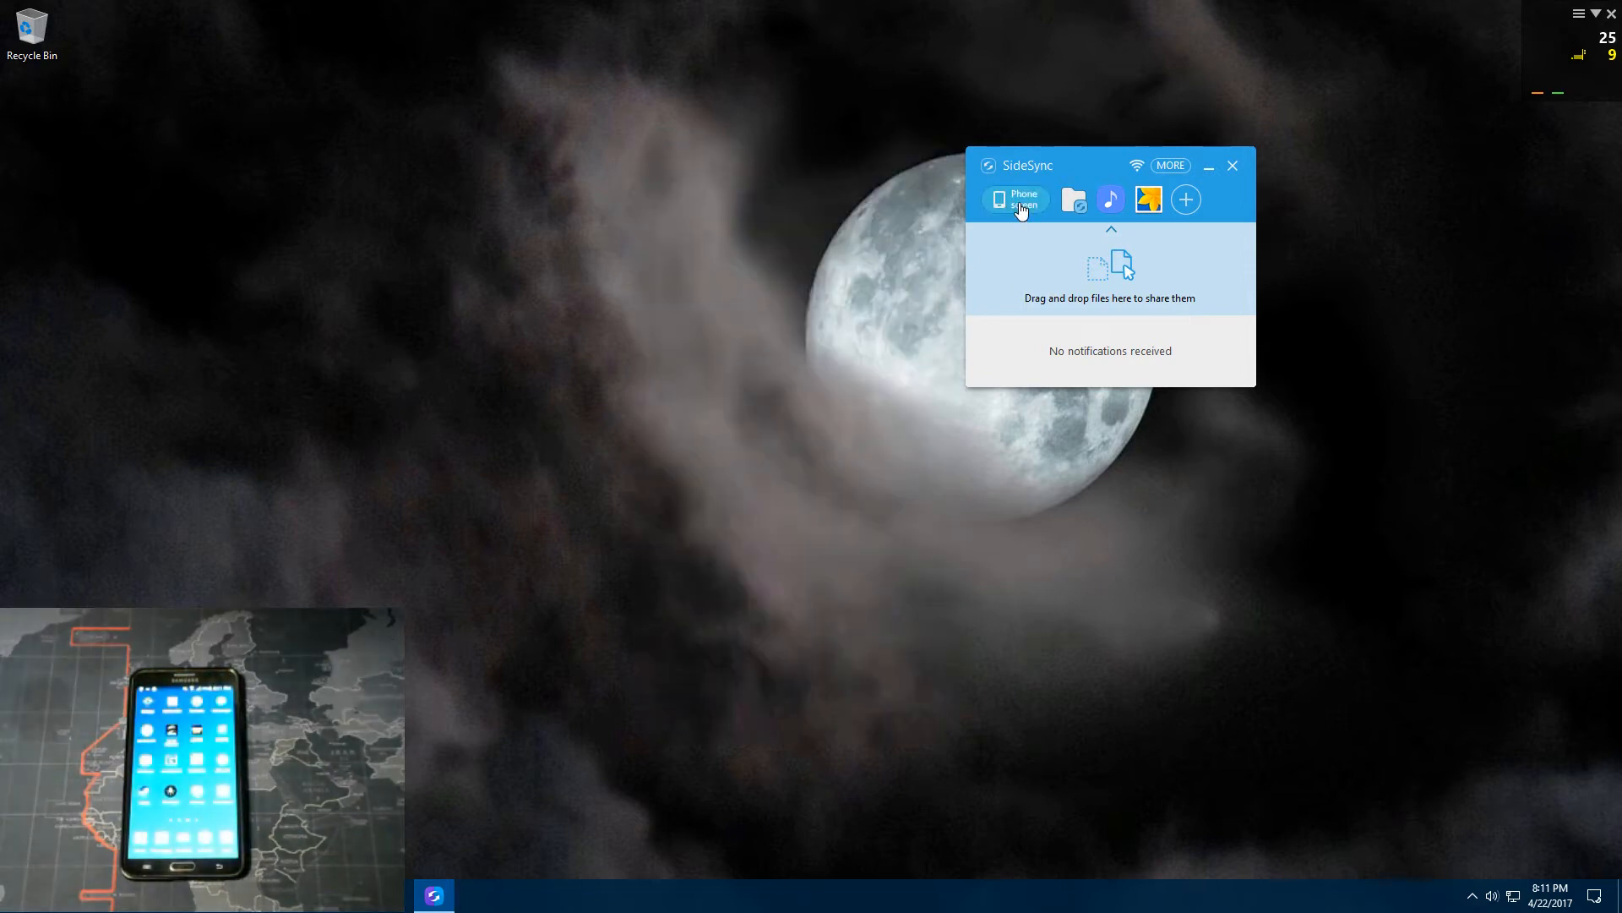
# Step: Reopen Phone screen and resume mirroring from the 'To use this screen again' page
pyautogui.click(1014, 198)
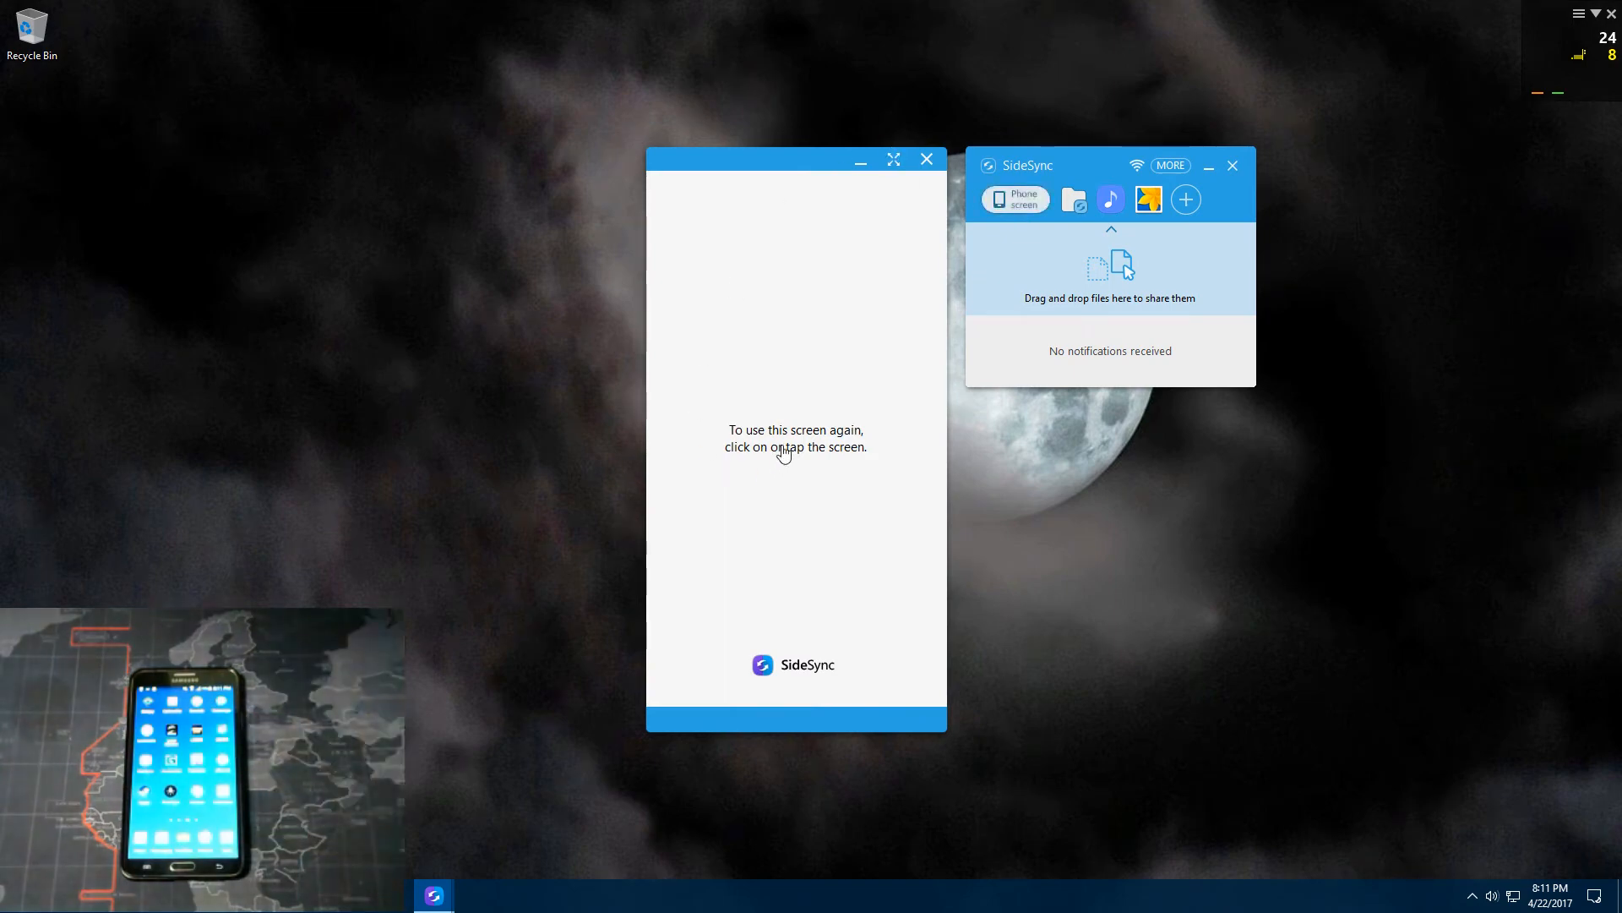
pyautogui.click(796, 437)
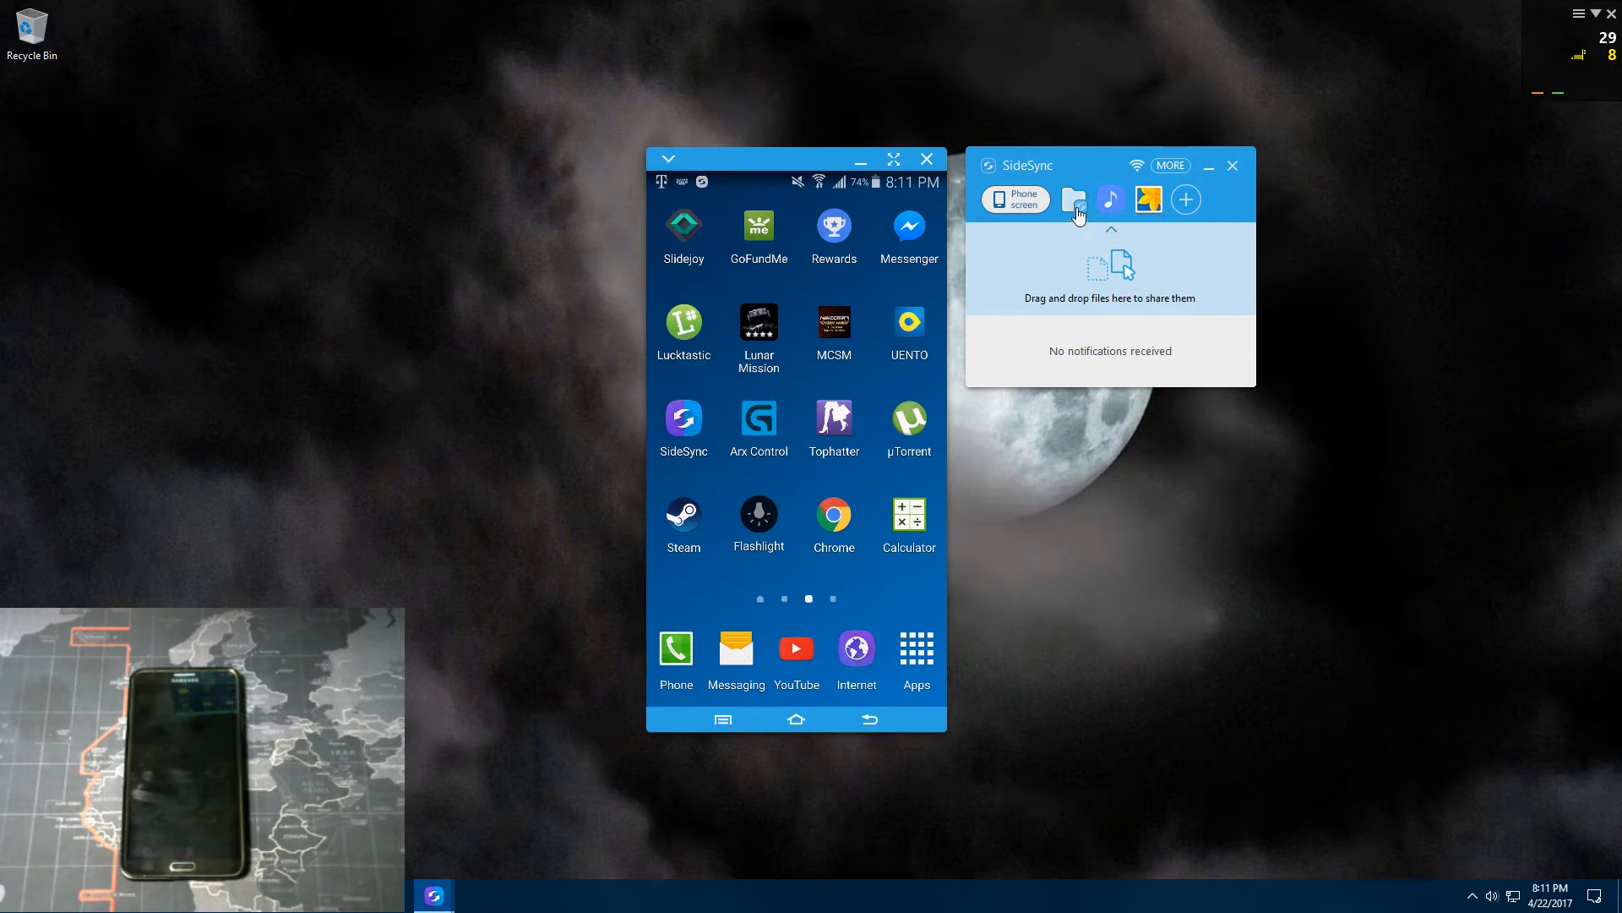
# Step: Open the file transfer folder to browse Device storage and SD card
pyautogui.click(1073, 198)
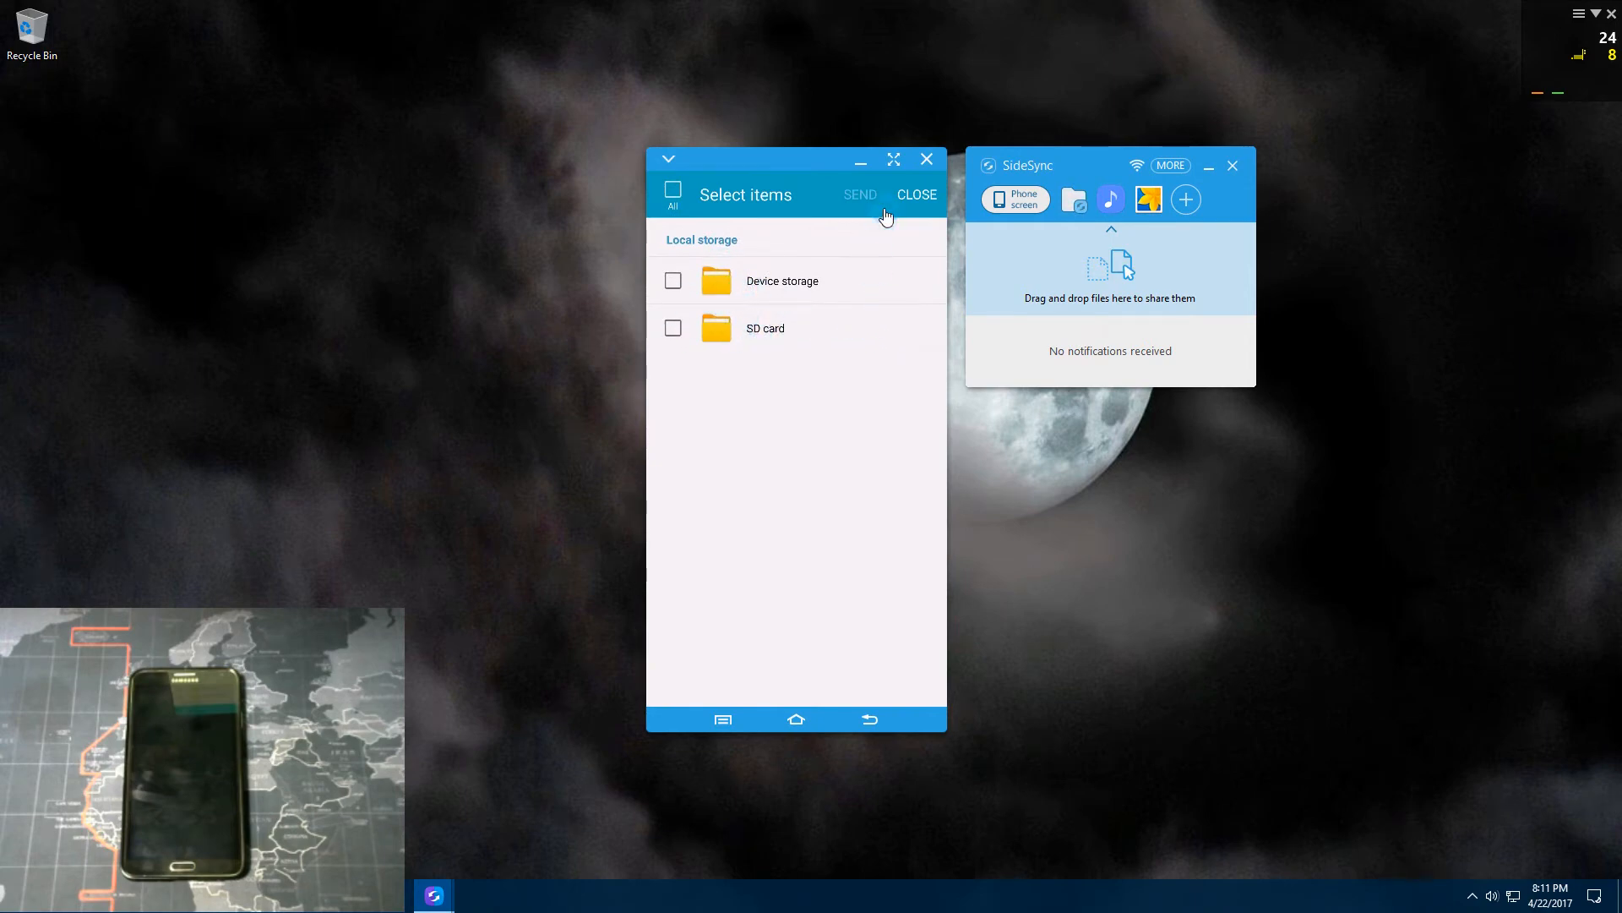
pyautogui.moveTo(1082, 308)
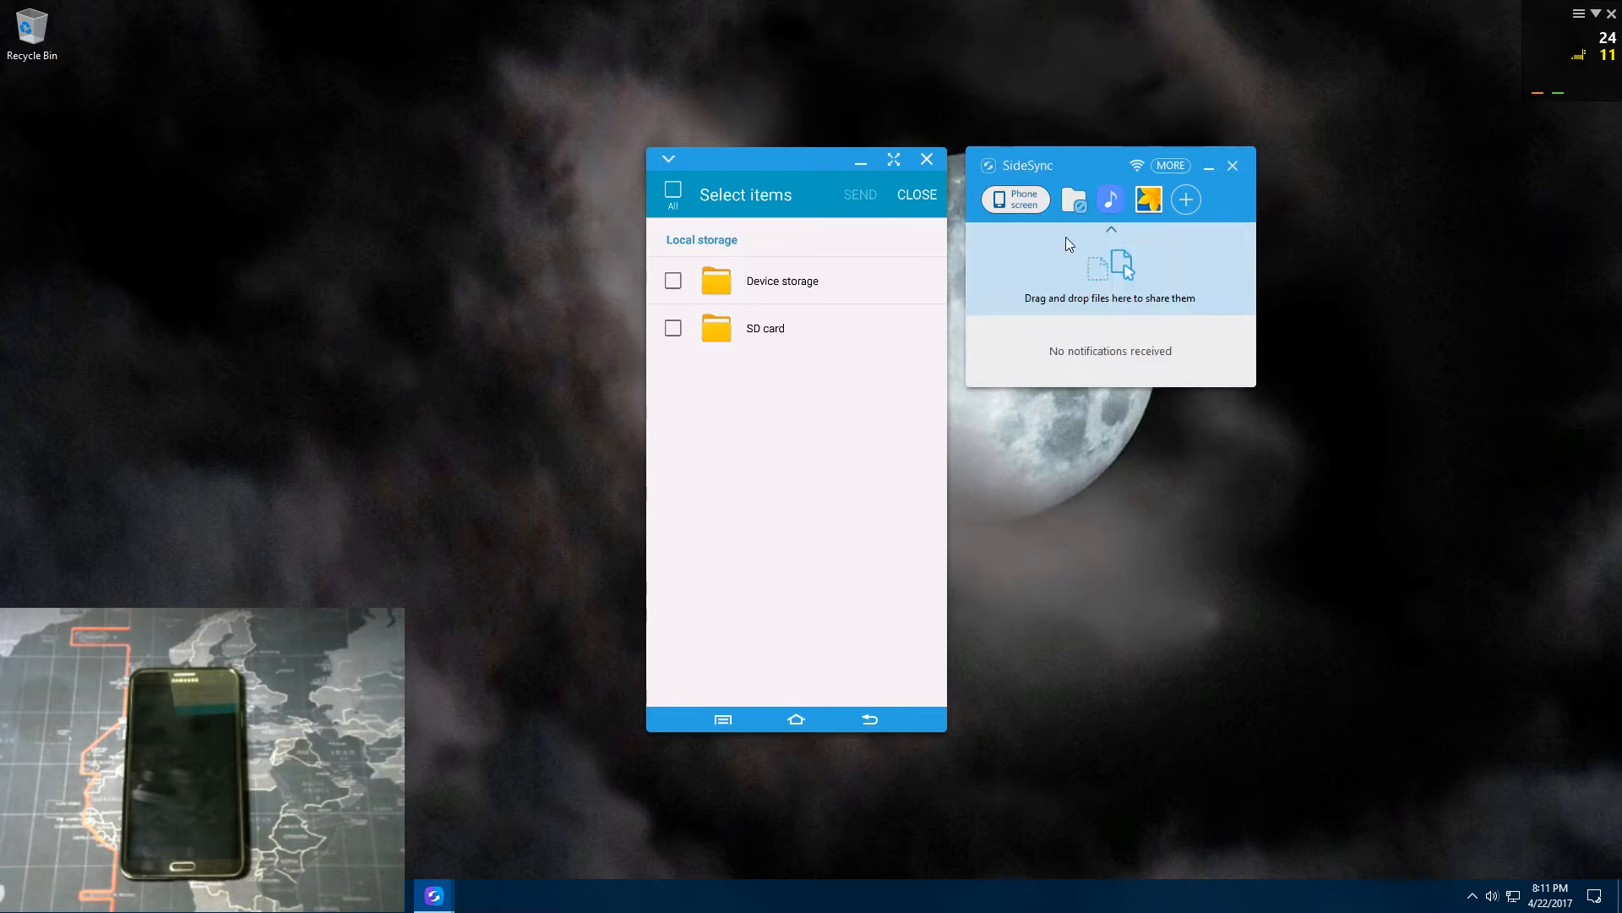
pyautogui.moveTo(1110, 199)
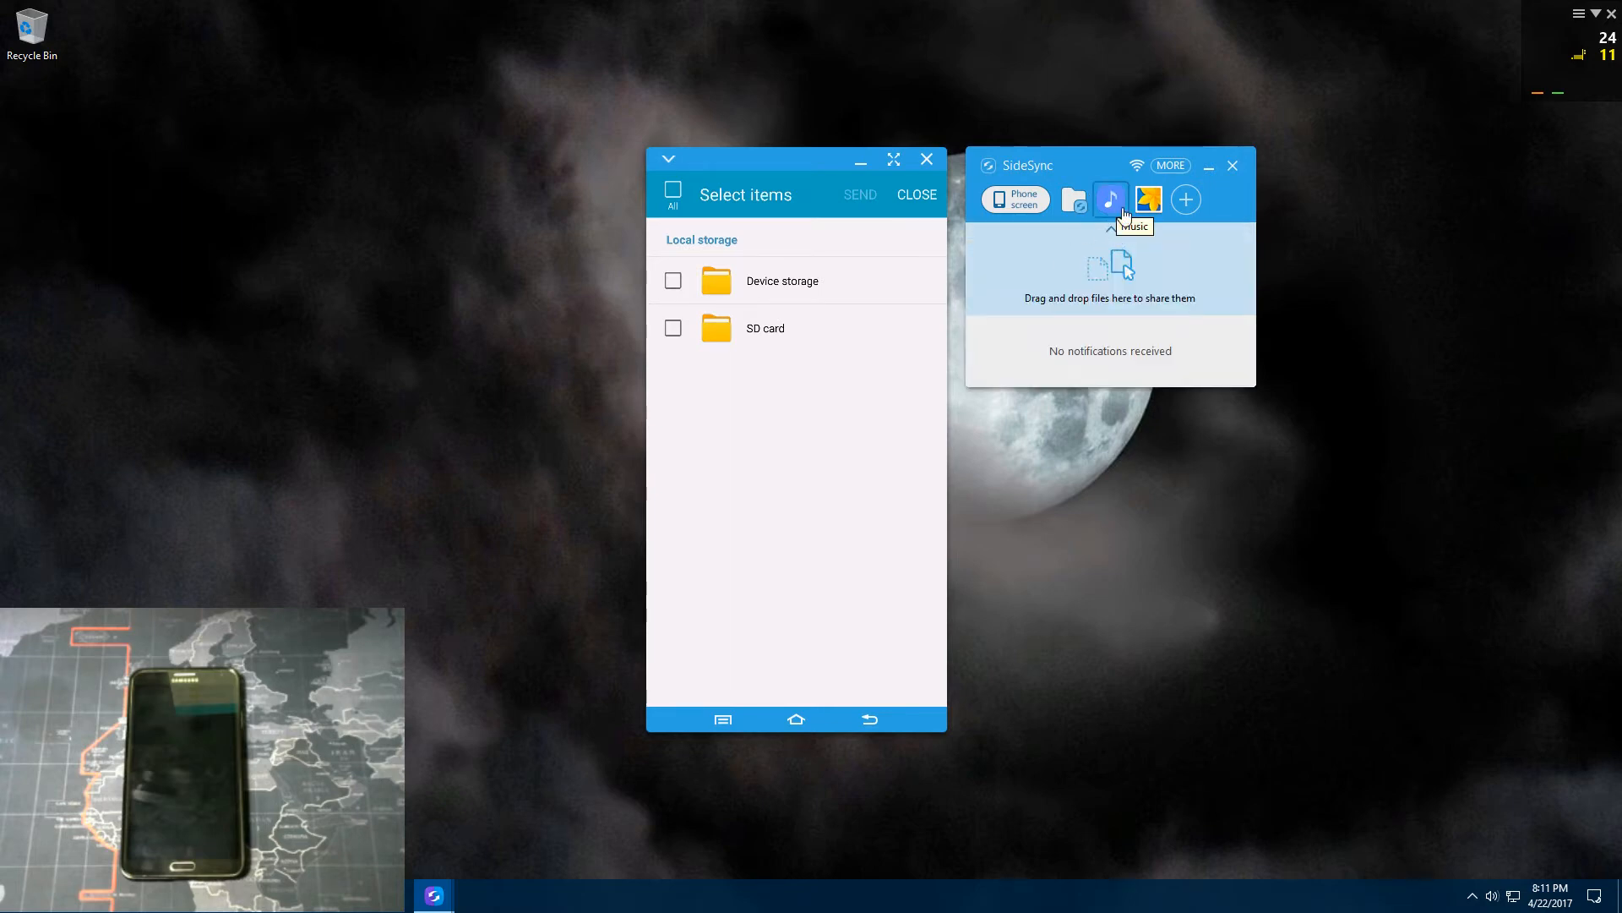
pyautogui.moveTo(1187, 199)
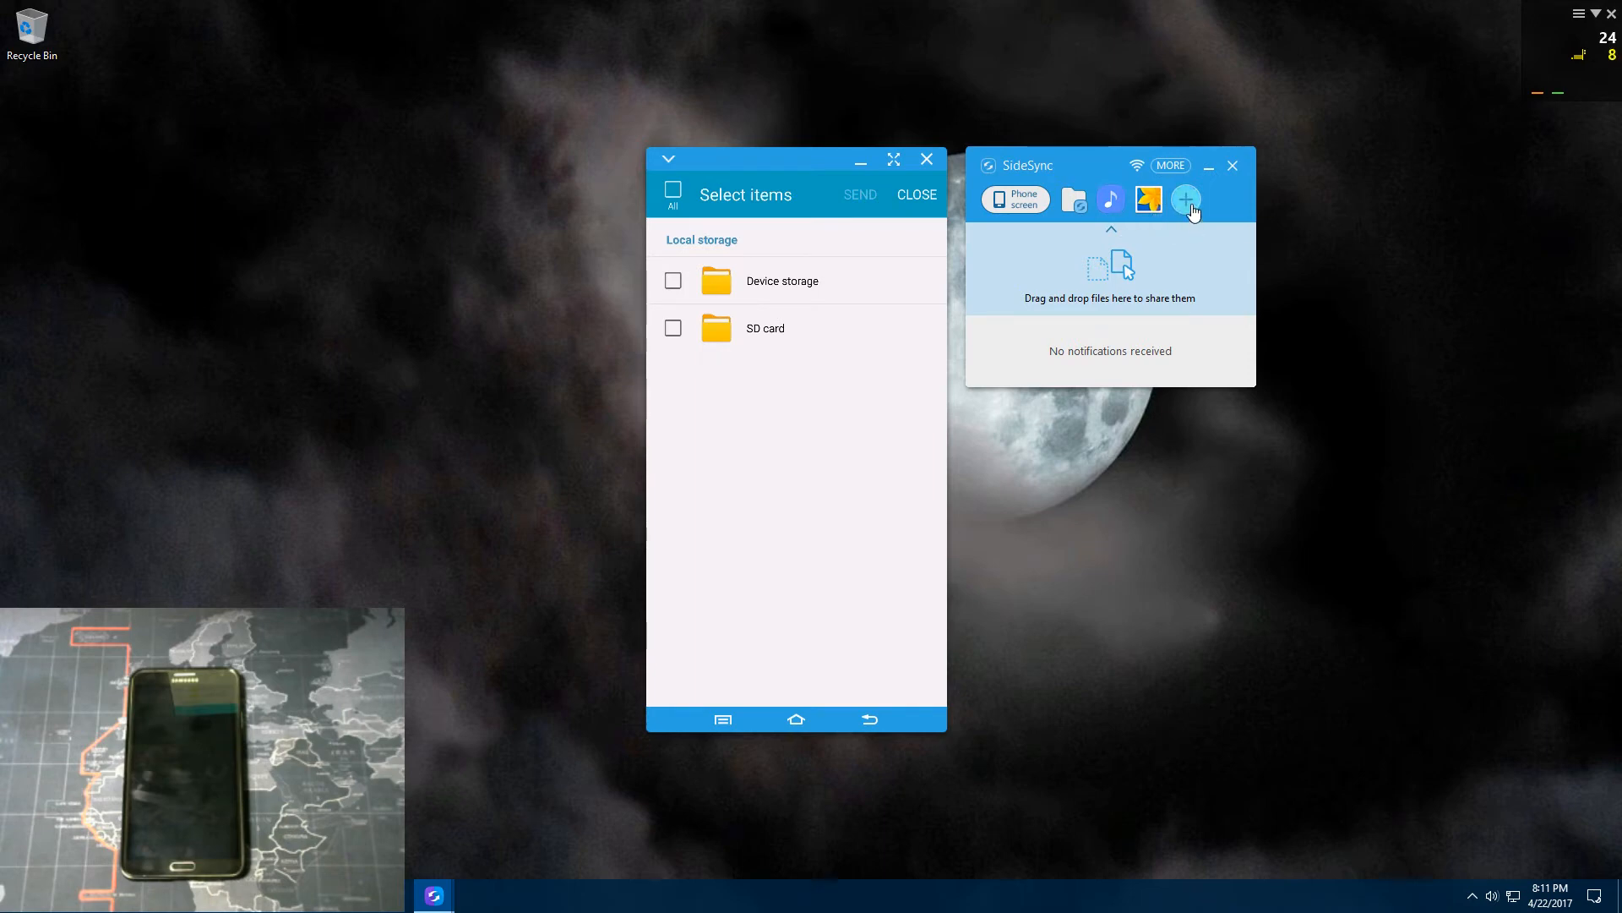
pyautogui.moveTo(1186, 199)
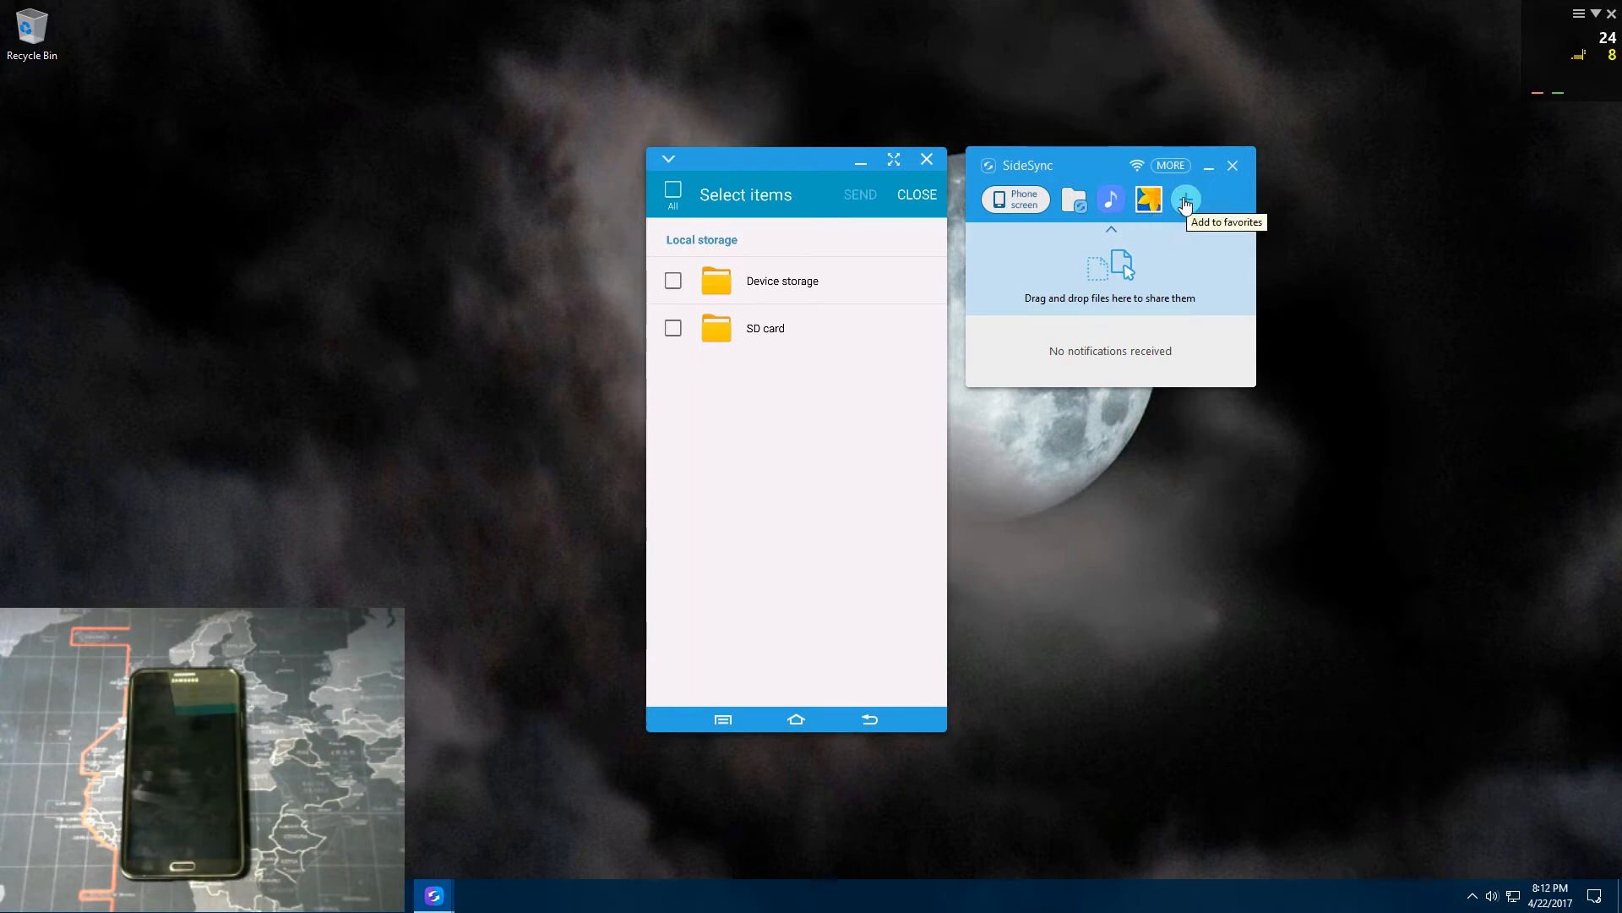
# Step: Enable keyboard and mouse sharing from MORE, accepting that mirroring is disabled
pyautogui.click(1170, 166)
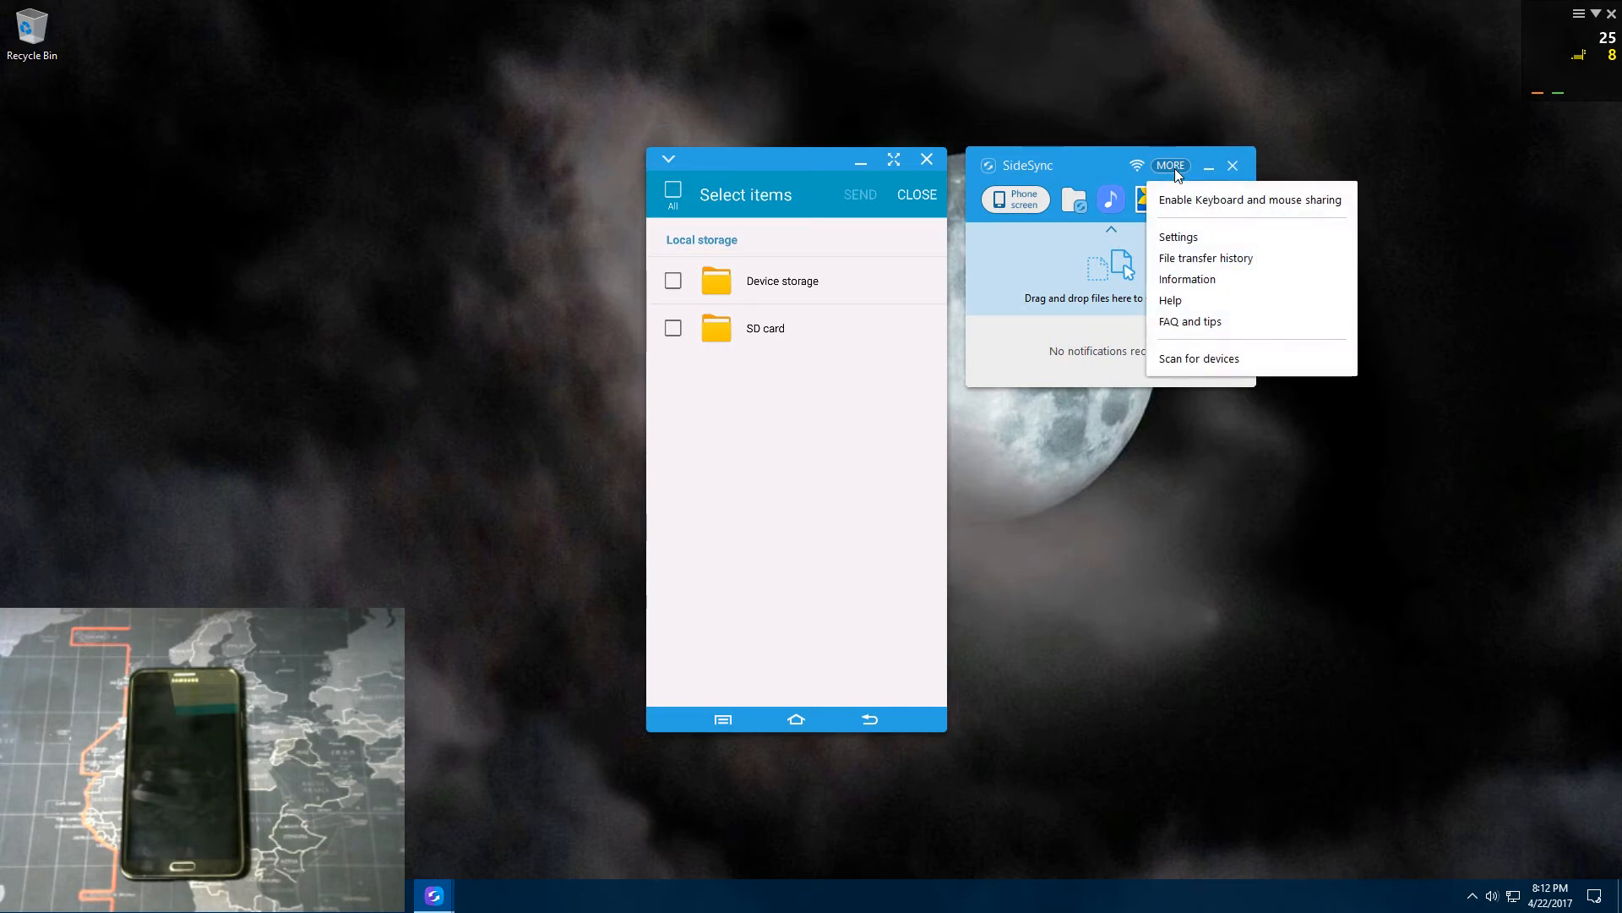
pyautogui.moveTo(1259, 200)
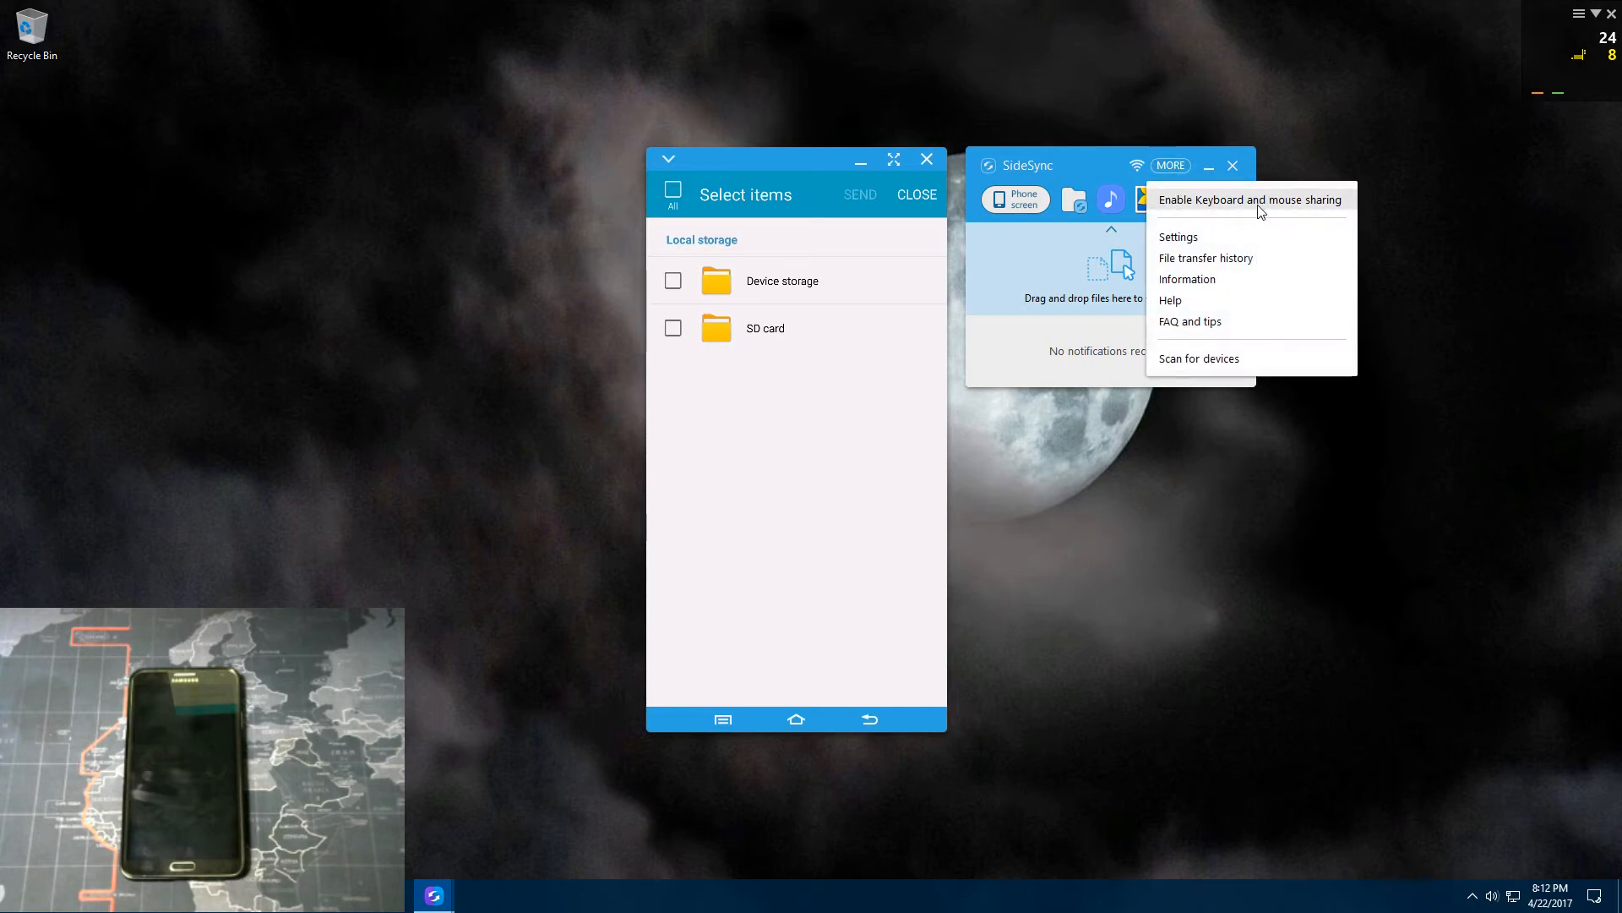
pyautogui.click(1249, 199)
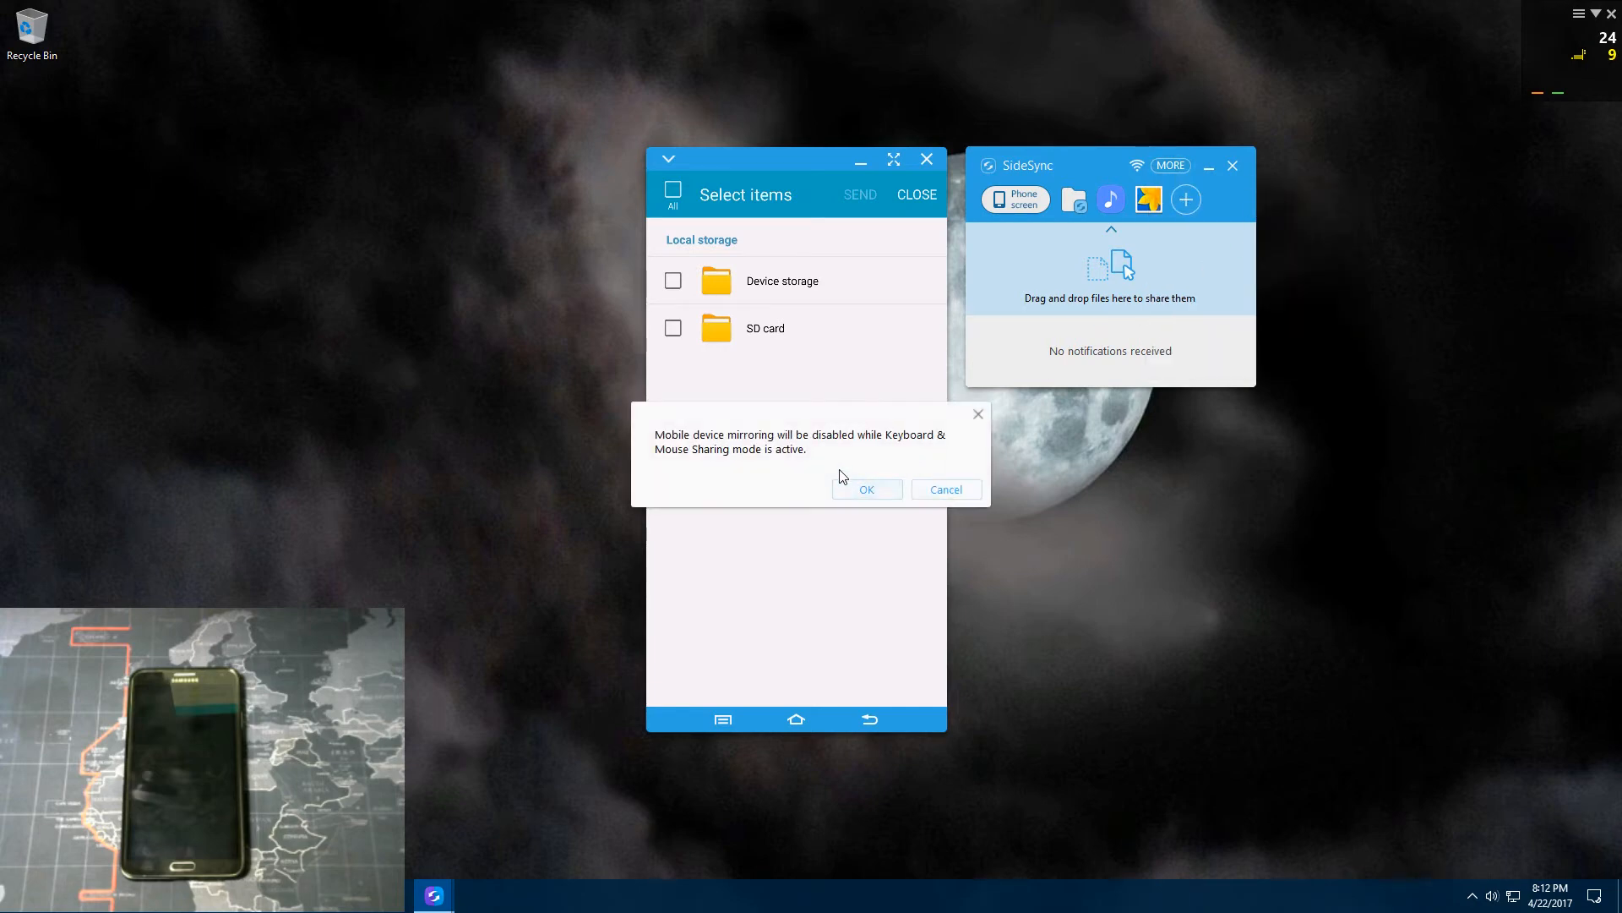
pyautogui.click(866, 489)
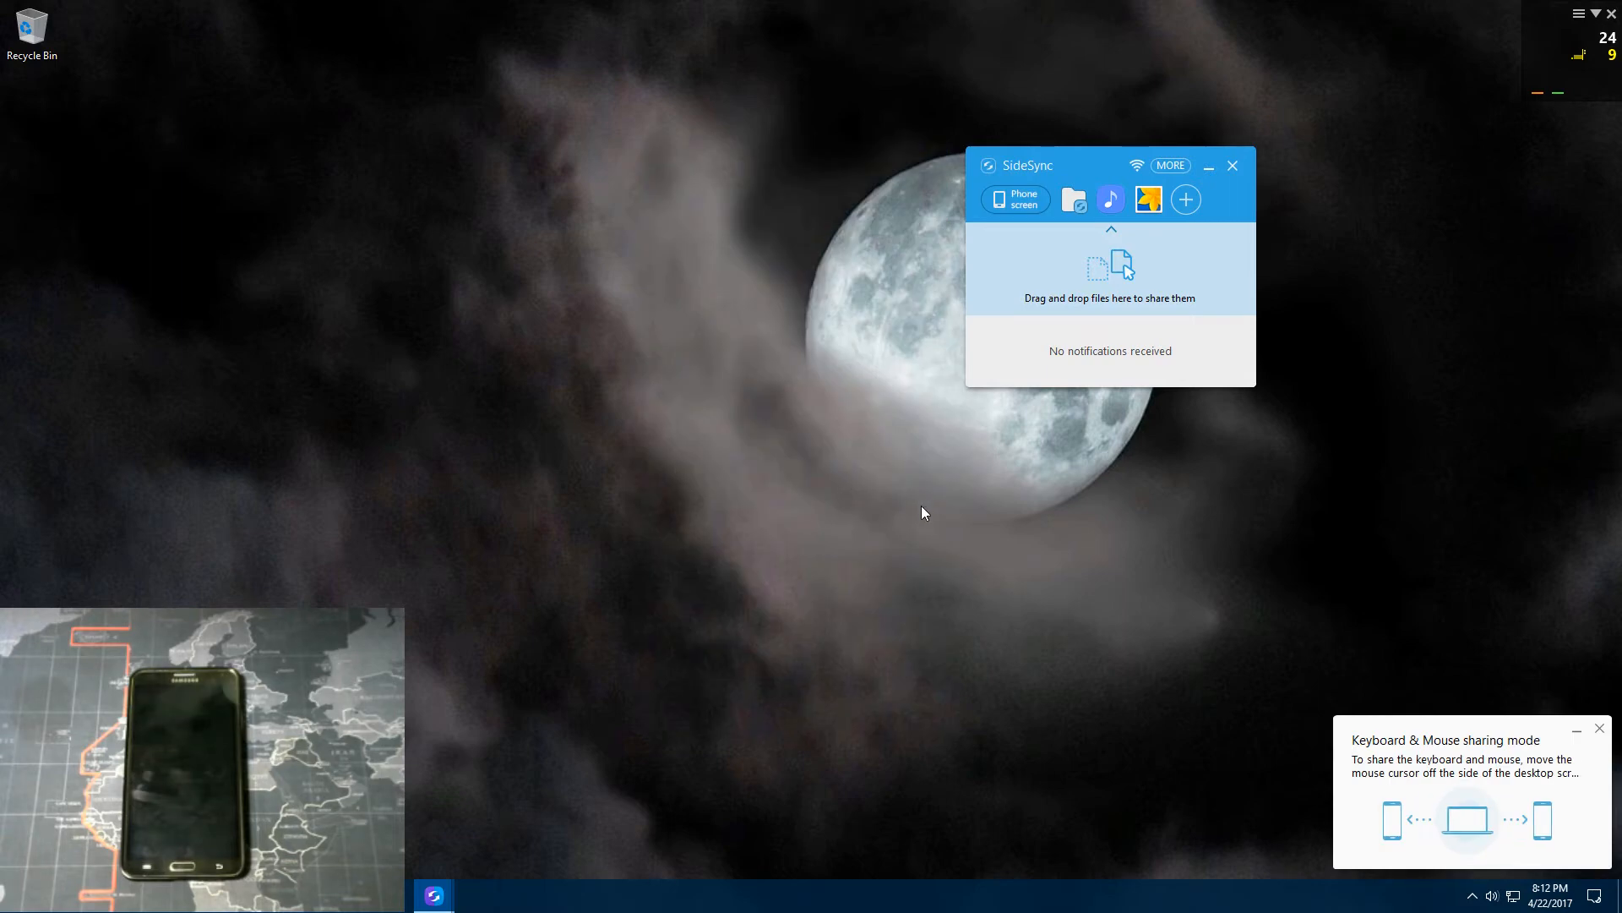
pyautogui.moveTo(1241, 644)
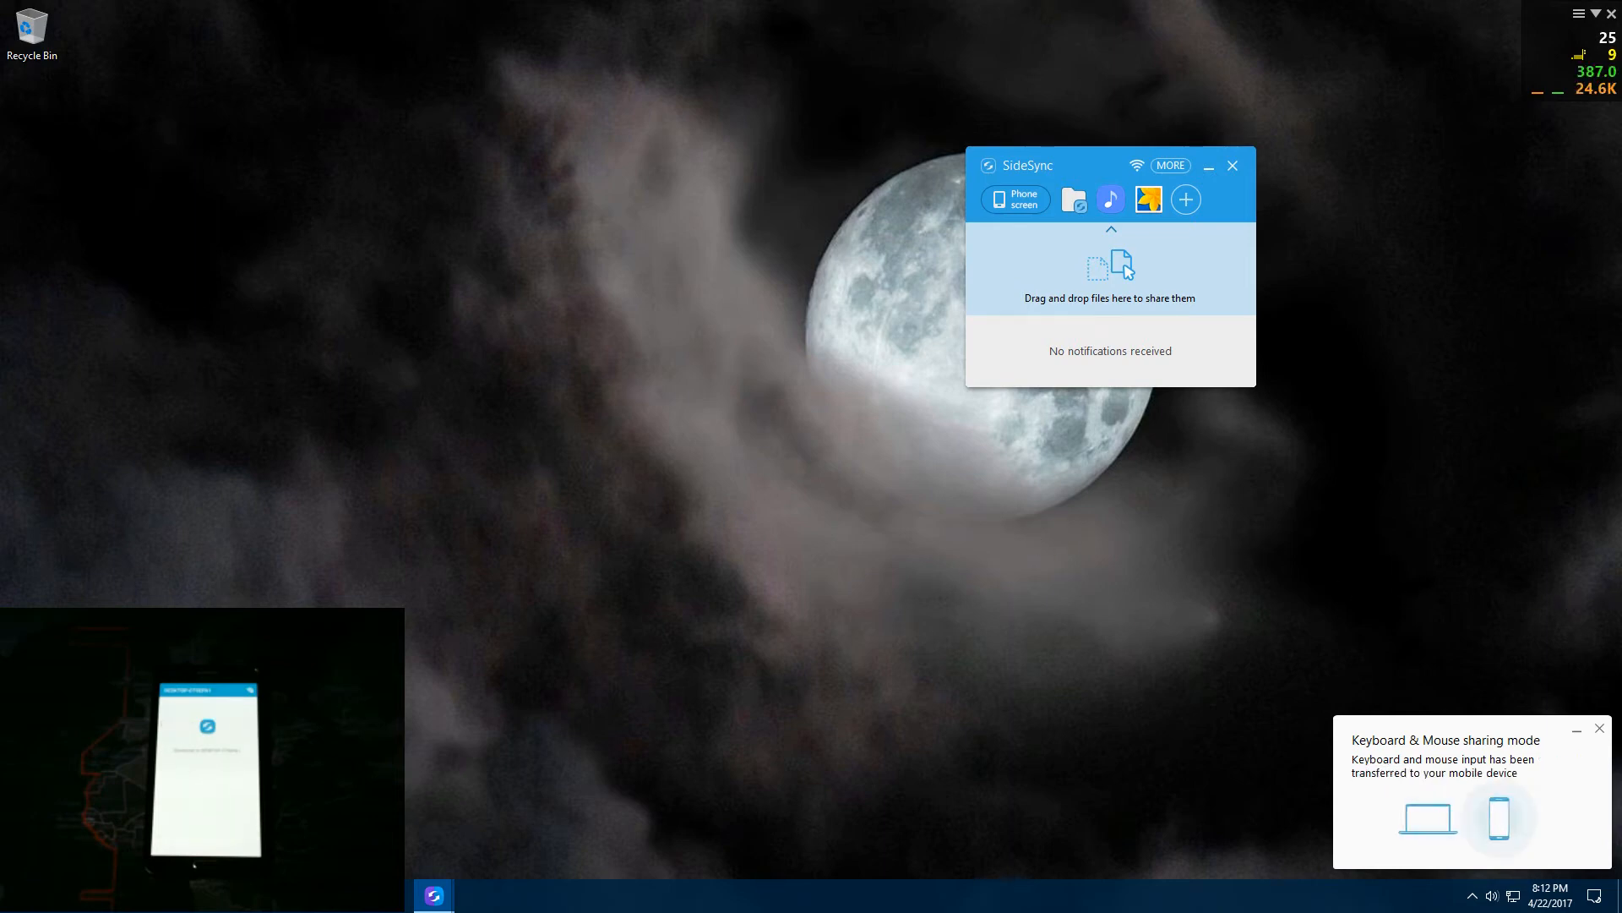
# Step: Quit keyboard and mouse sharing and reopen the mirrored Phone screen
pyautogui.click(1601, 730)
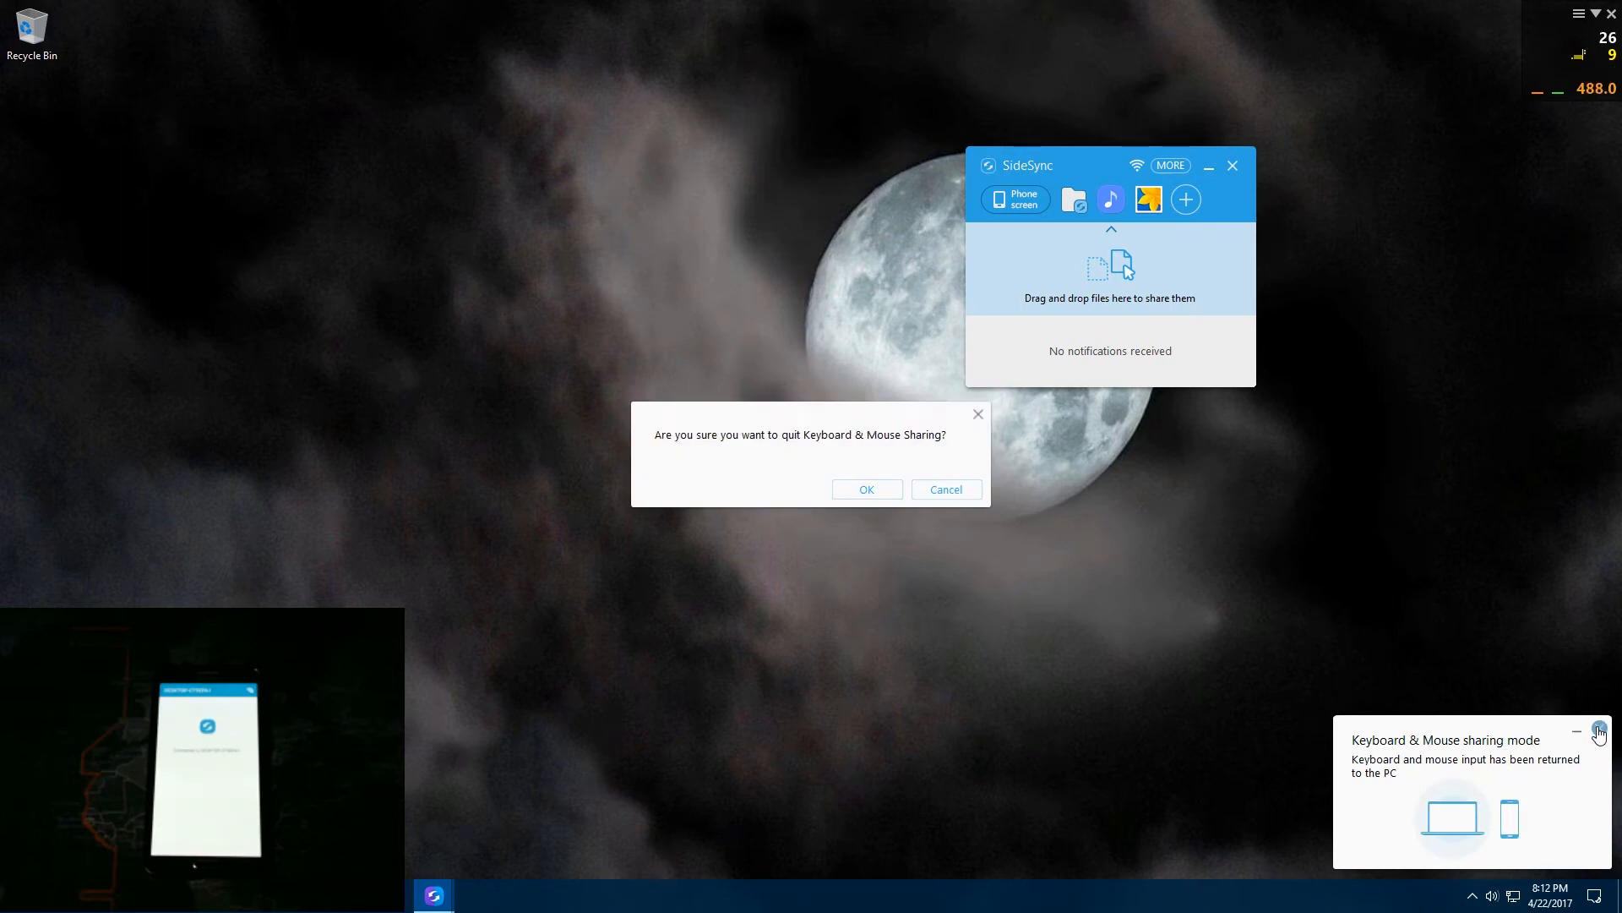
pyautogui.click(866, 489)
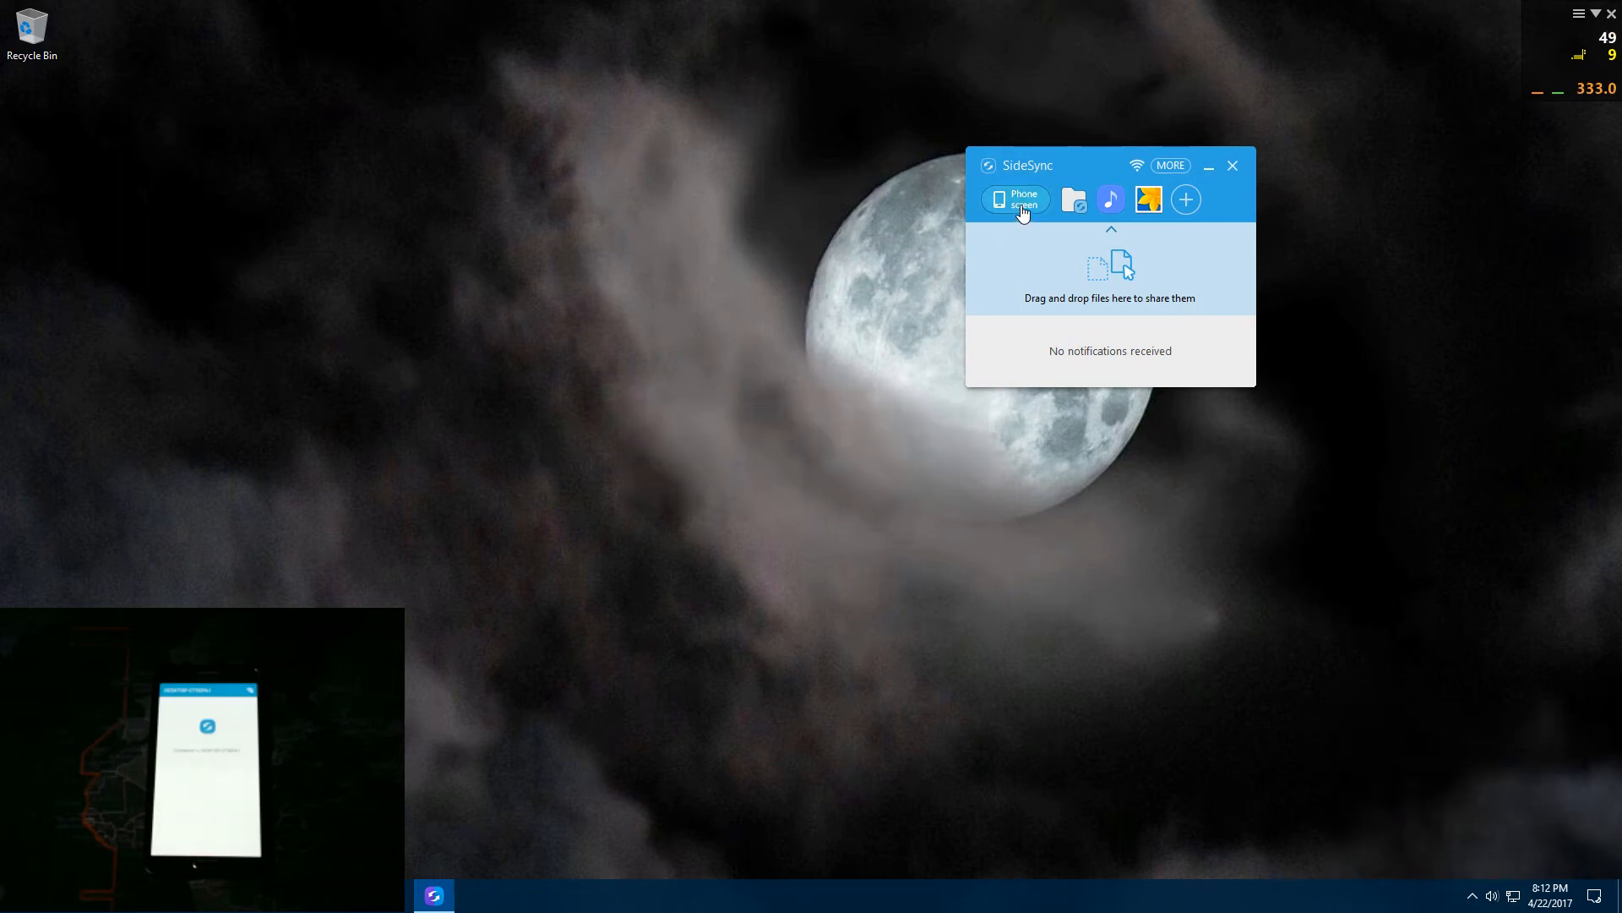
pyautogui.click(1013, 199)
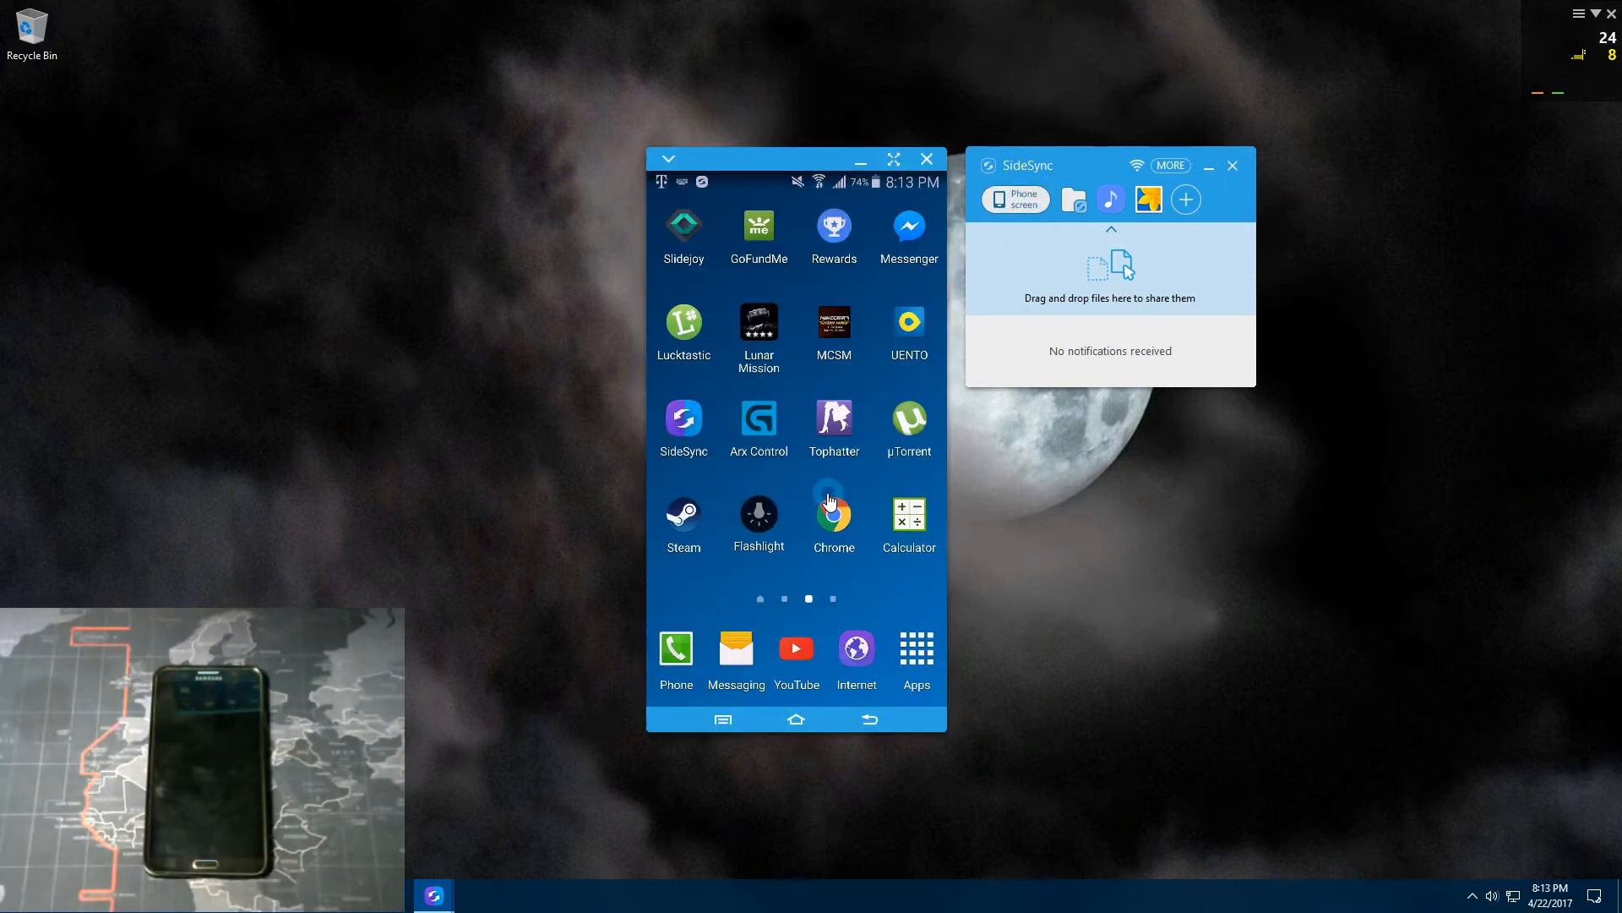
pyautogui.click(1170, 166)
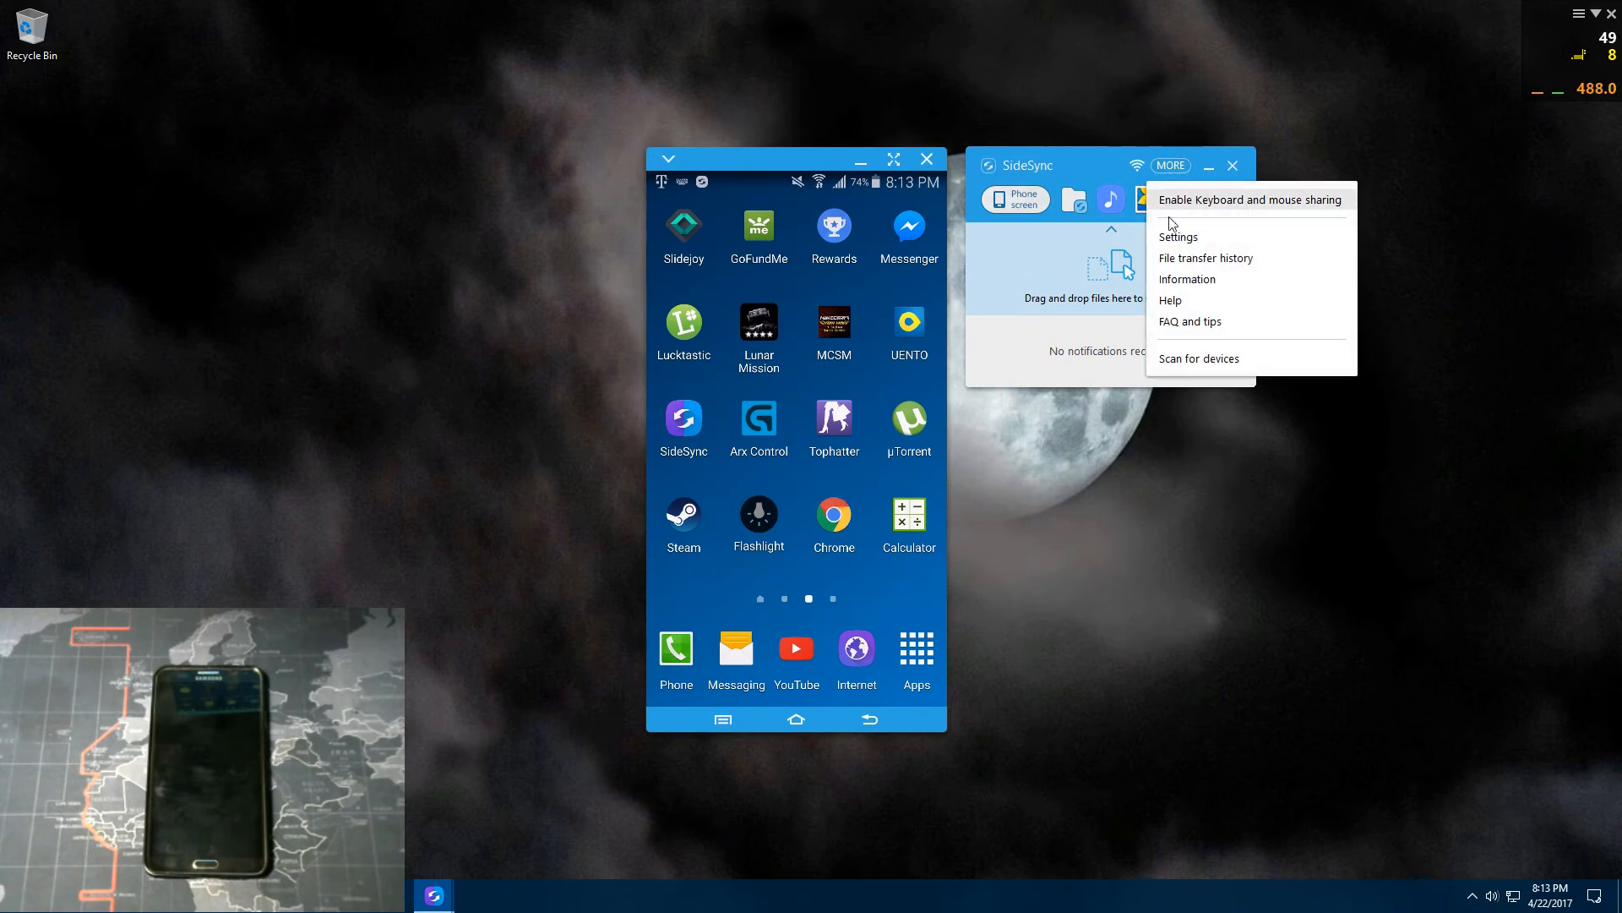
pyautogui.click(1177, 236)
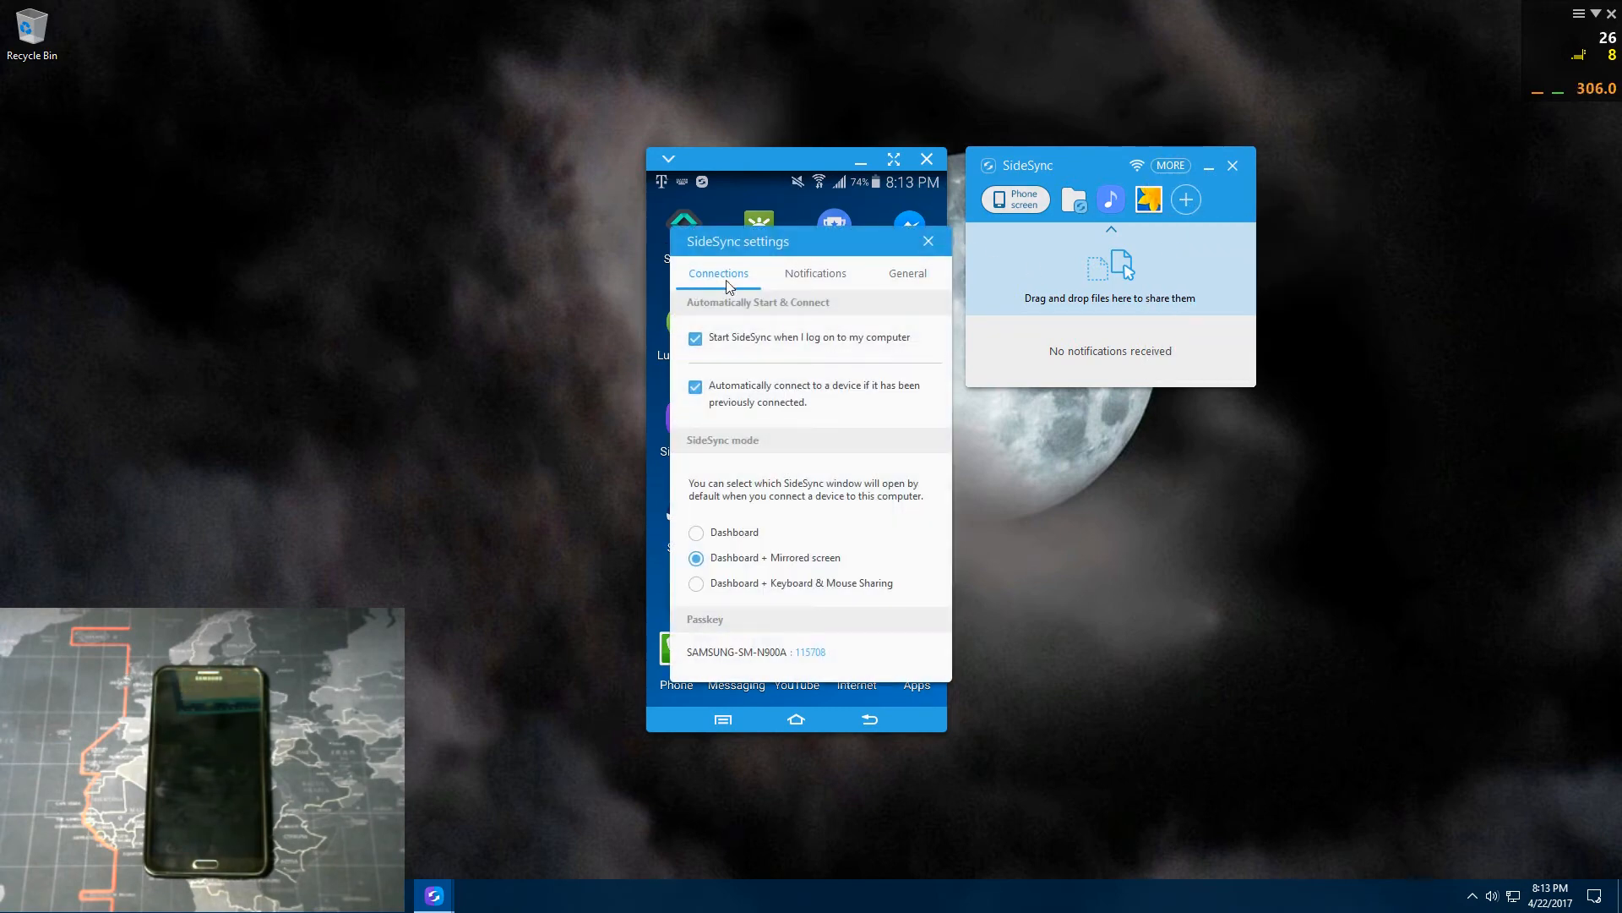
pyautogui.click(907, 273)
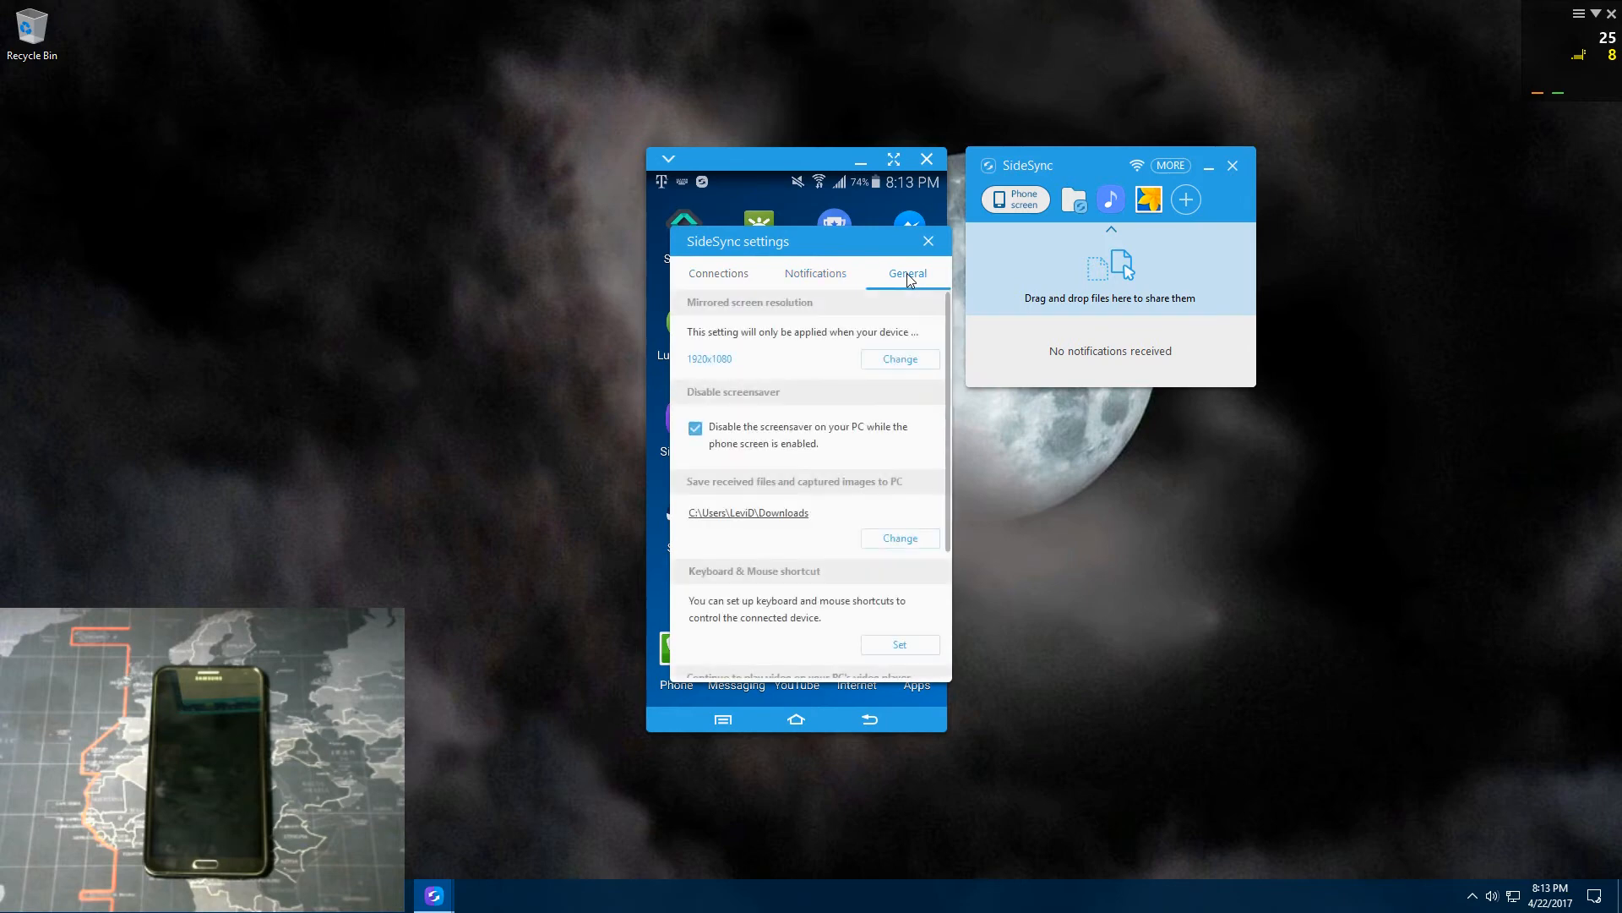
pyautogui.moveTo(706, 321)
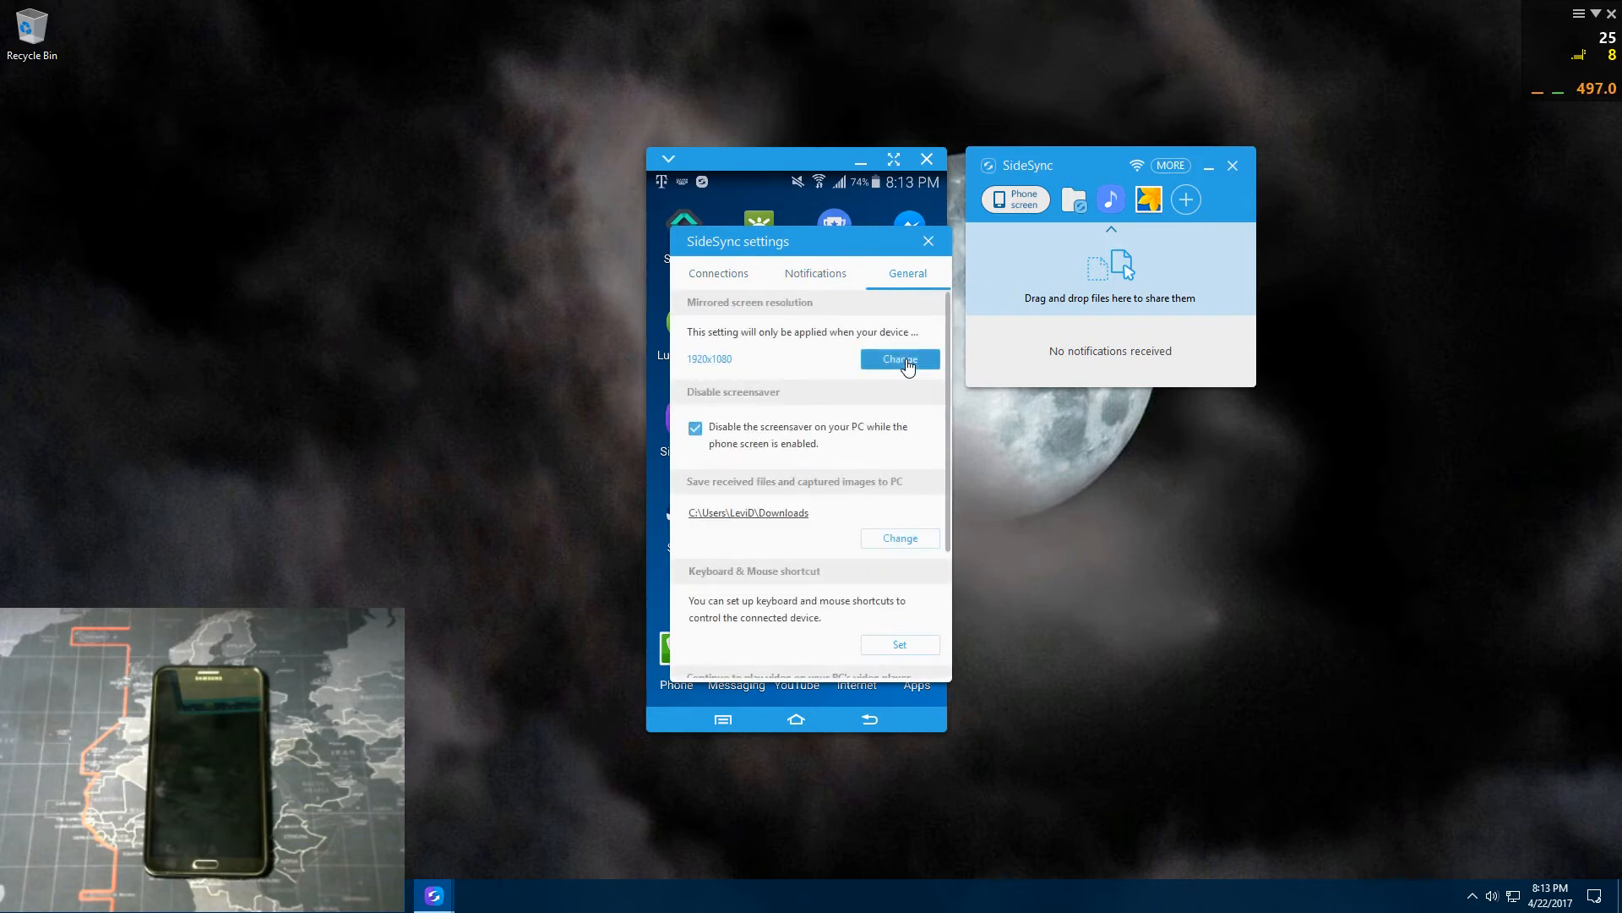
pyautogui.click(899, 359)
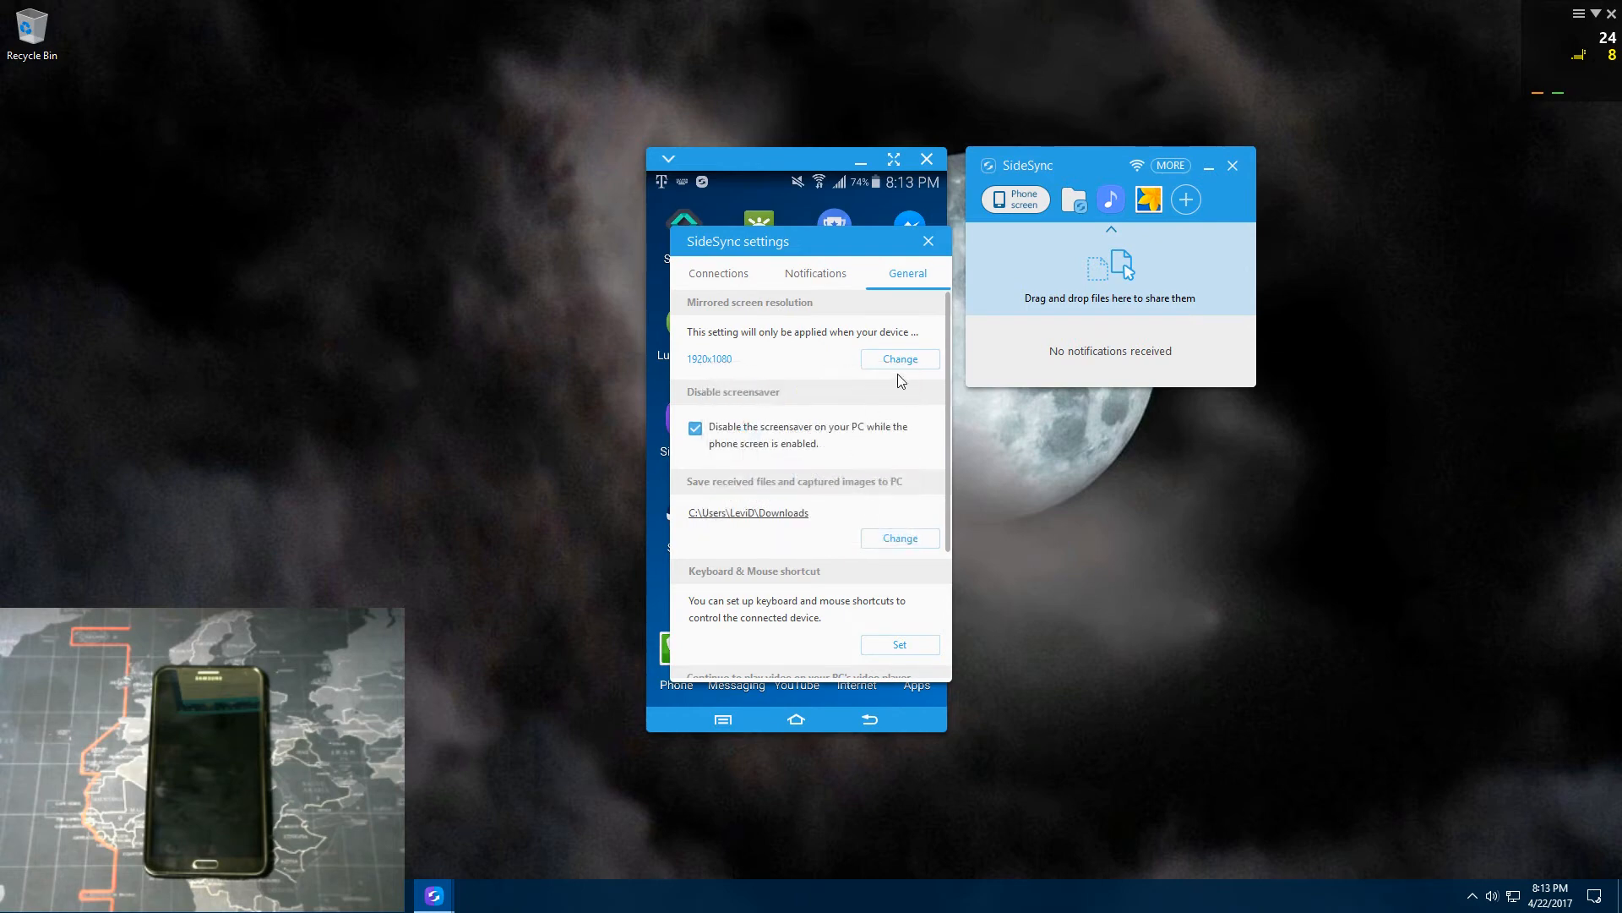
pyautogui.moveTo(699, 411)
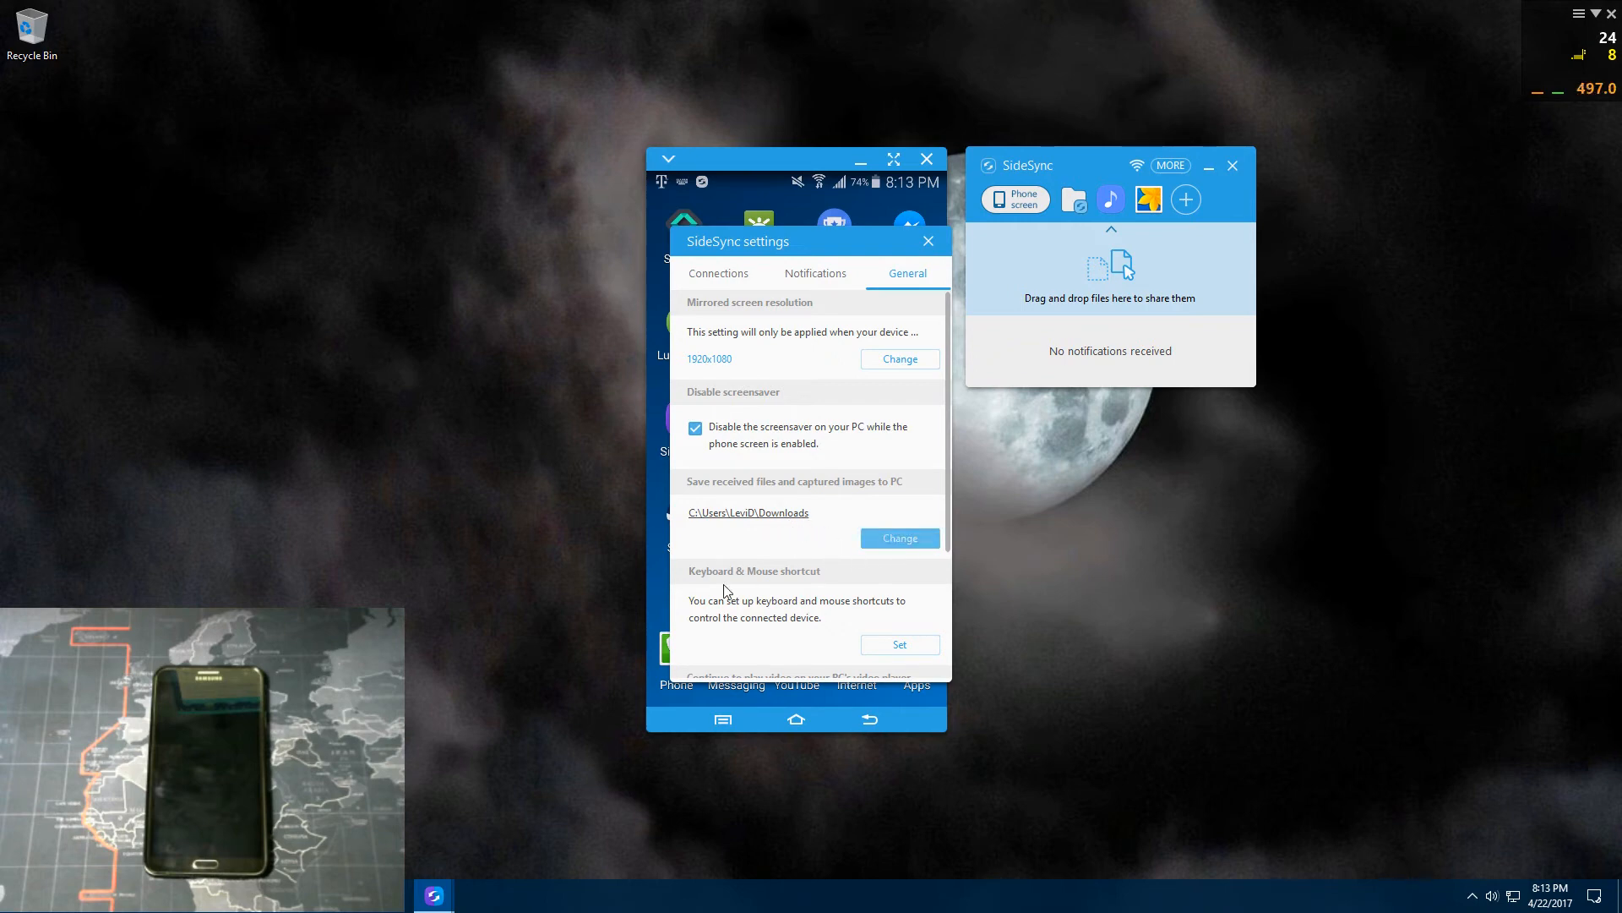
pyautogui.scroll(-3)
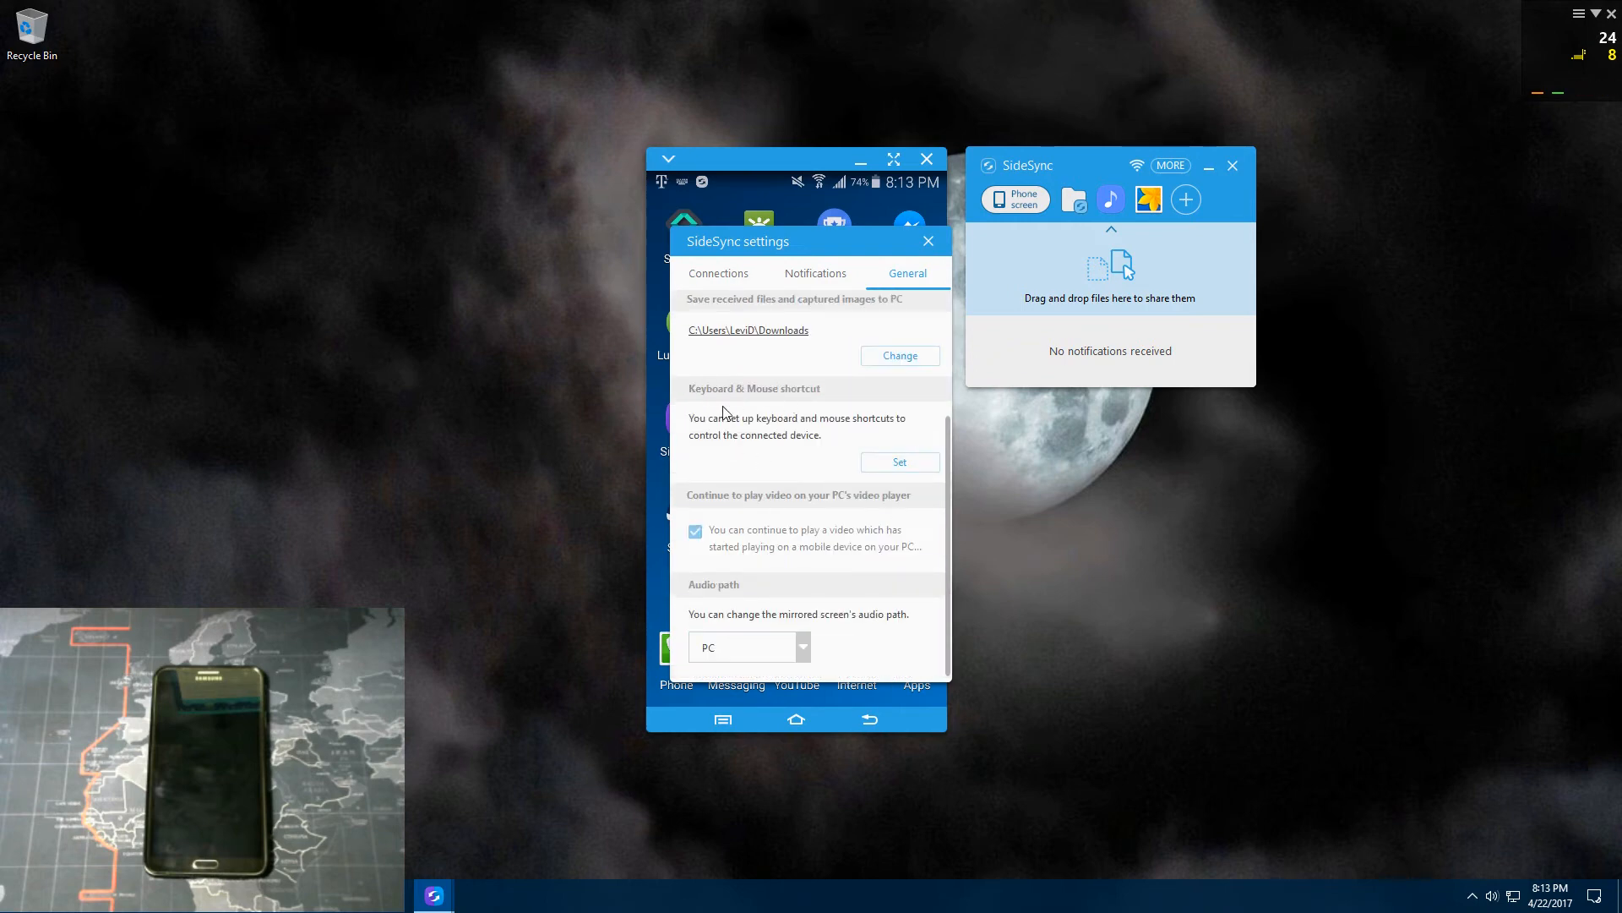
pyautogui.click(899, 461)
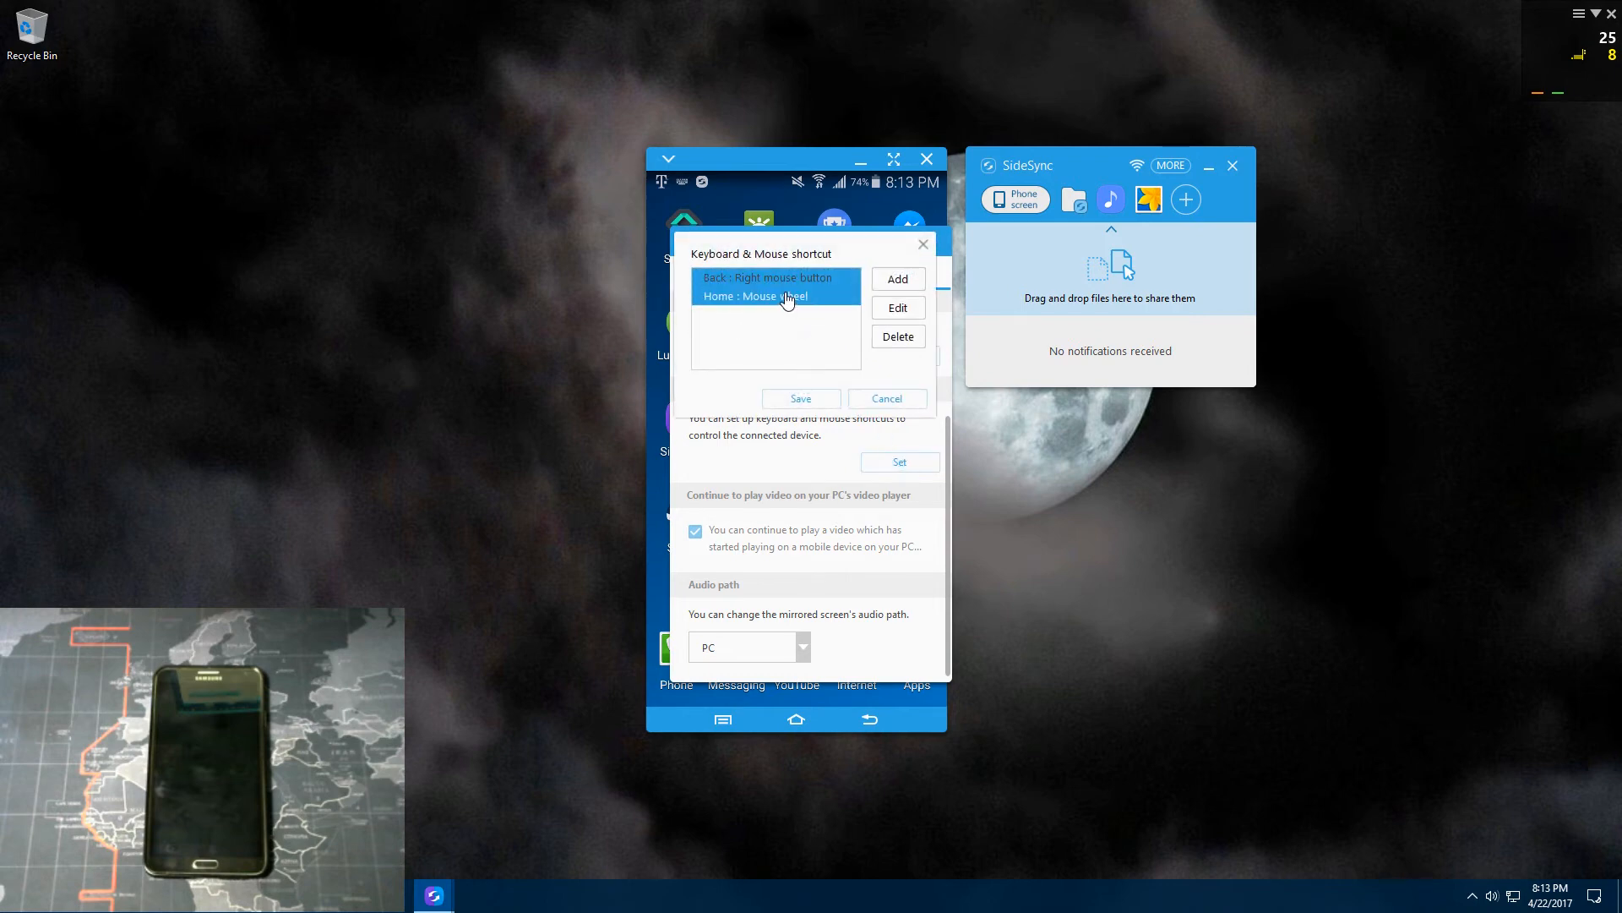
pyautogui.click(886, 398)
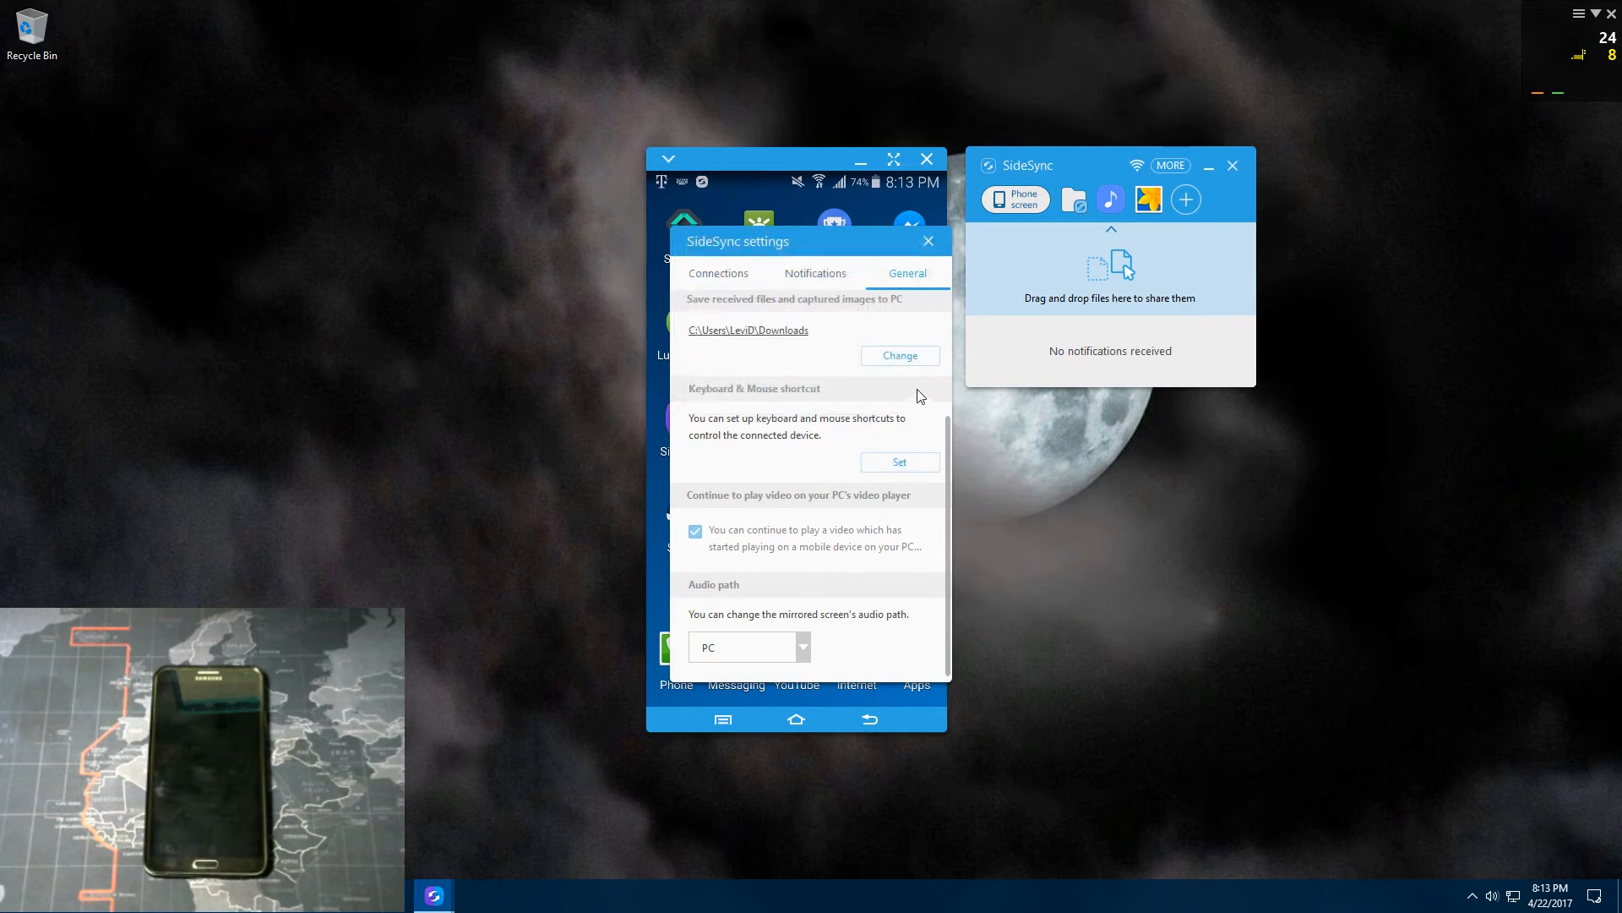
pyautogui.moveTo(852, 507)
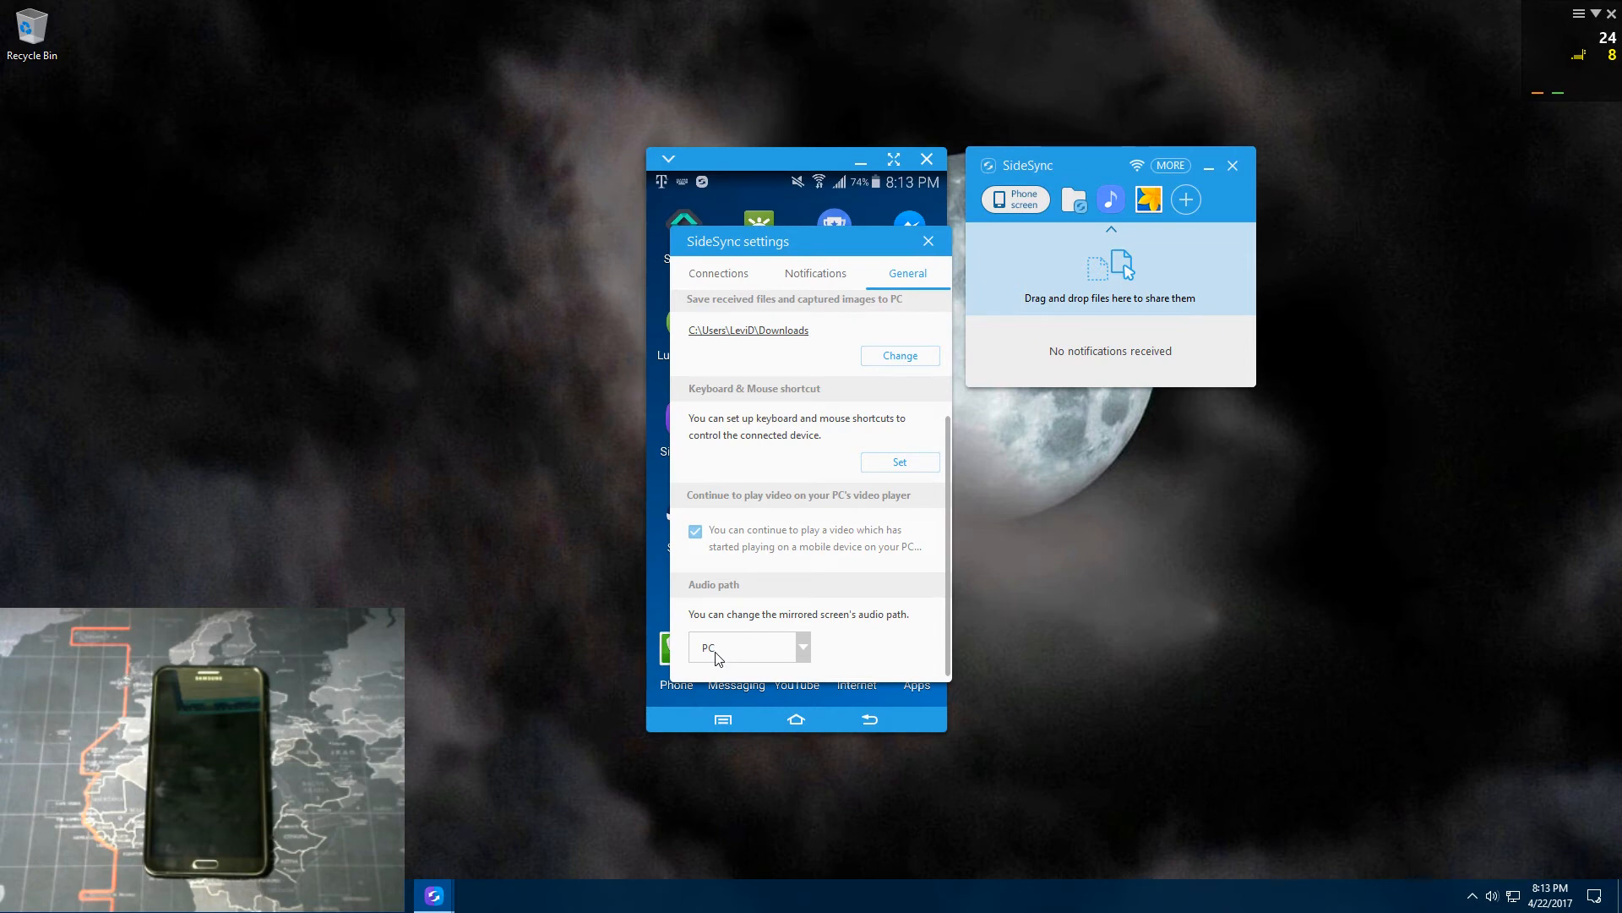
pyautogui.click(816, 273)
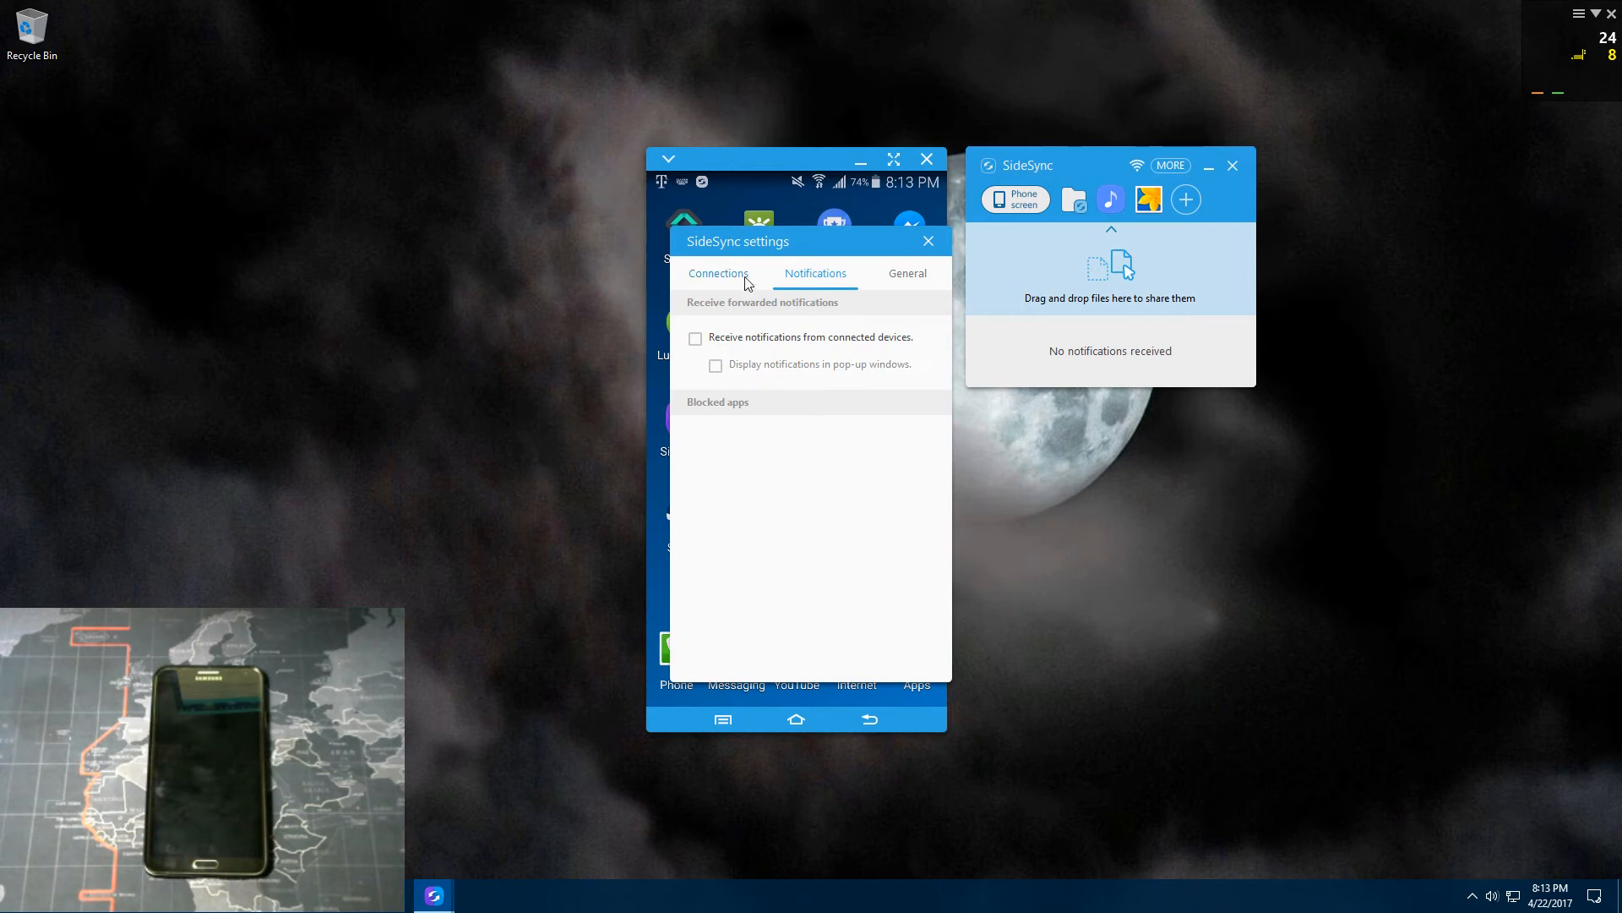
# Step: Show the Connections settings page with auto-start, auto-connect and Dashboard + Mirrored screen mode
pyautogui.click(718, 273)
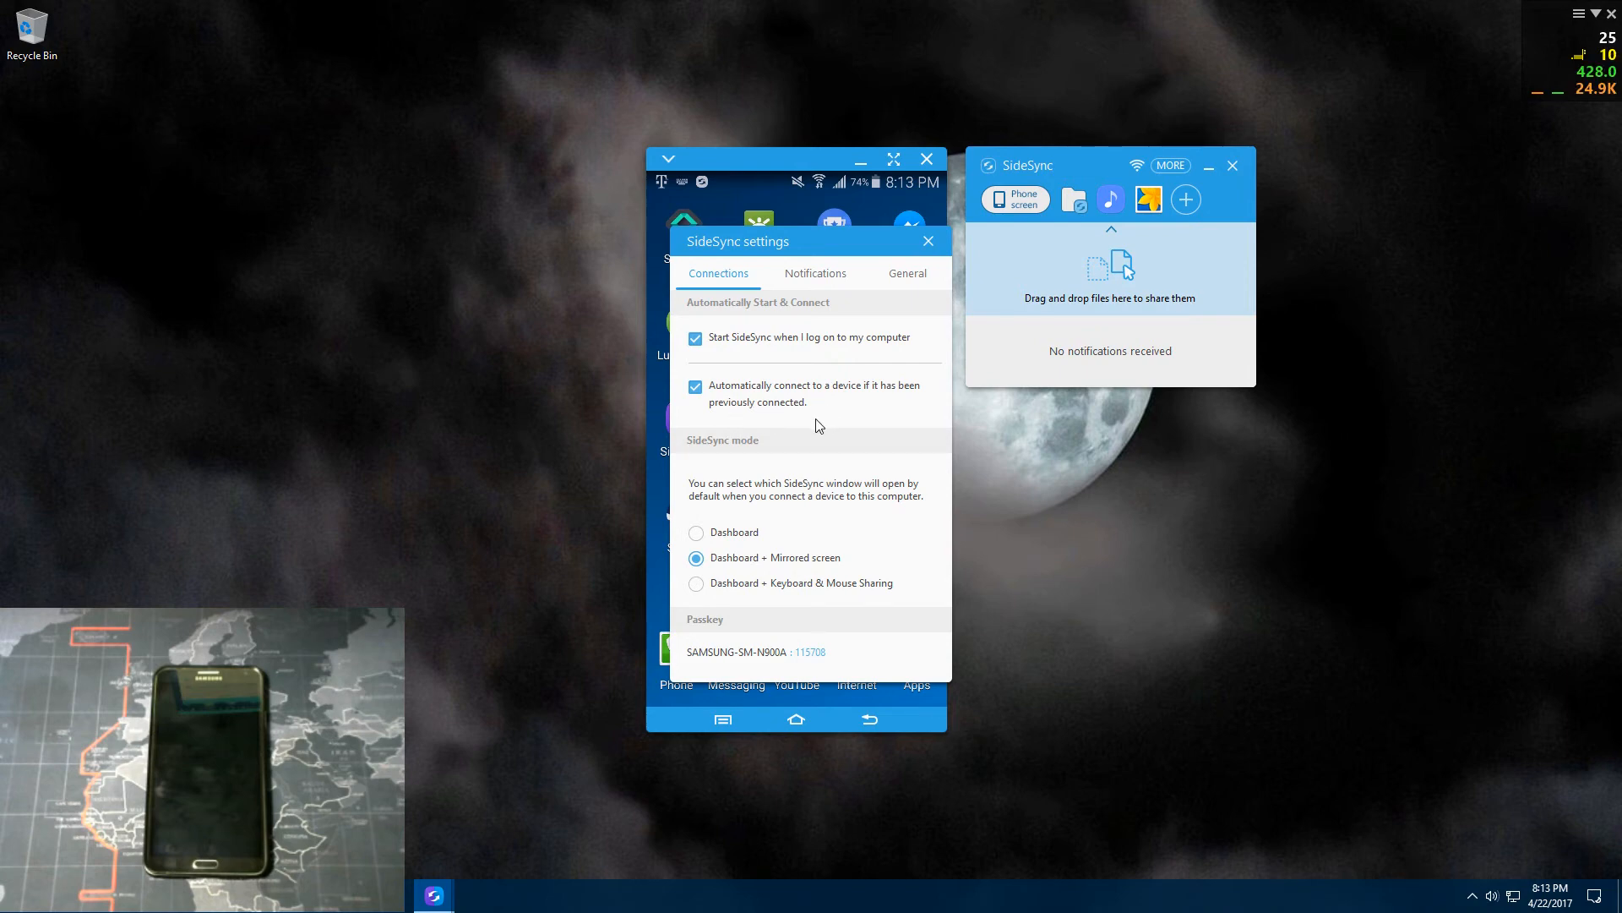
pyautogui.moveTo(818, 412)
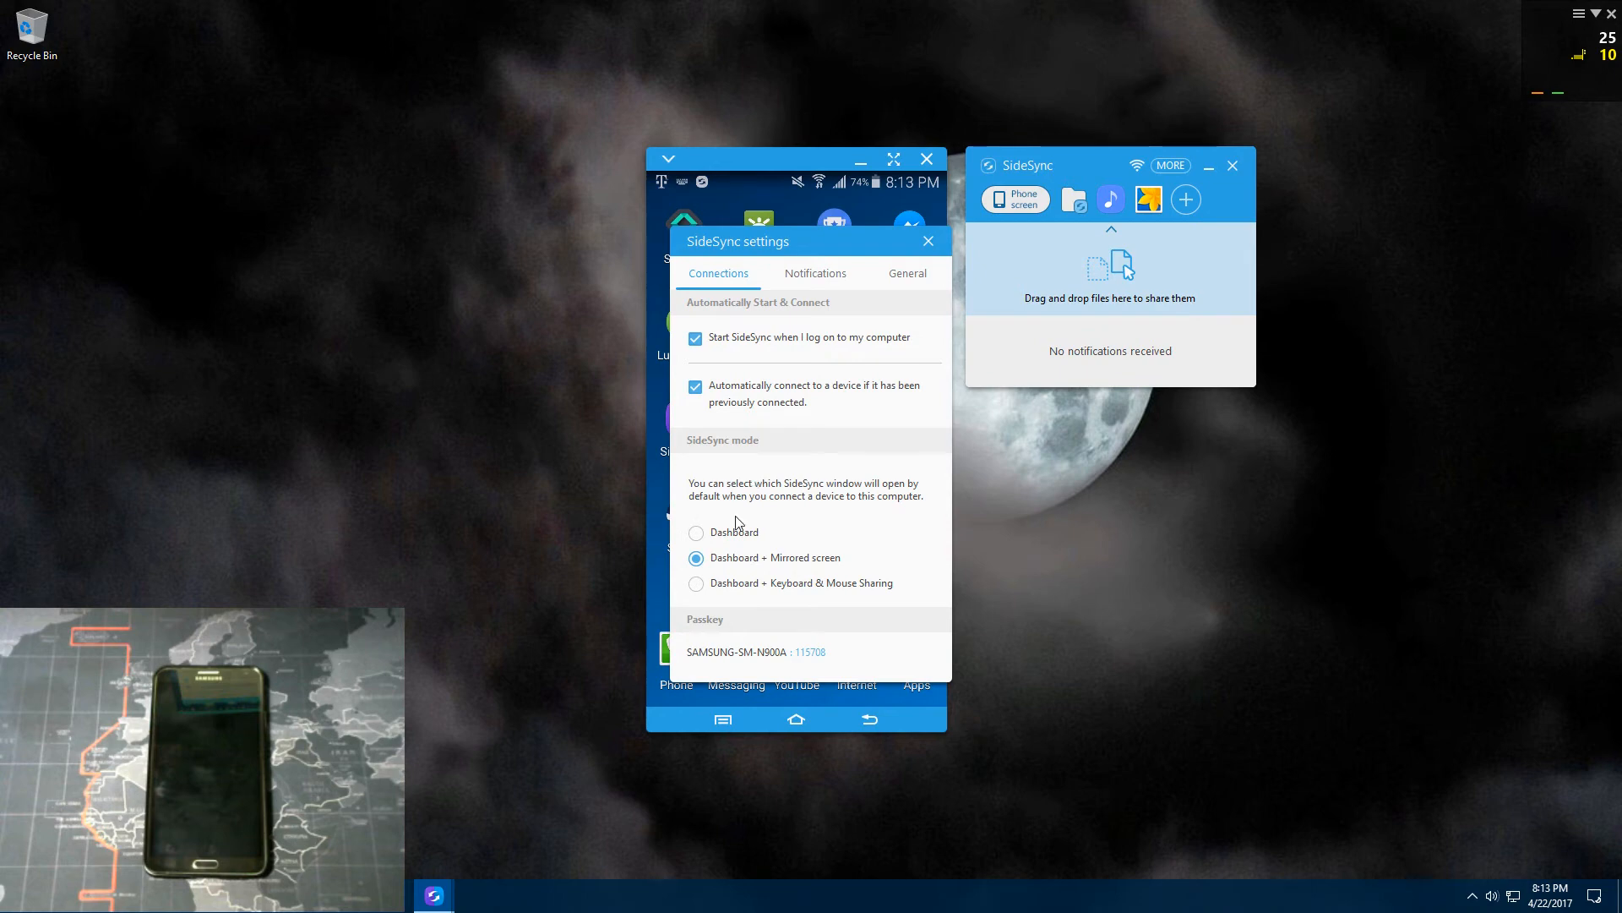
pyautogui.moveTo(732, 493)
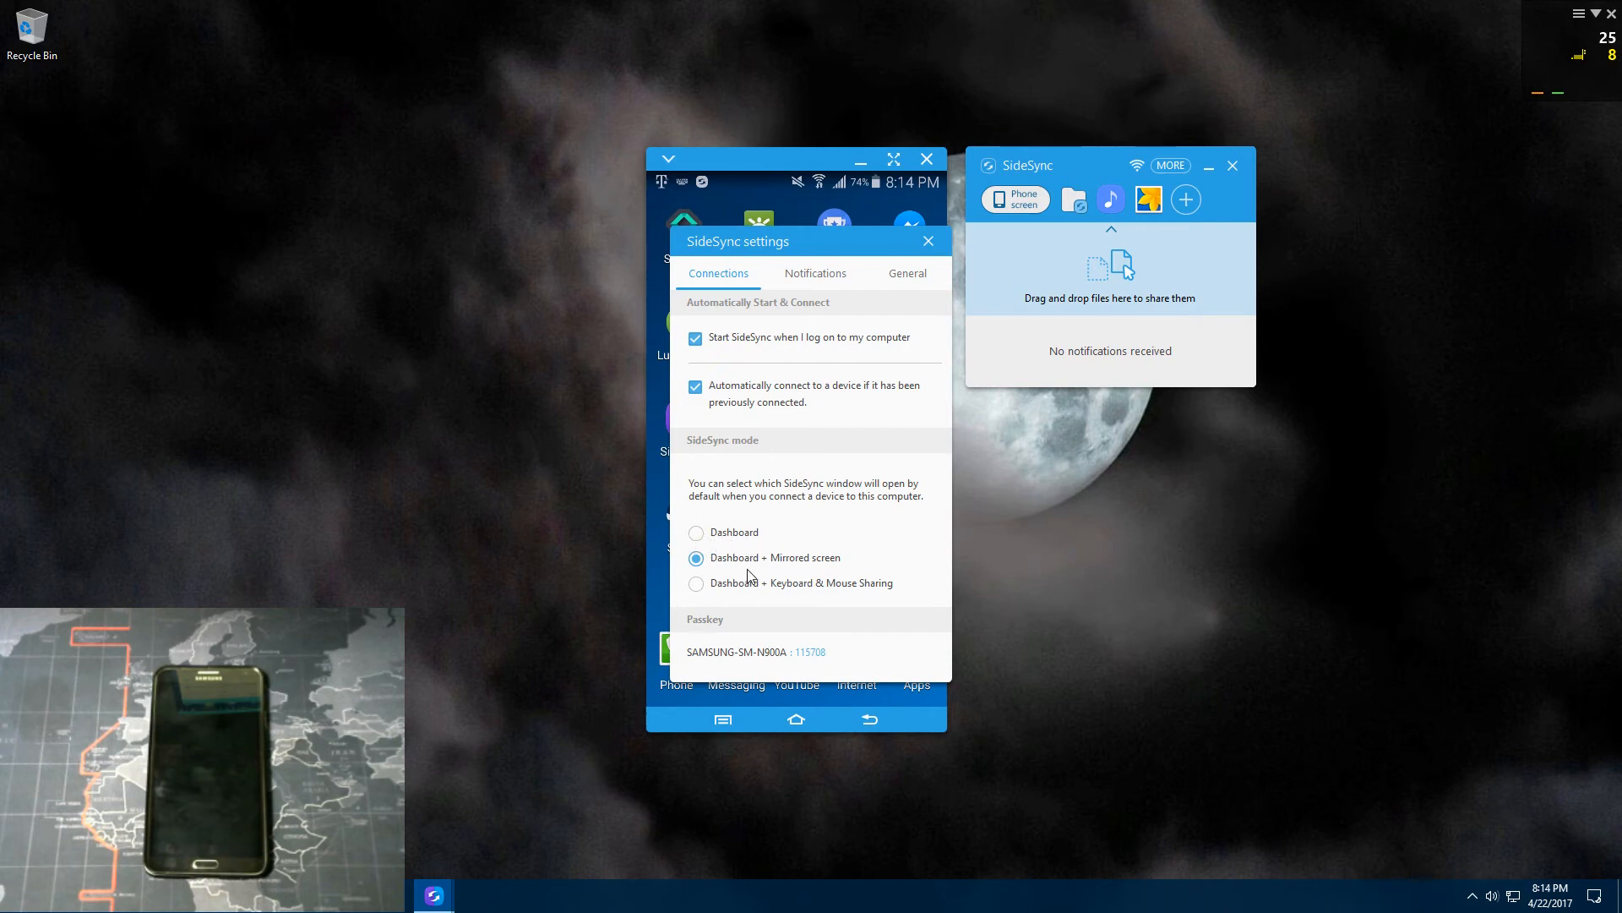
pyautogui.moveTo(769, 600)
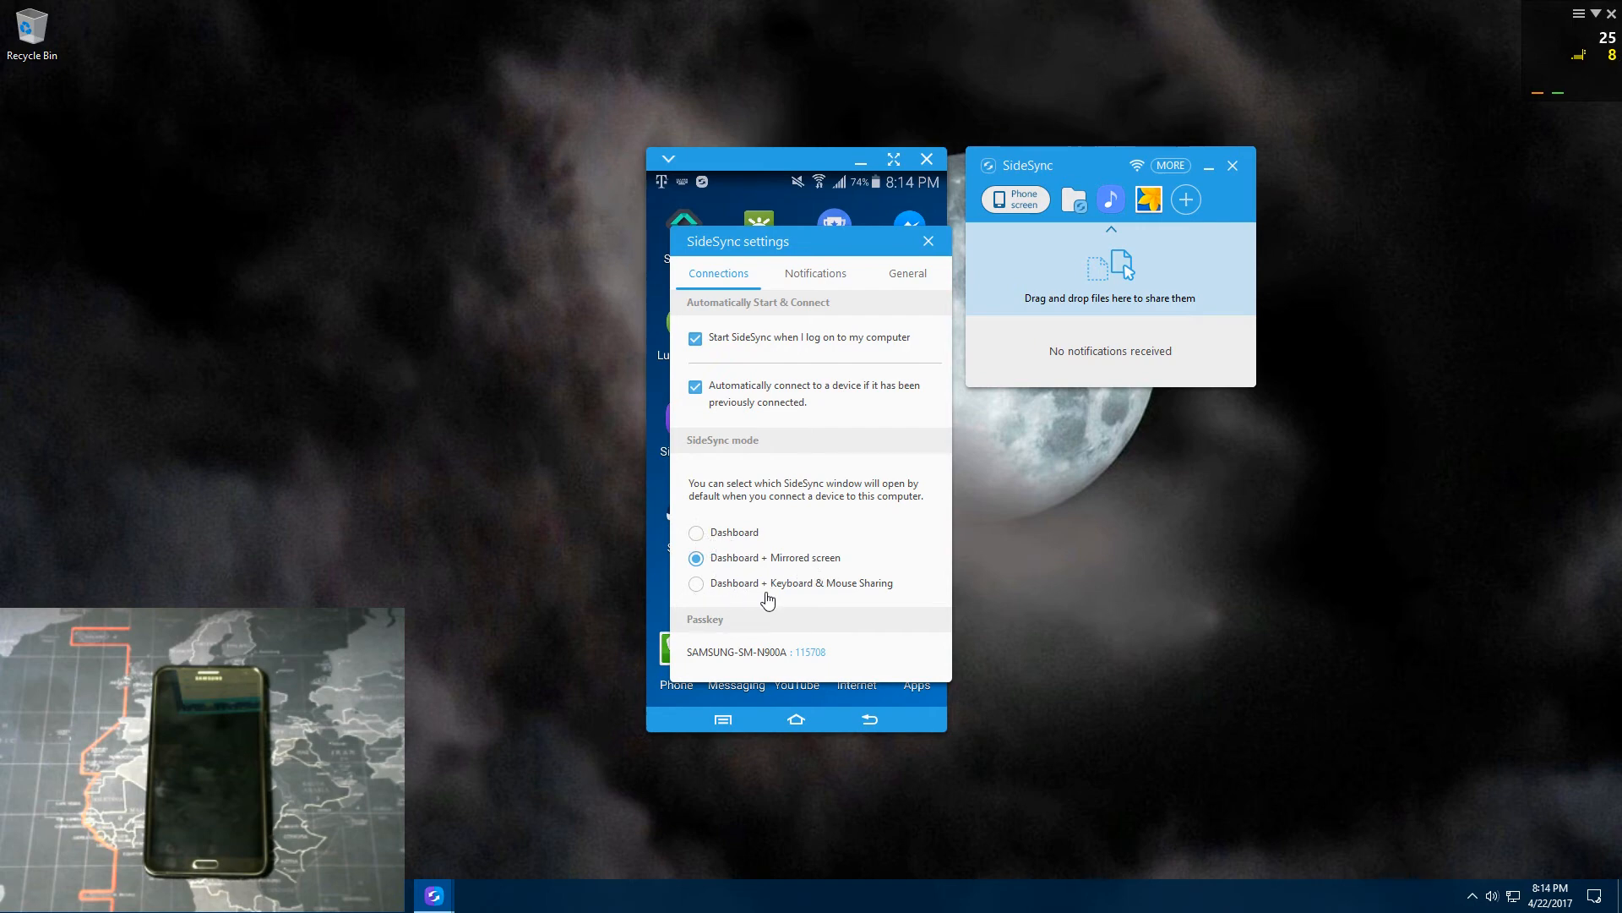
pyautogui.moveTo(696, 595)
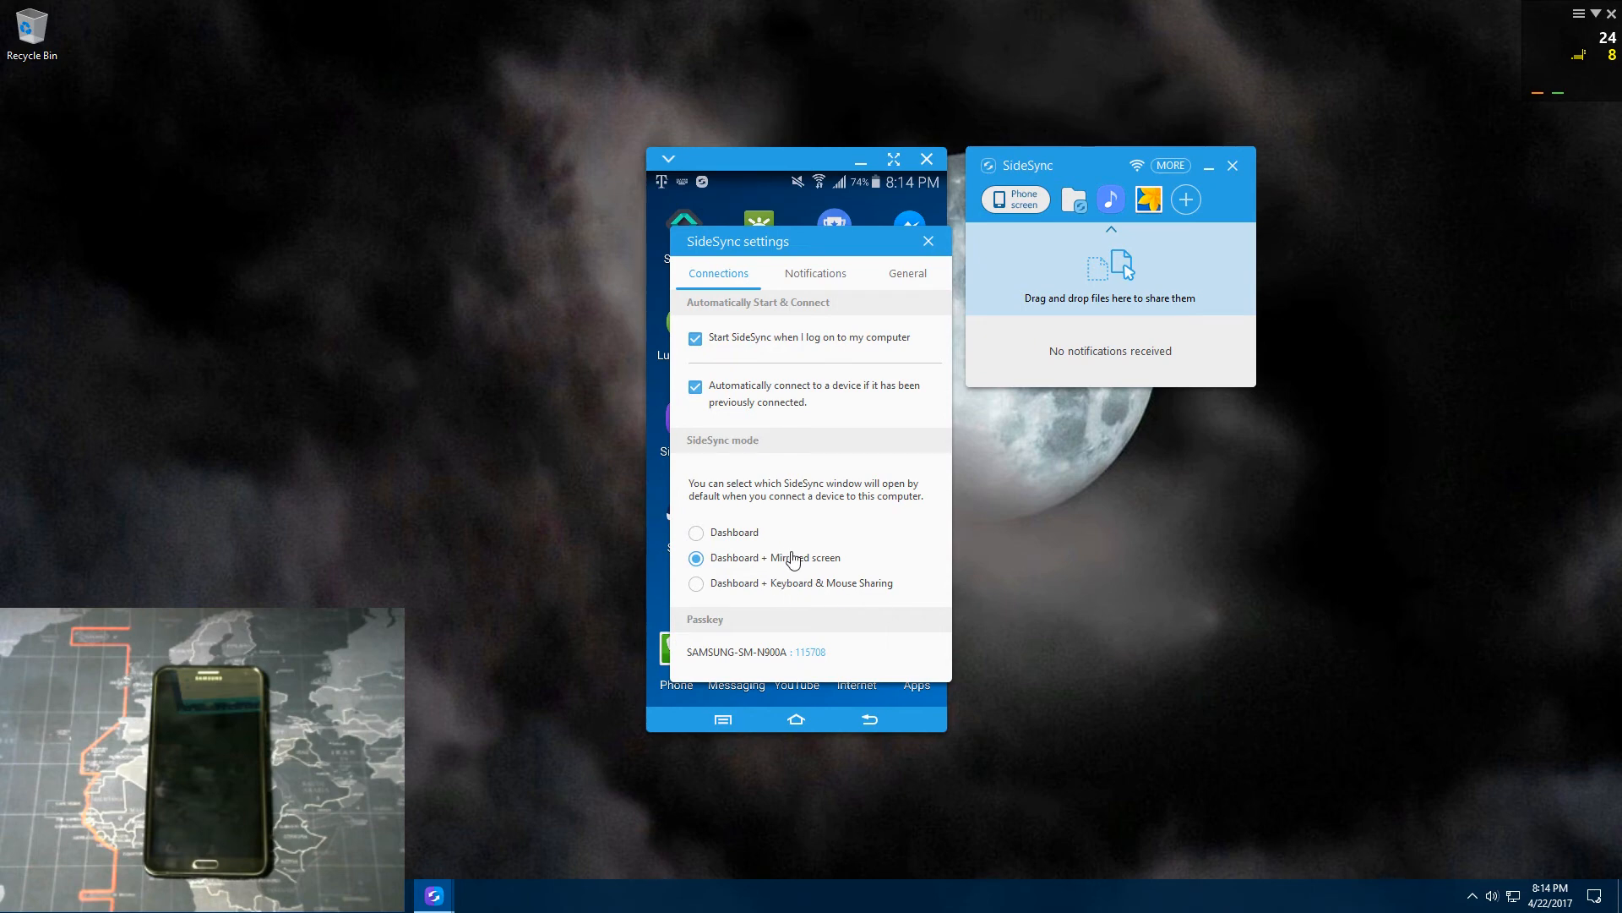
pyautogui.moveTo(807, 664)
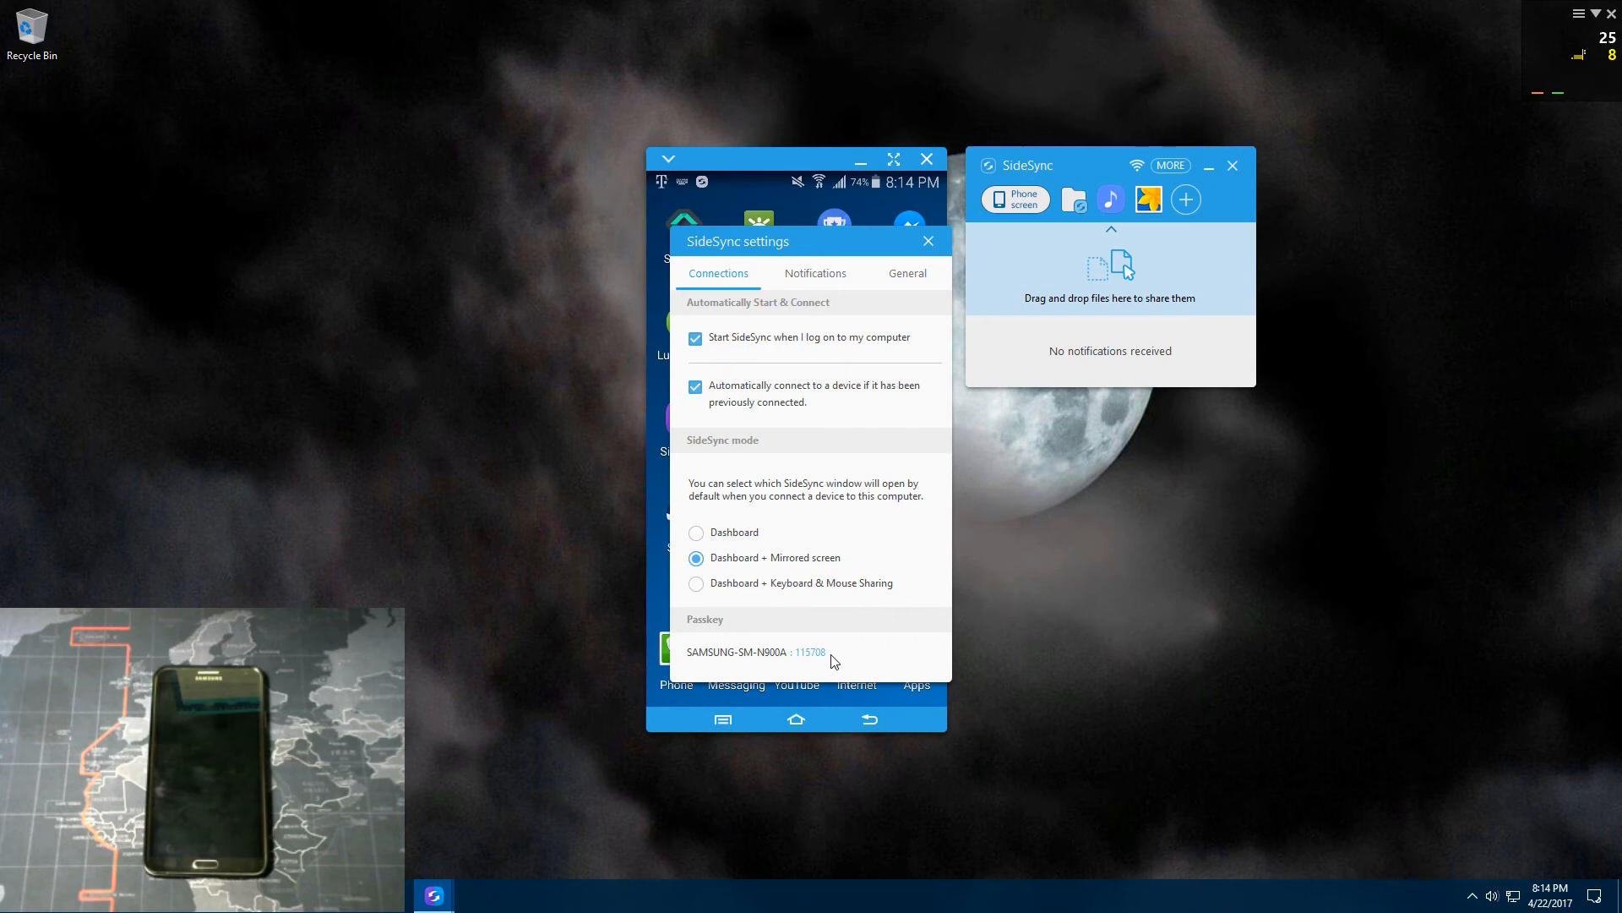
pyautogui.moveTo(822, 659)
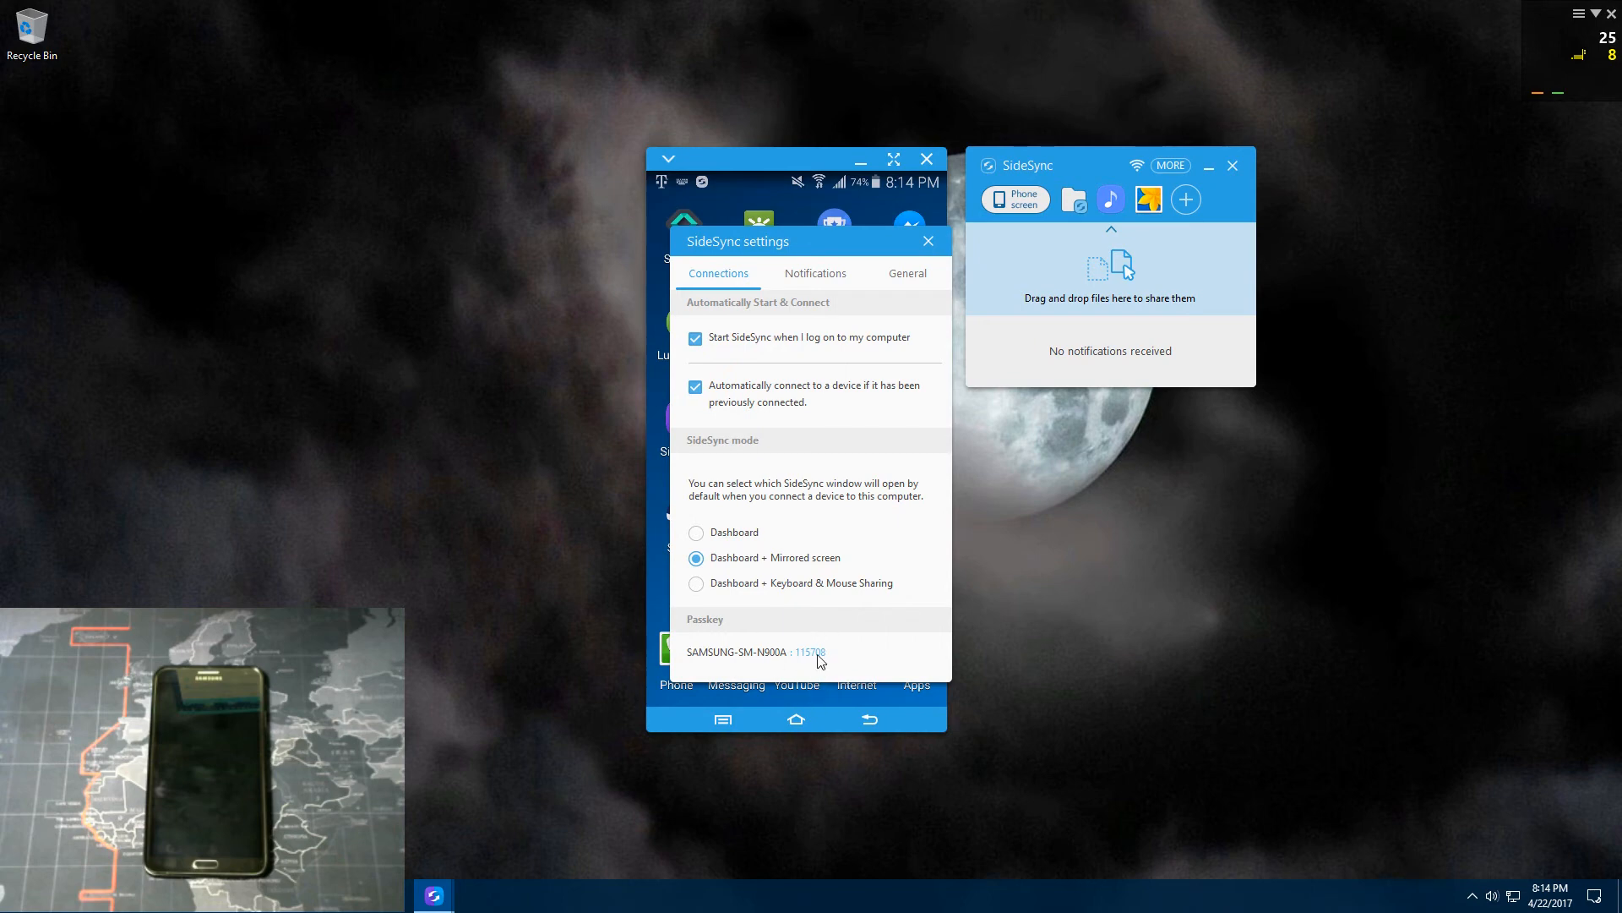
# Step: Close Settings, view the empty File transfer history, then go back to the home screen
pyautogui.click(927, 241)
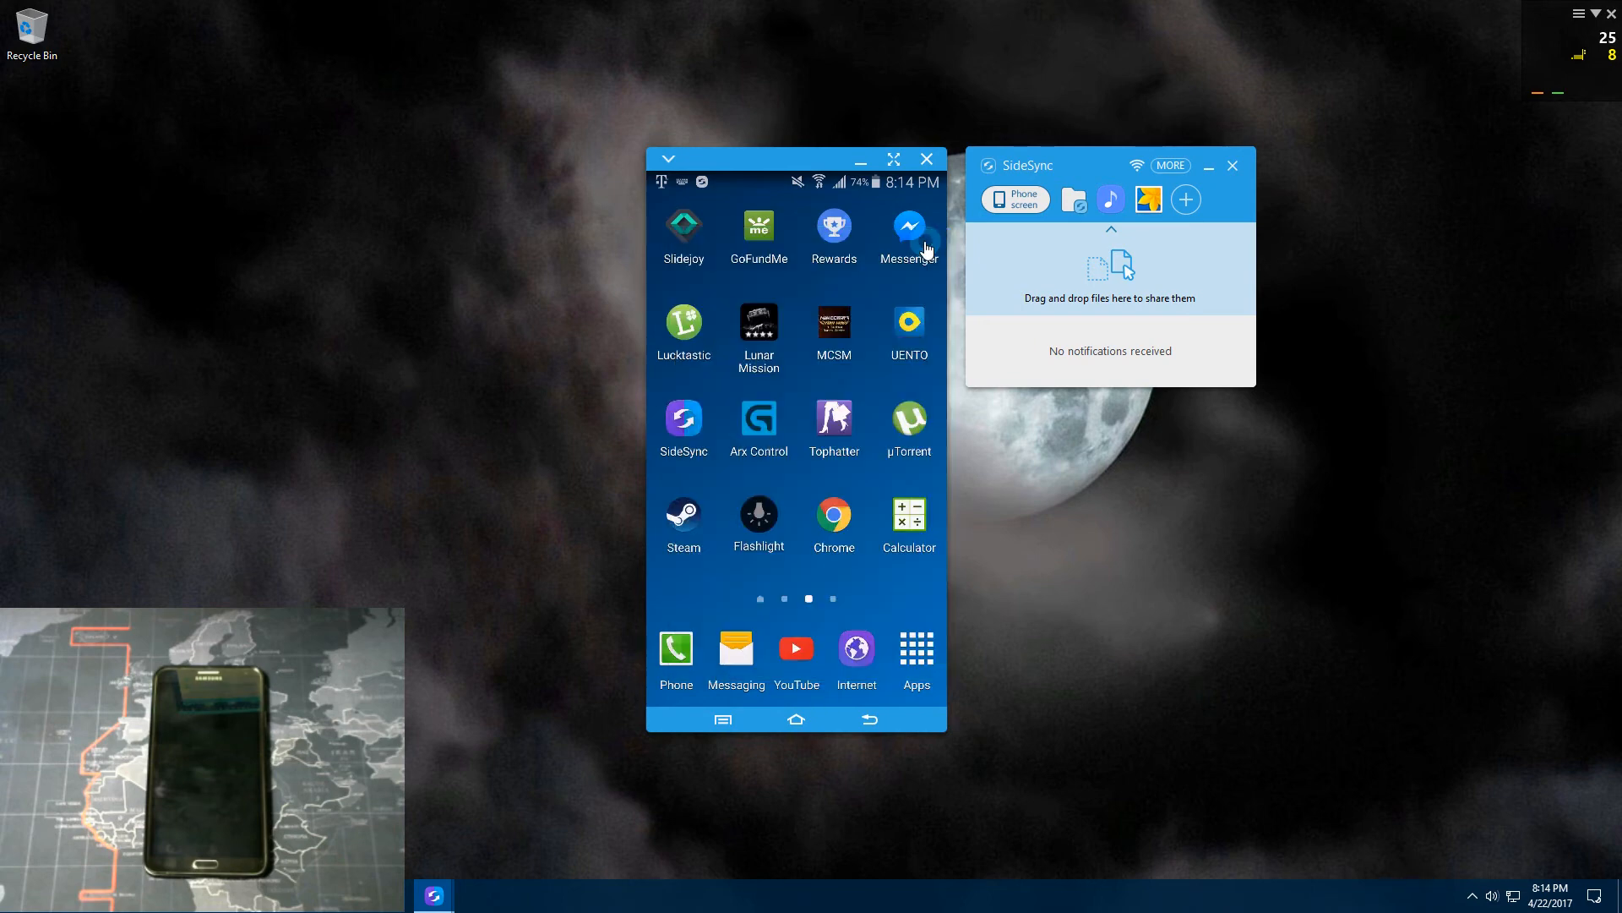
pyautogui.click(1170, 164)
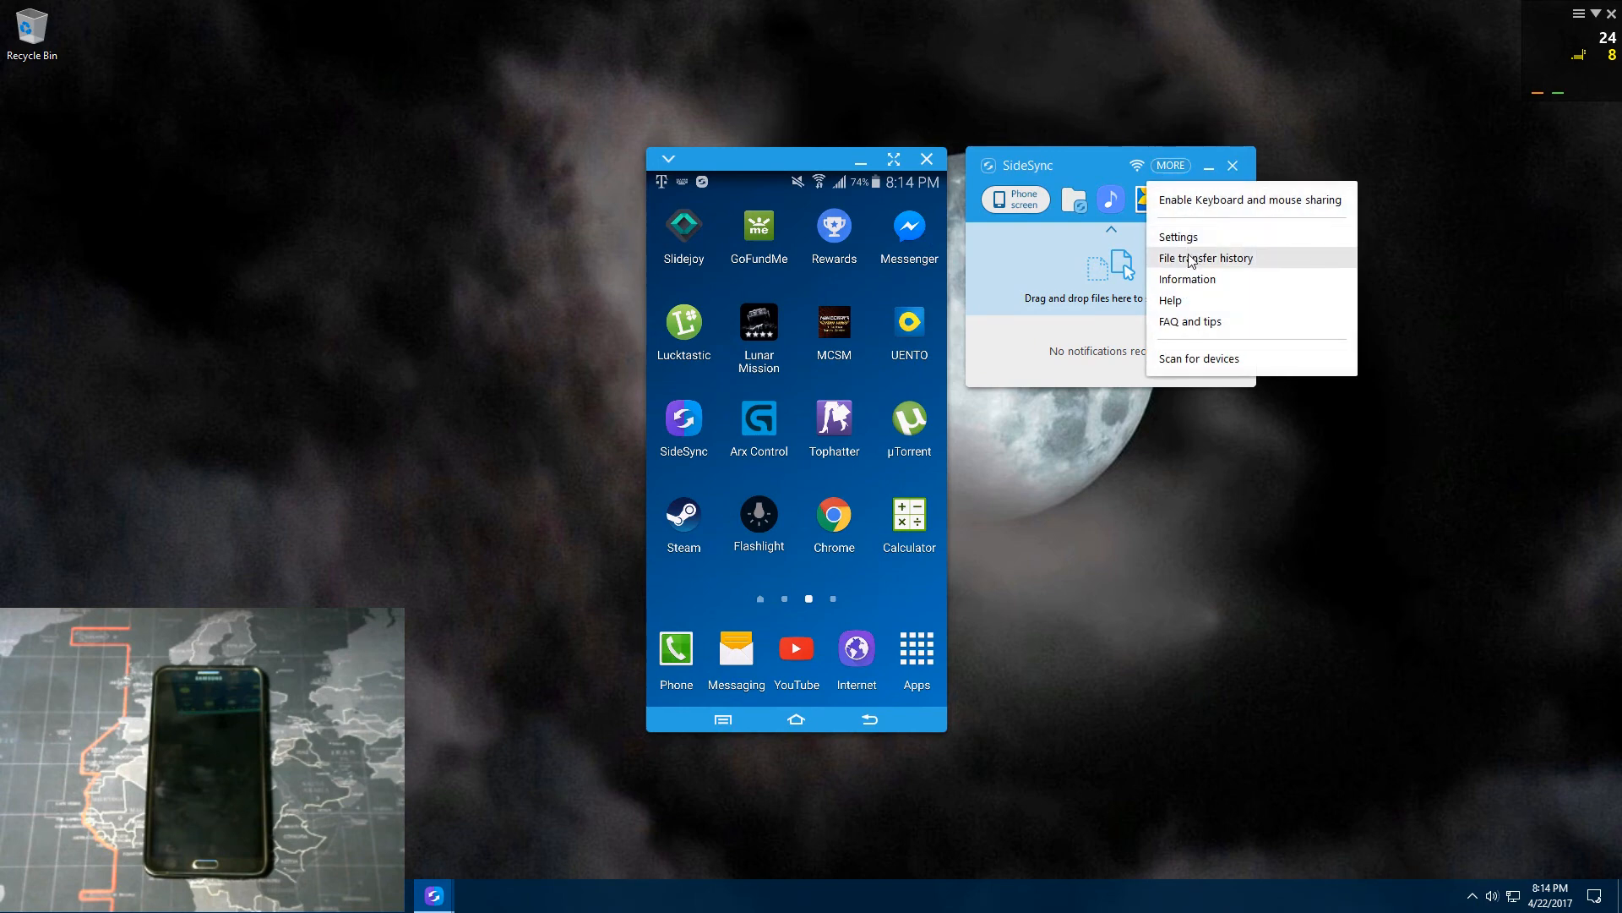
pyautogui.click(1206, 258)
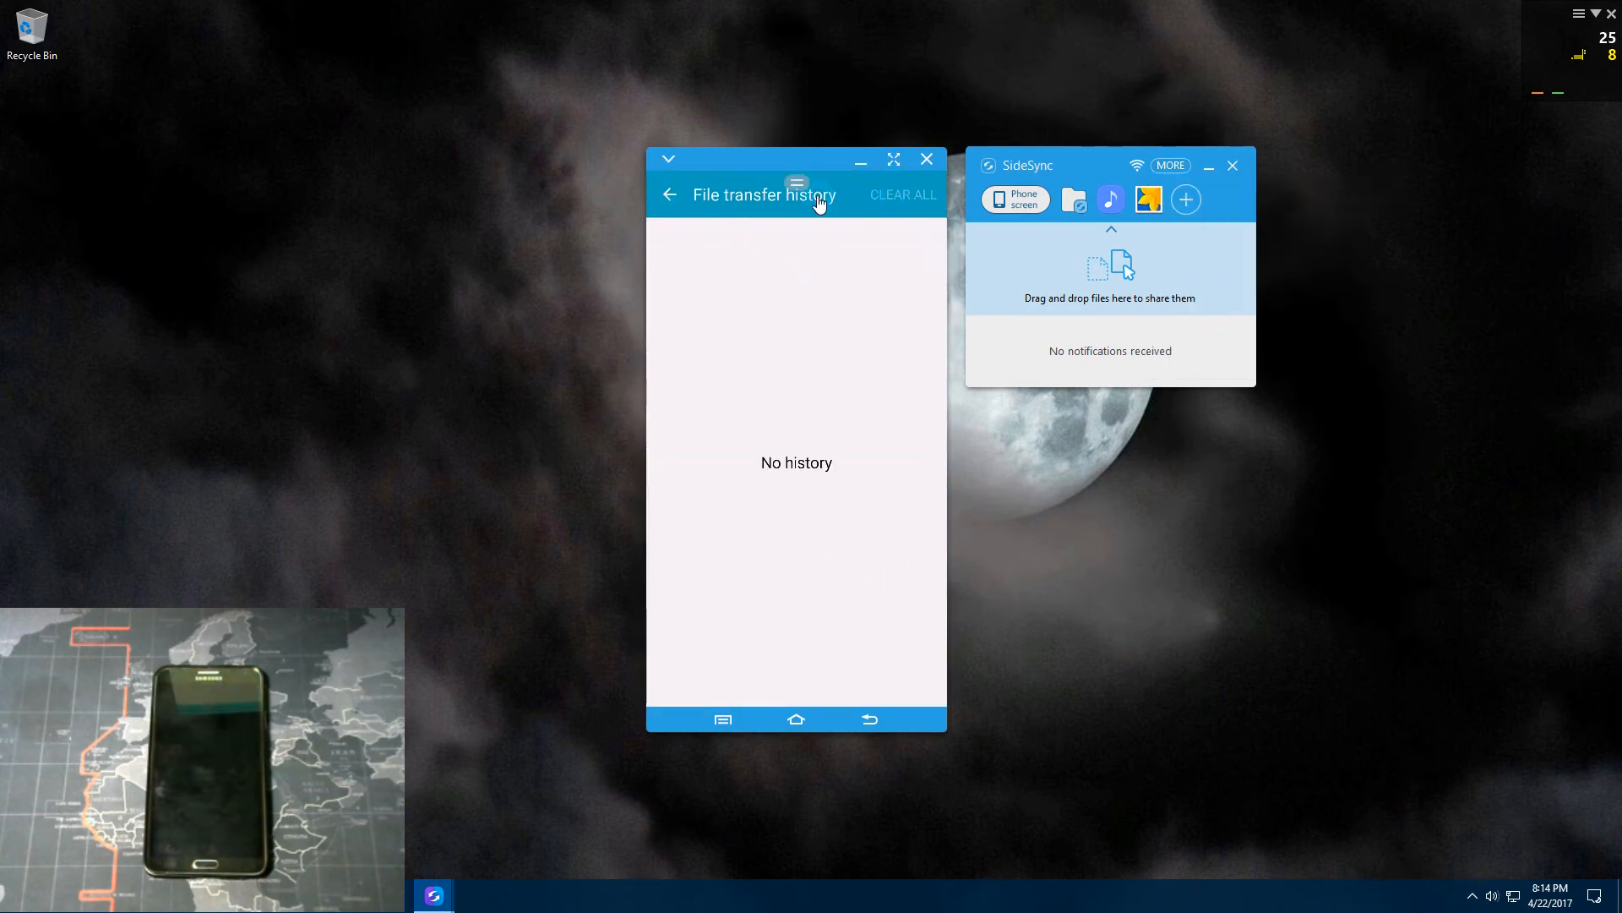
pyautogui.click(669, 194)
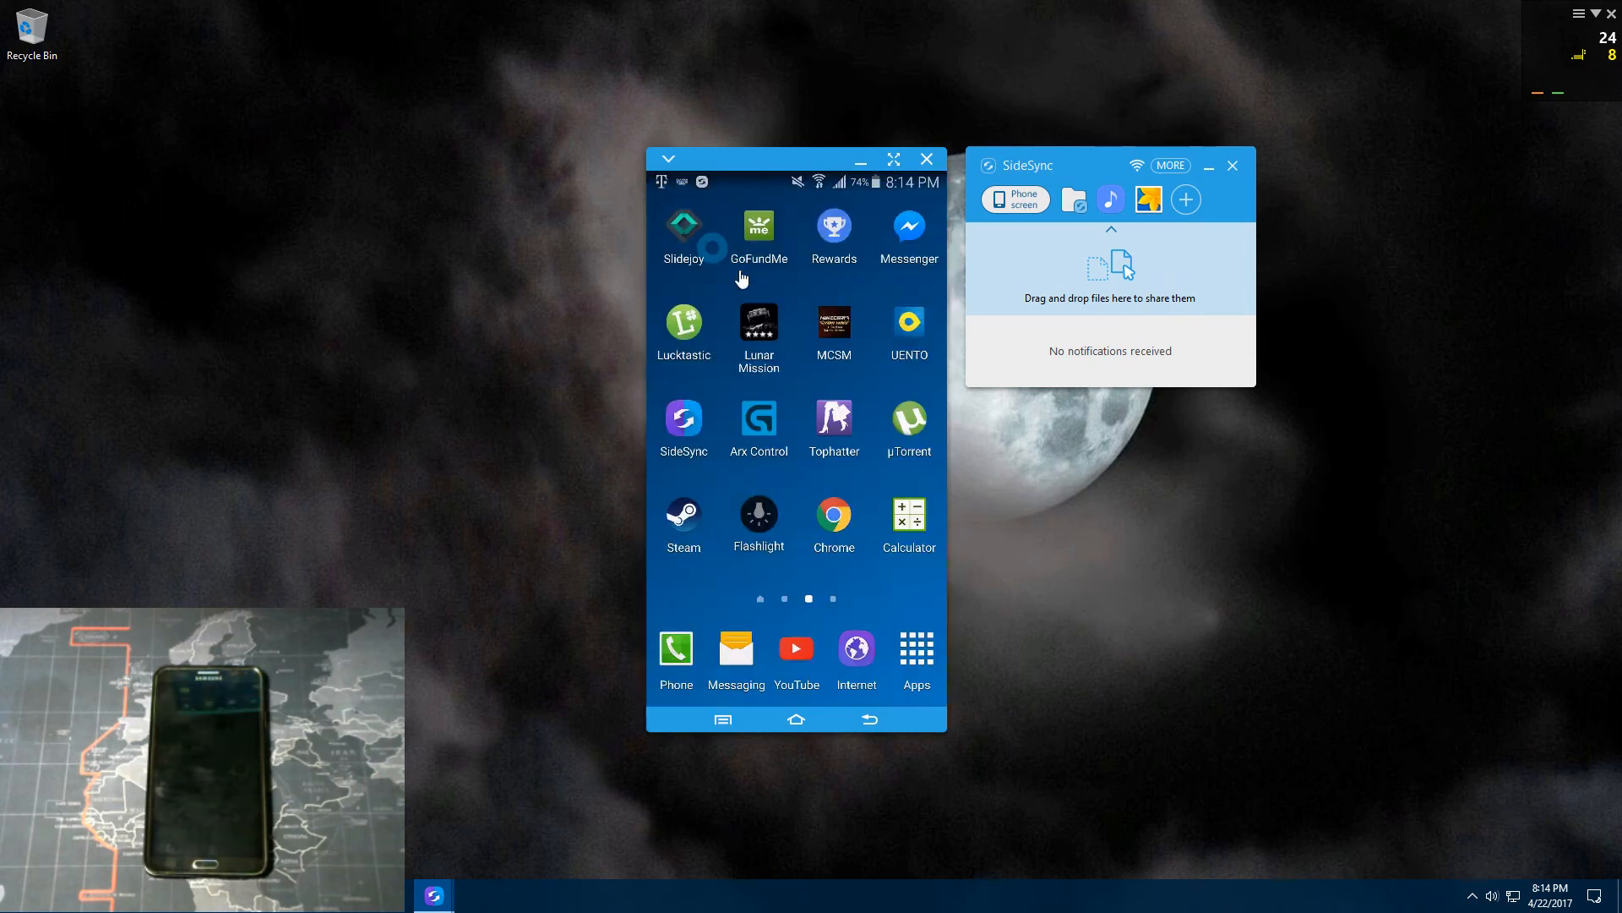
# Step: Open MORE > Information, check for updates confirming 4.7.5.48 is latest, and close it
pyautogui.click(1170, 165)
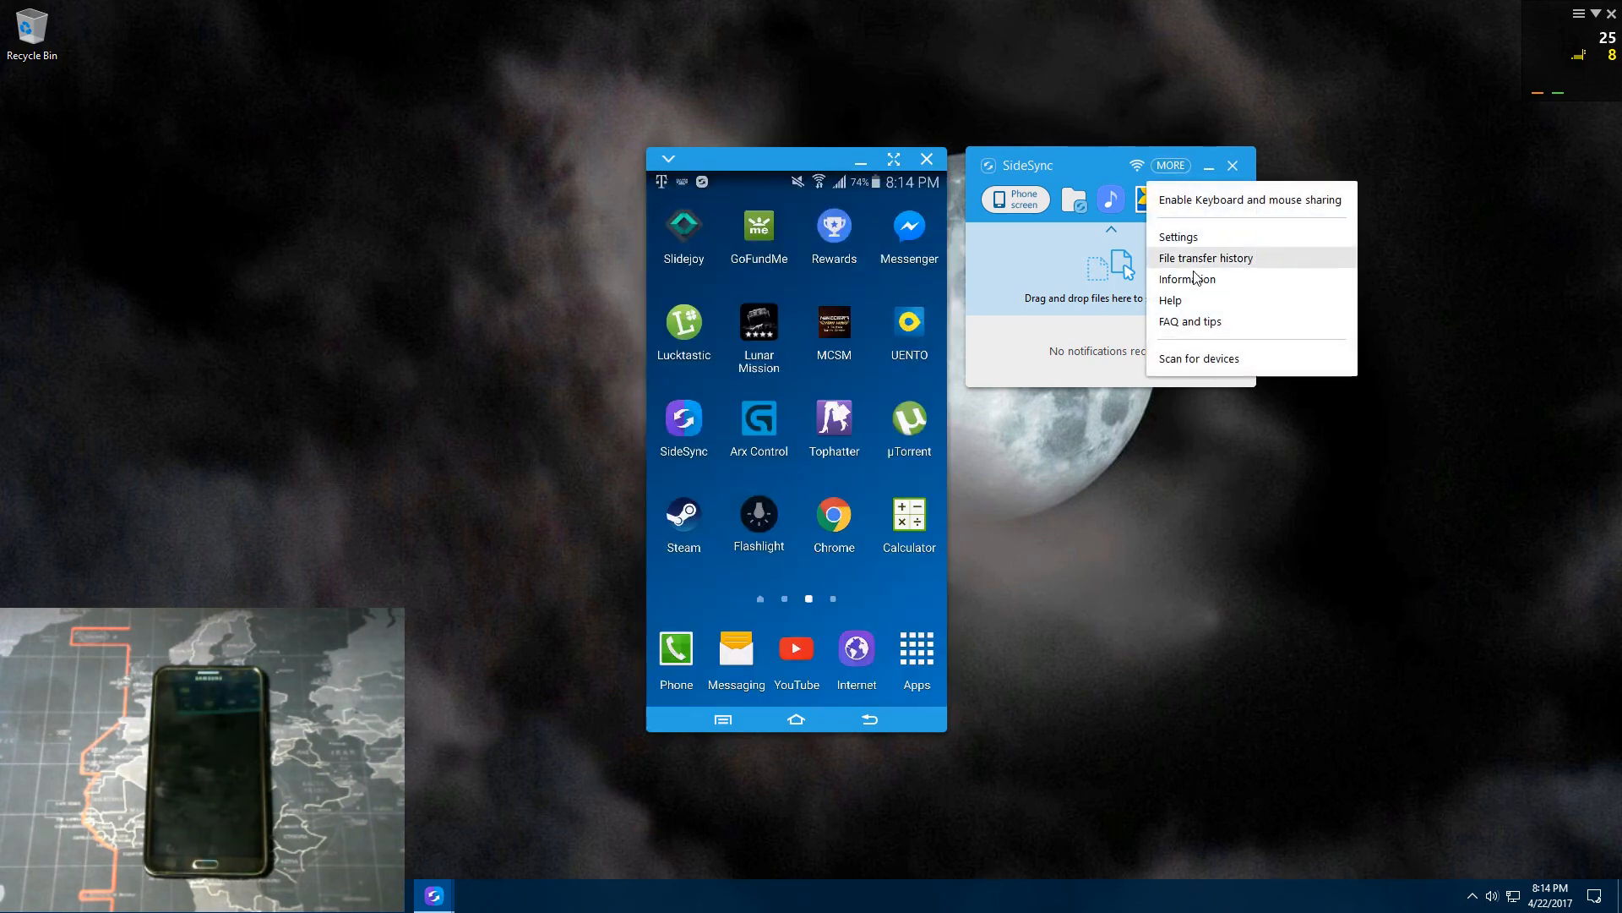
pyautogui.click(1185, 278)
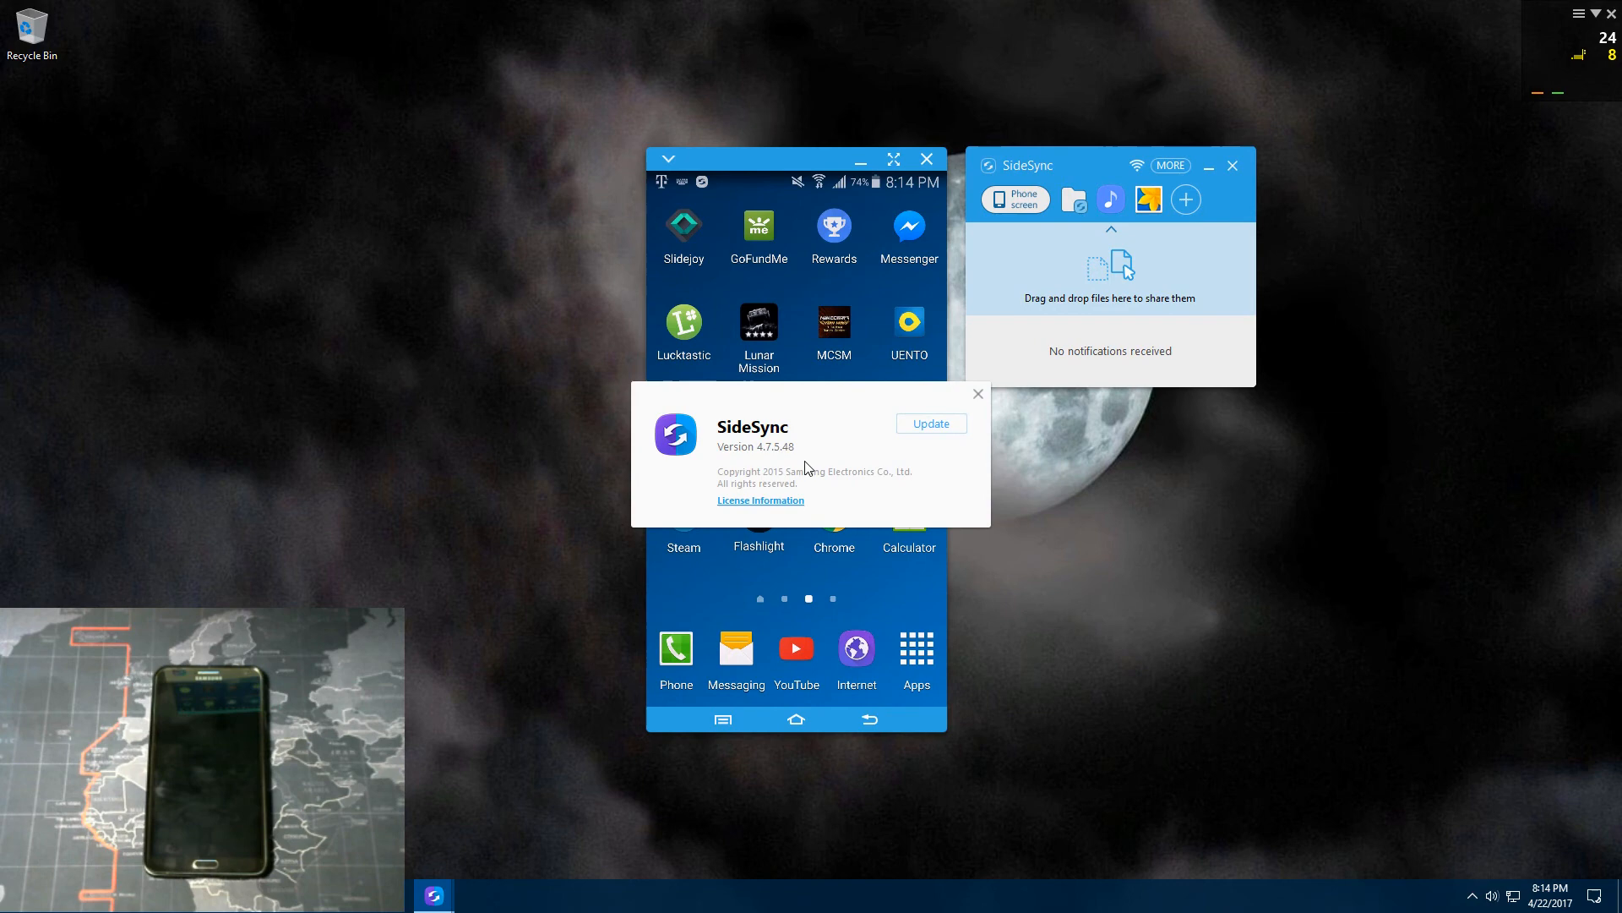
pyautogui.moveTo(869, 480)
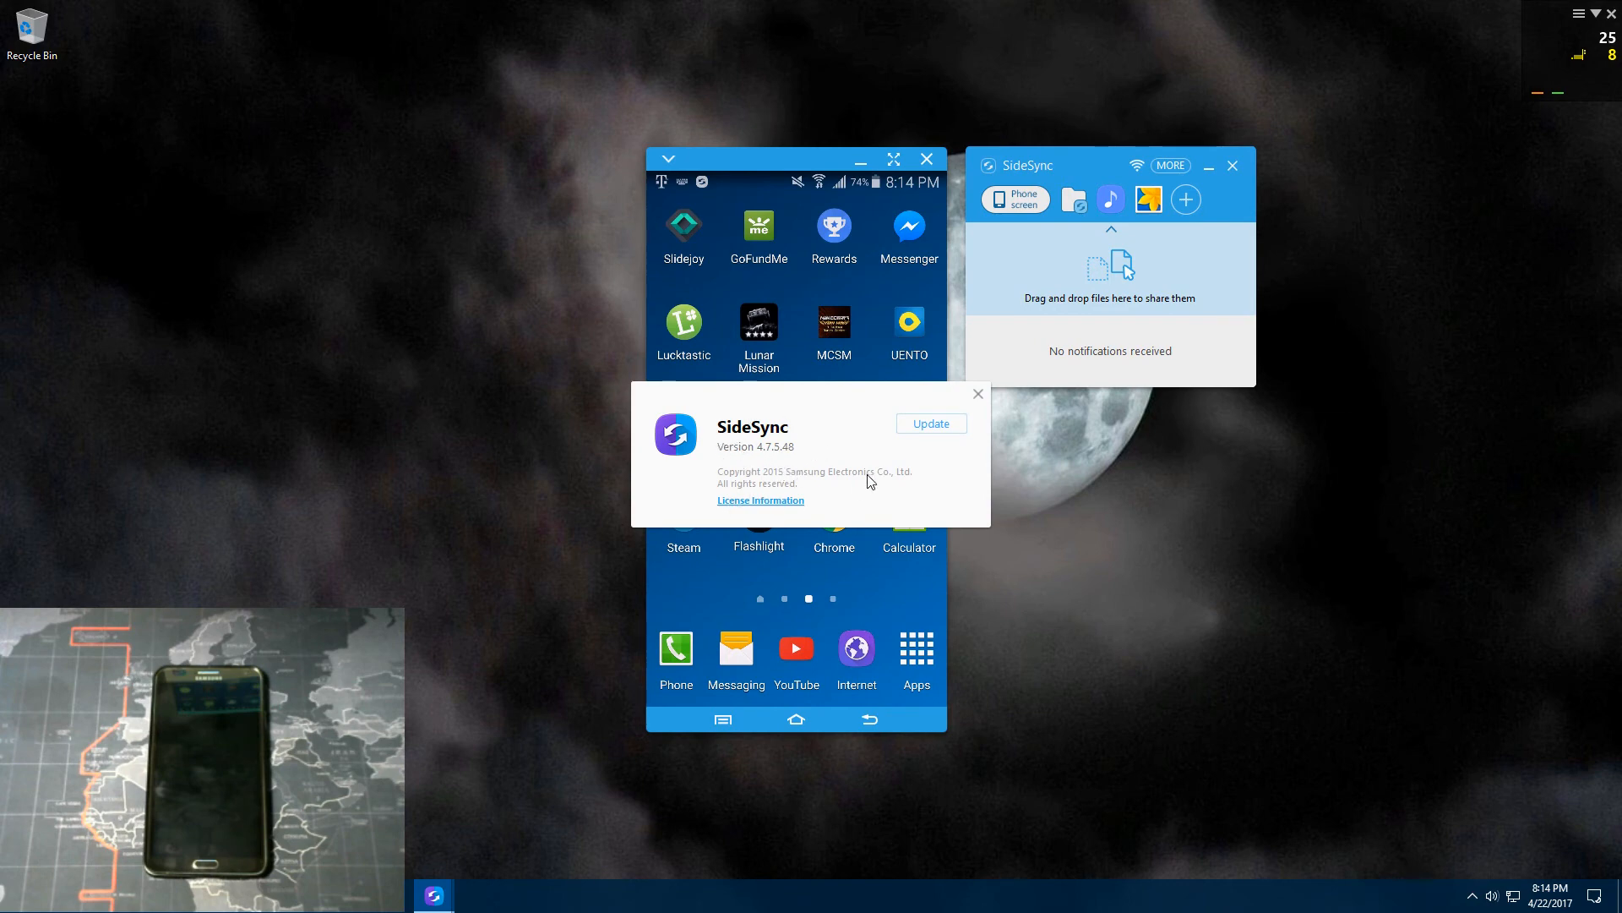
pyautogui.click(929, 423)
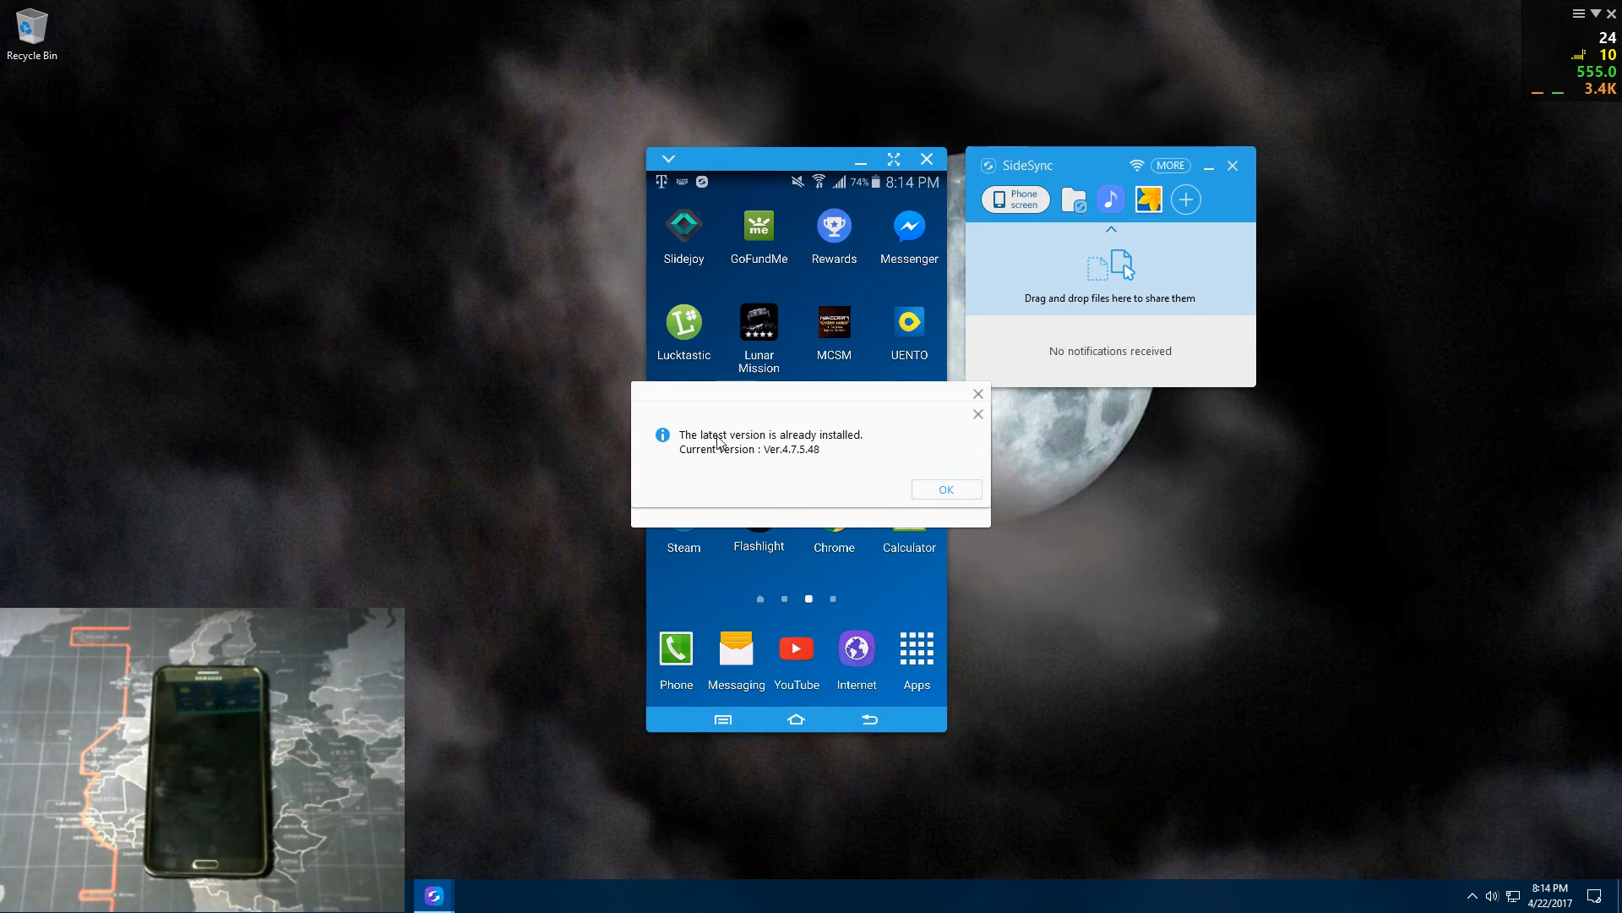
pyautogui.moveTo(776, 457)
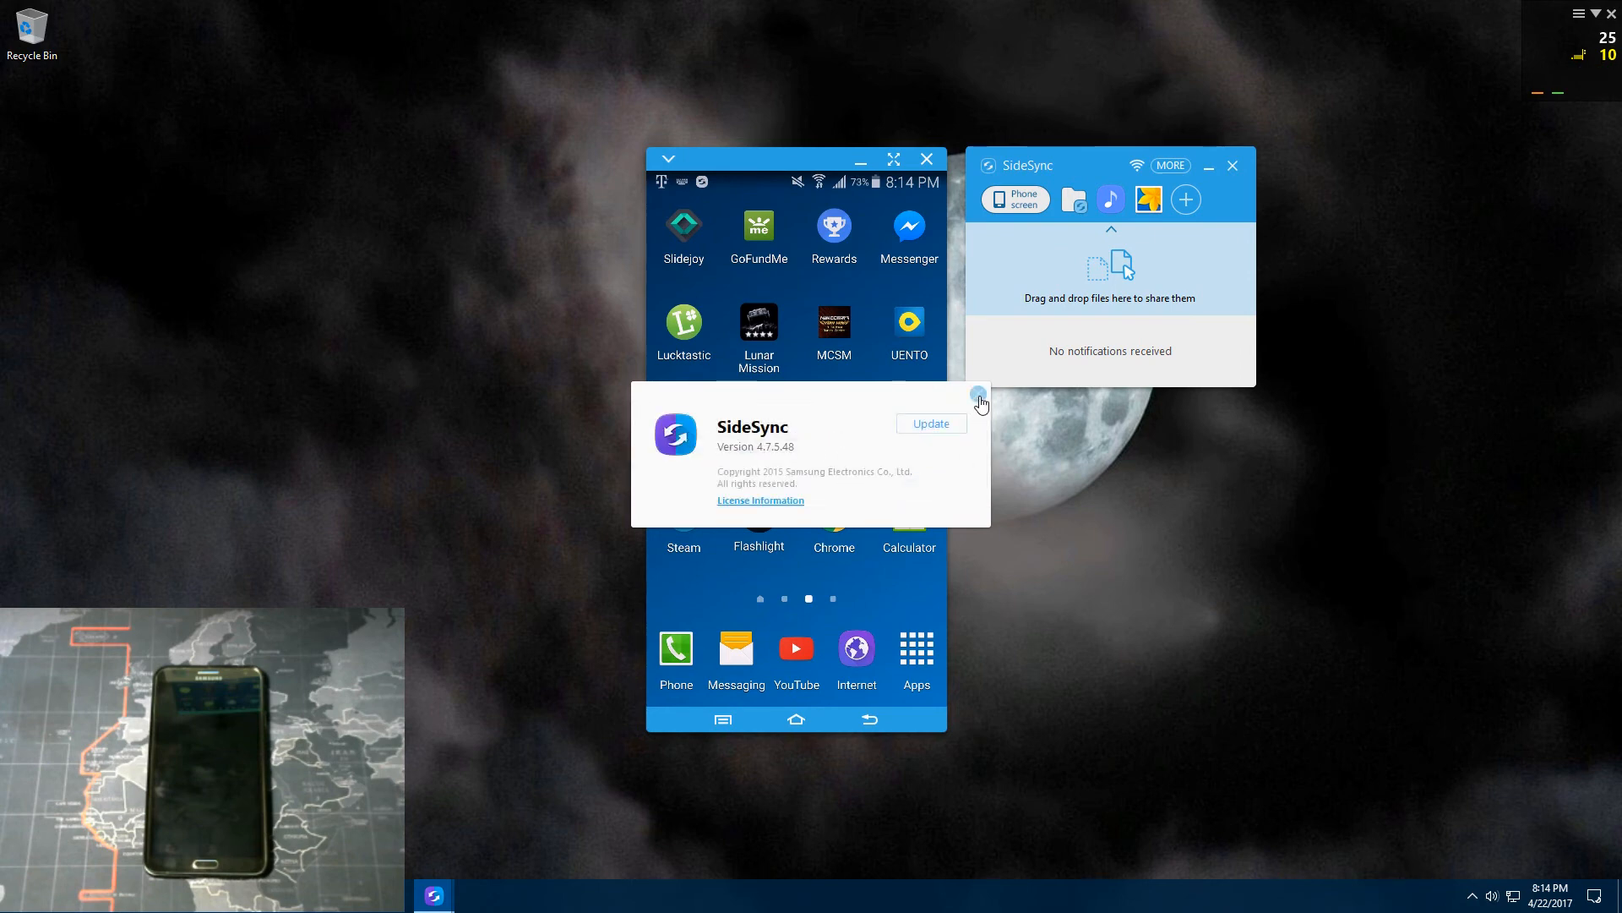
pyautogui.click(1170, 165)
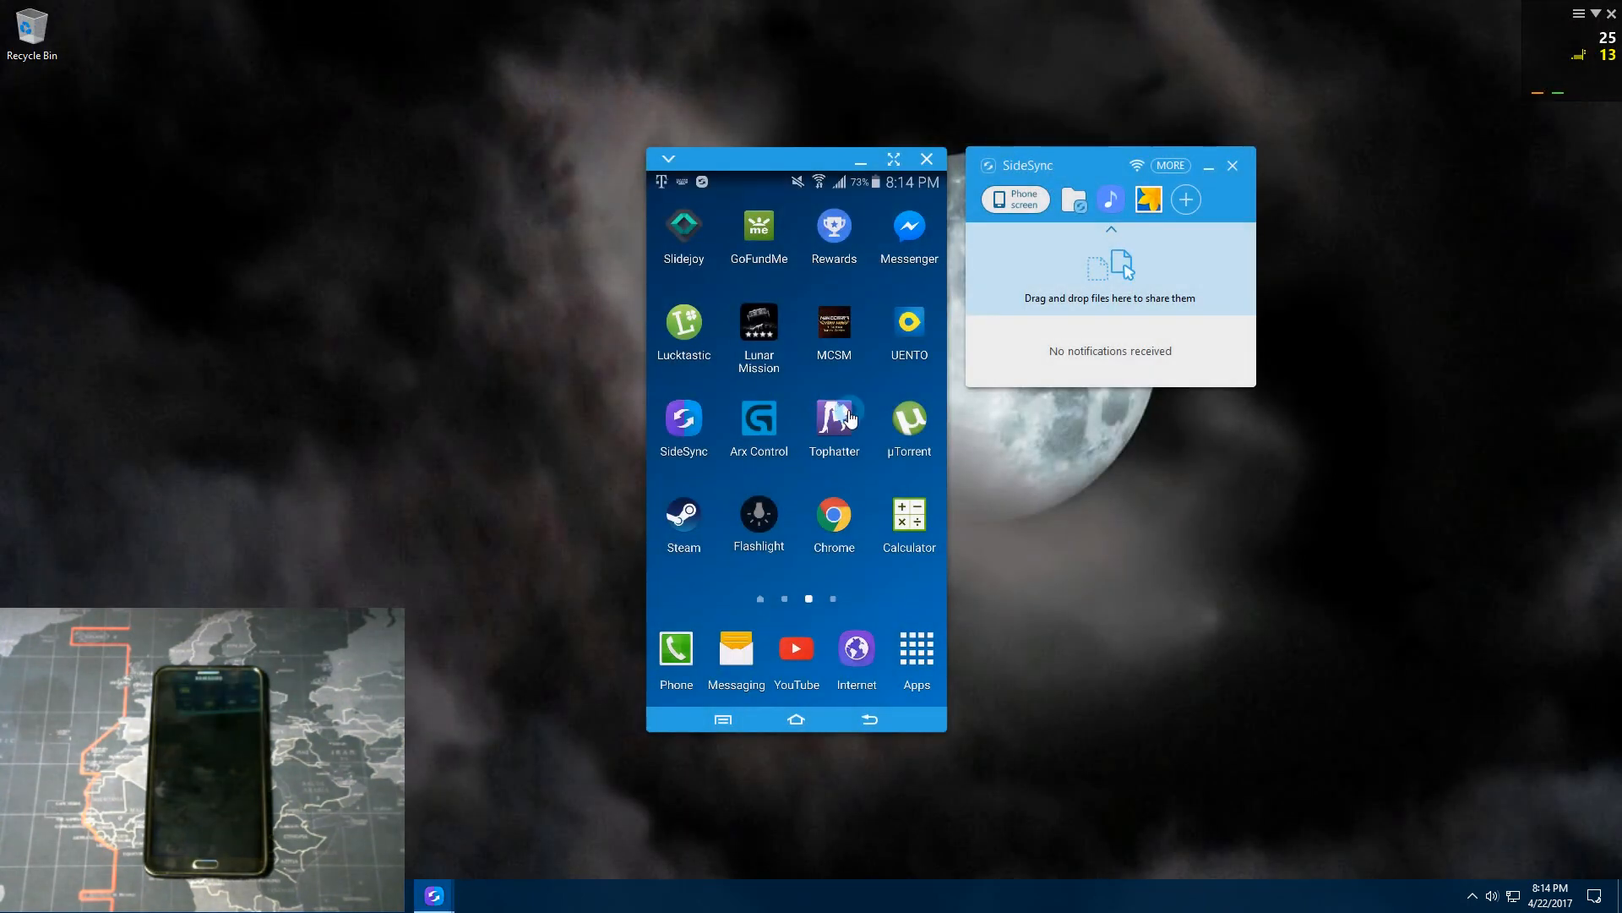
# Step: Run Scan for devices from the MORE menu, listing SAMSUNG-SM-N900A
pyautogui.click(1171, 166)
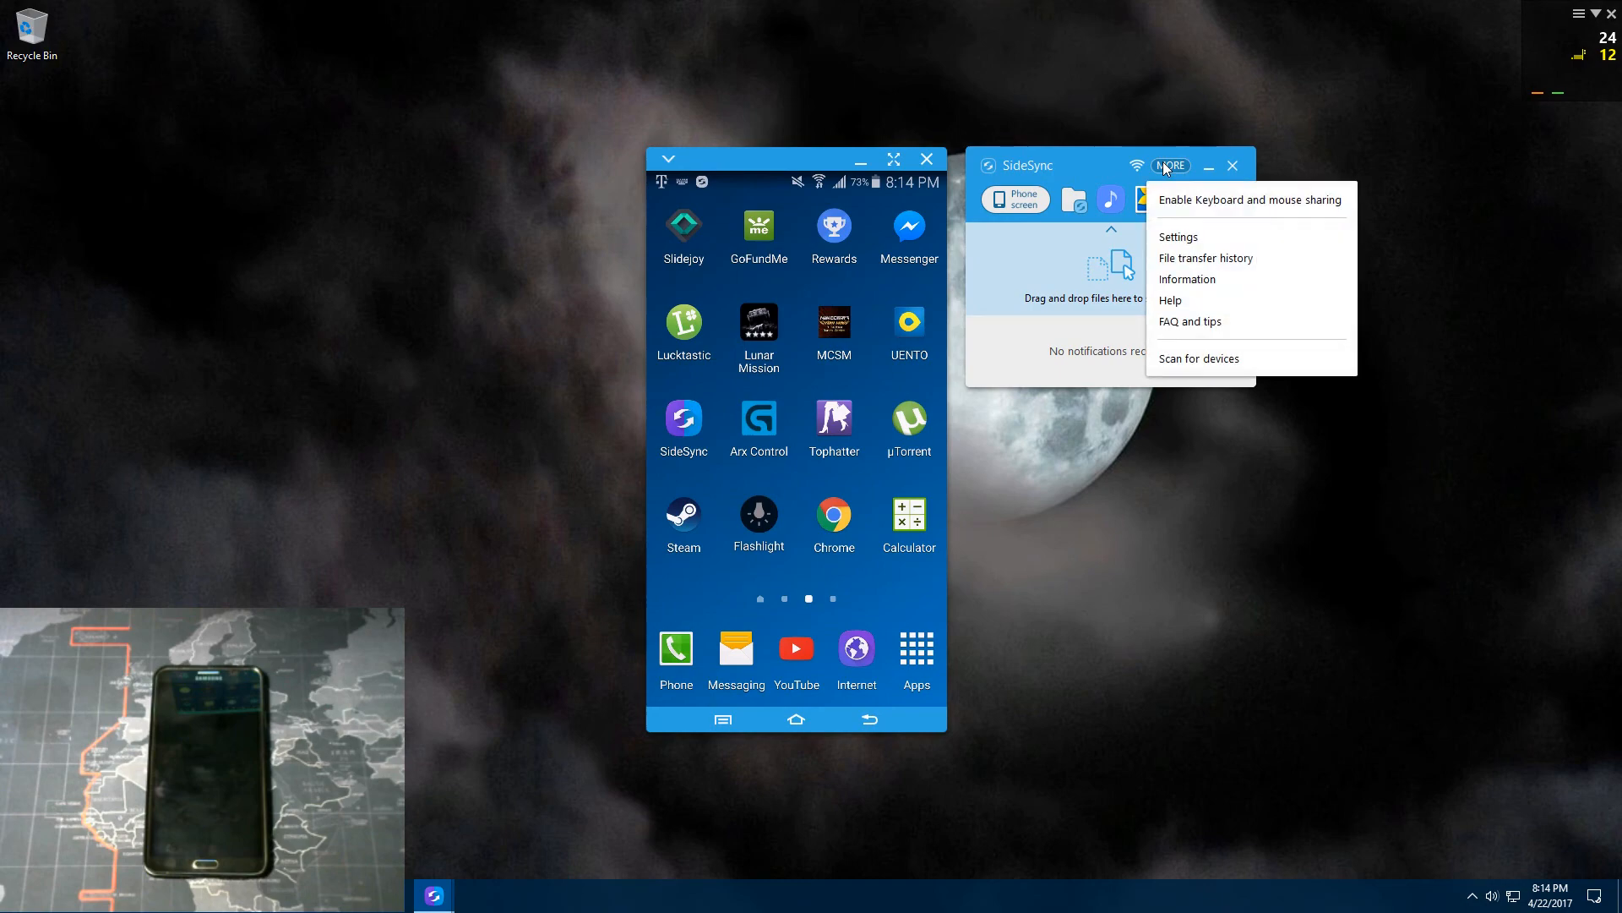
pyautogui.click(1190, 321)
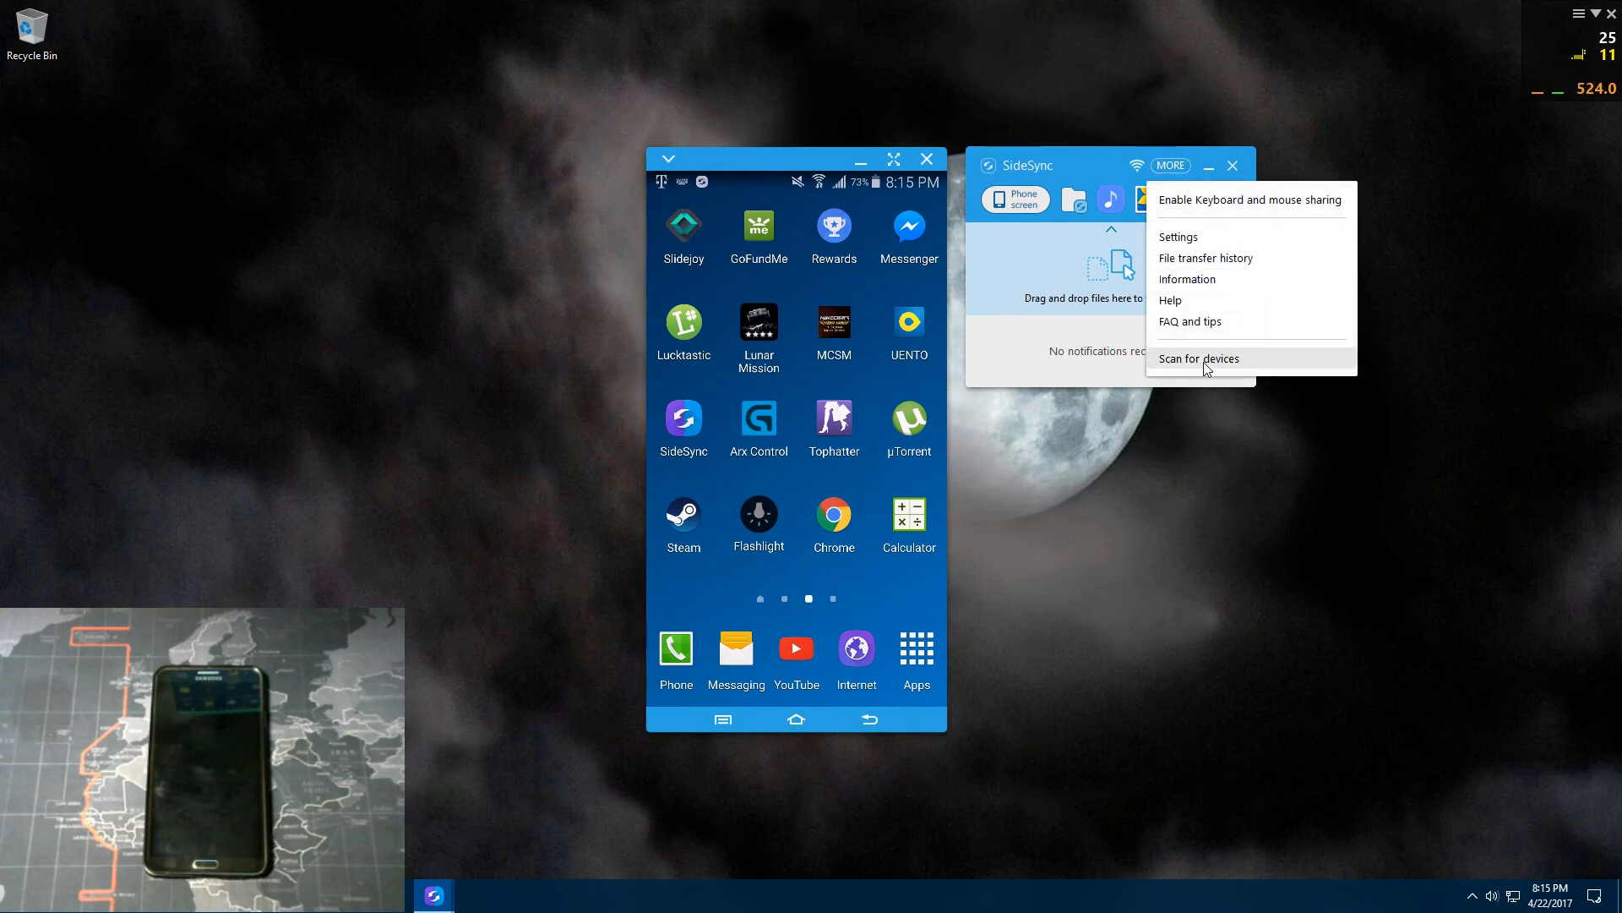
pyautogui.click(1198, 358)
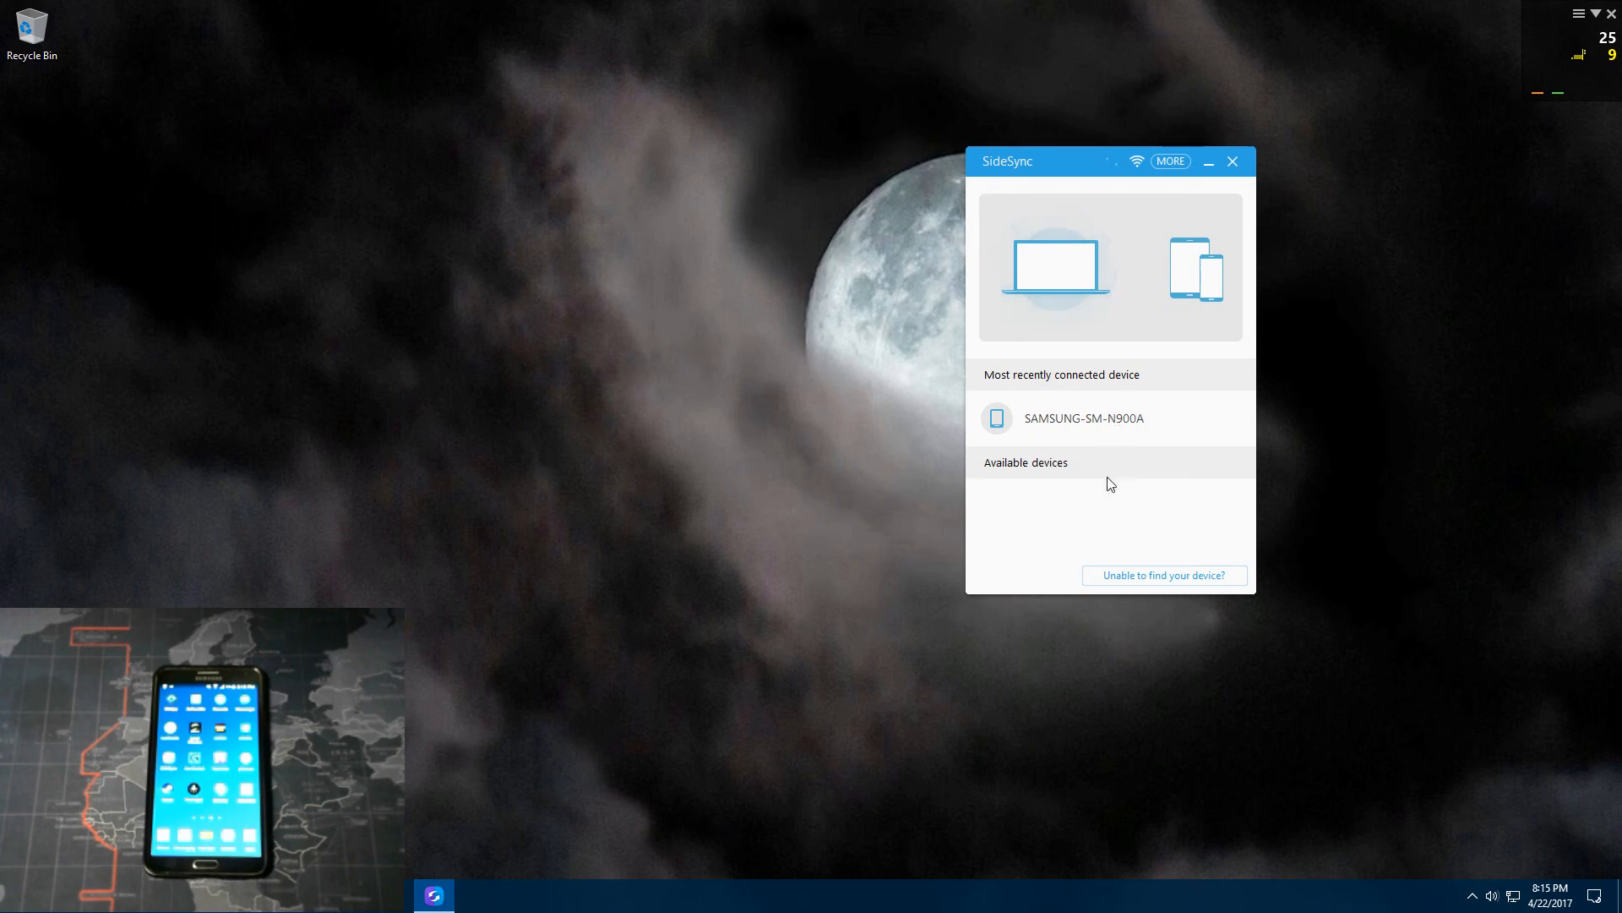
pyautogui.moveTo(1048, 535)
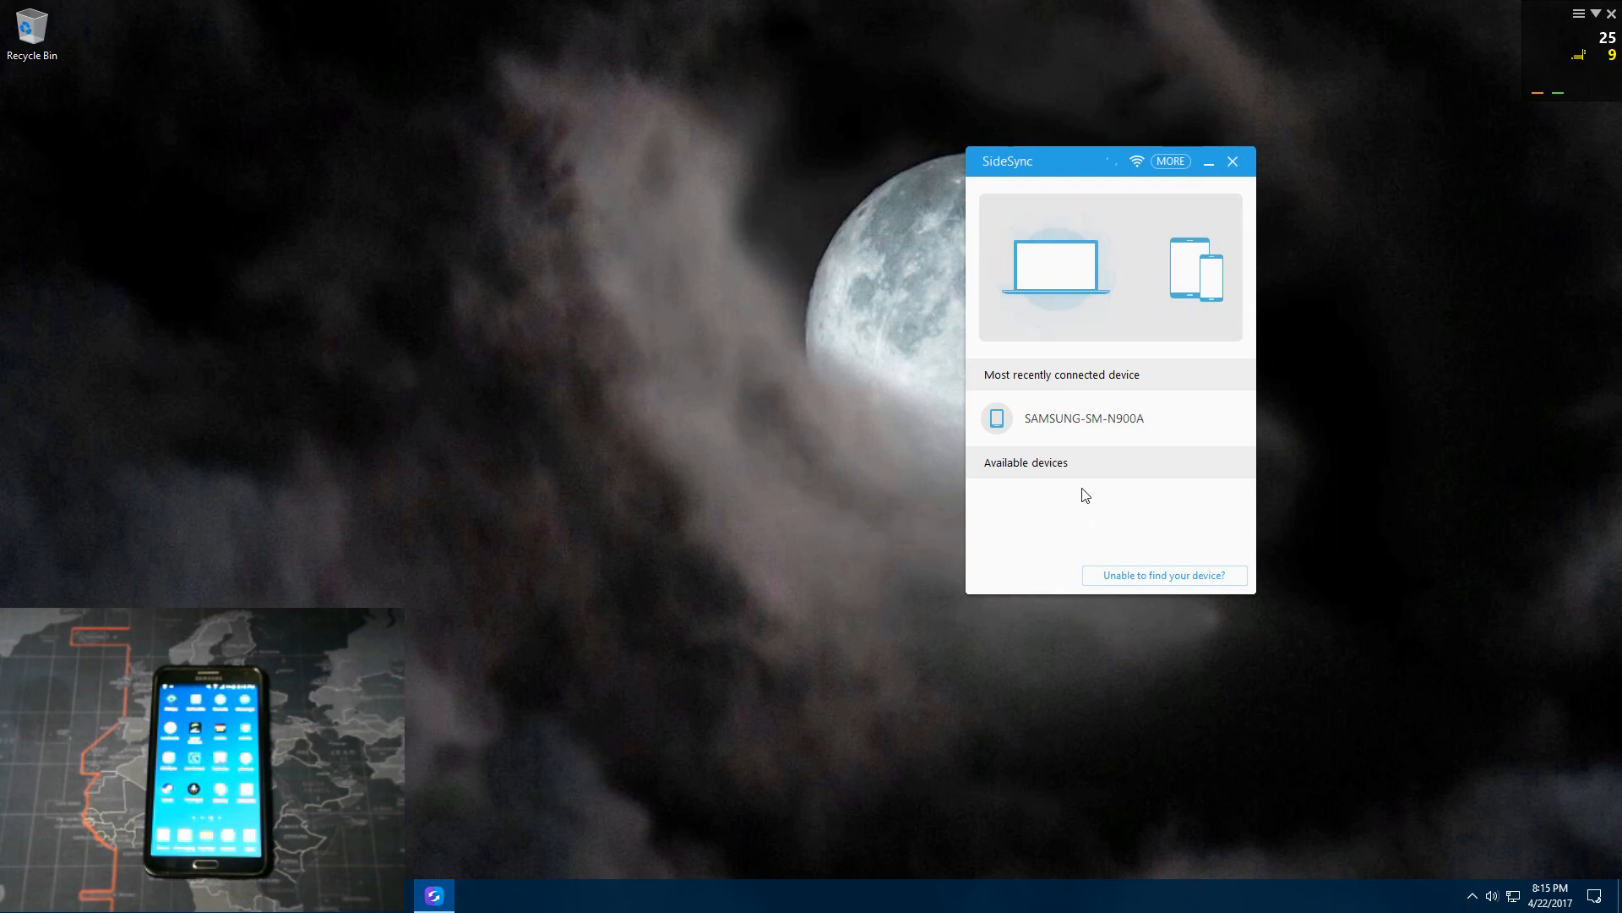
pyautogui.moveTo(1079, 565)
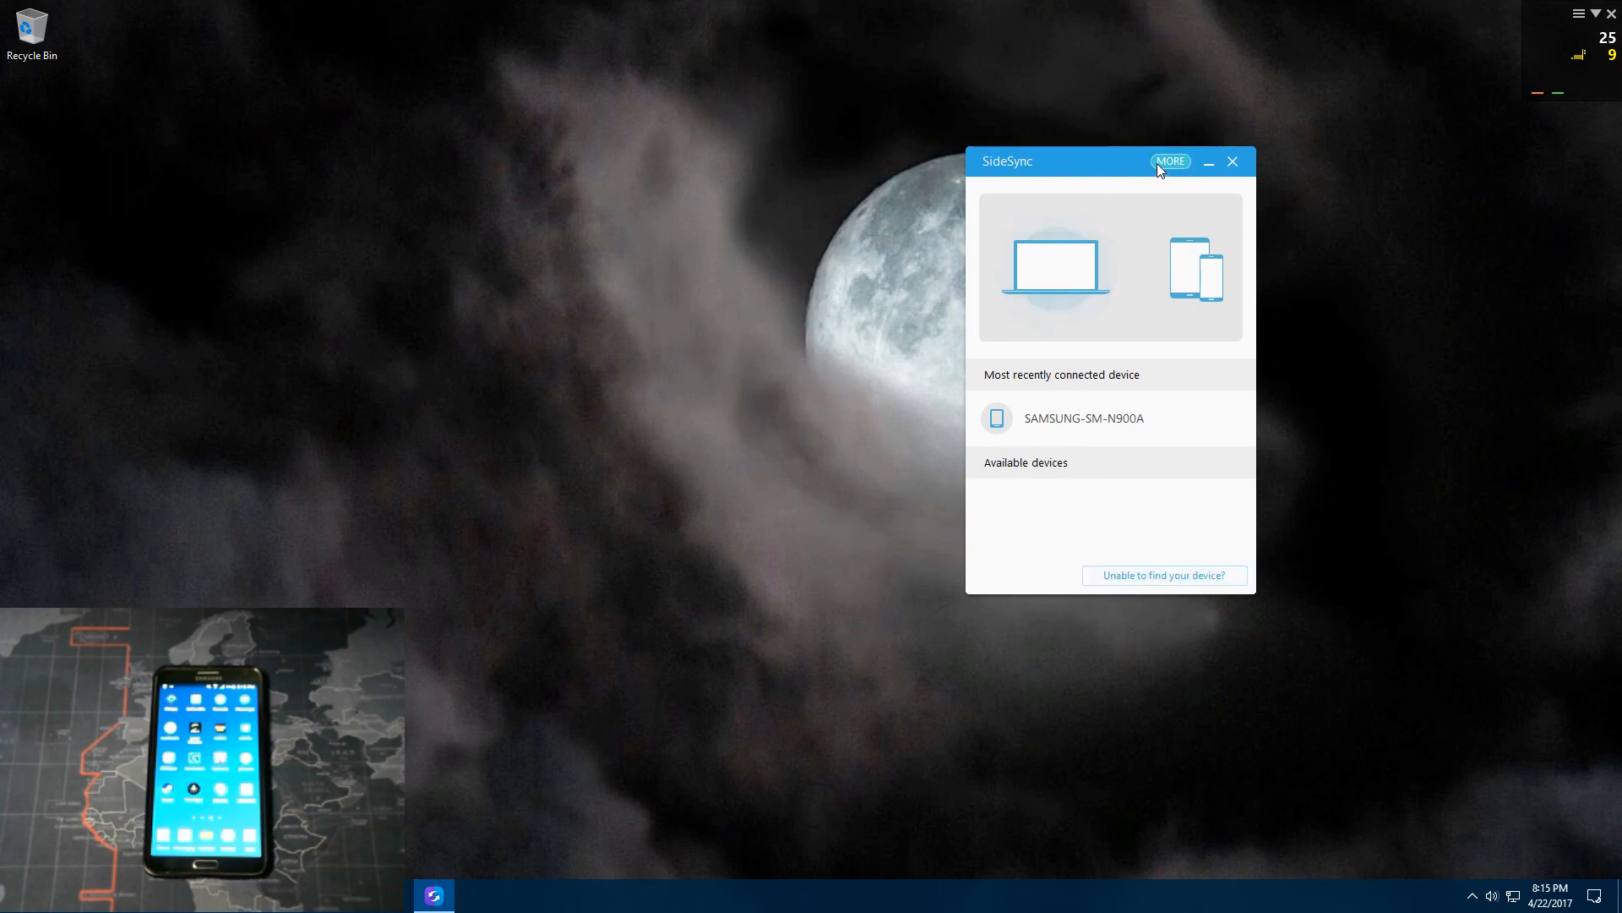
pyautogui.moveTo(1103, 425)
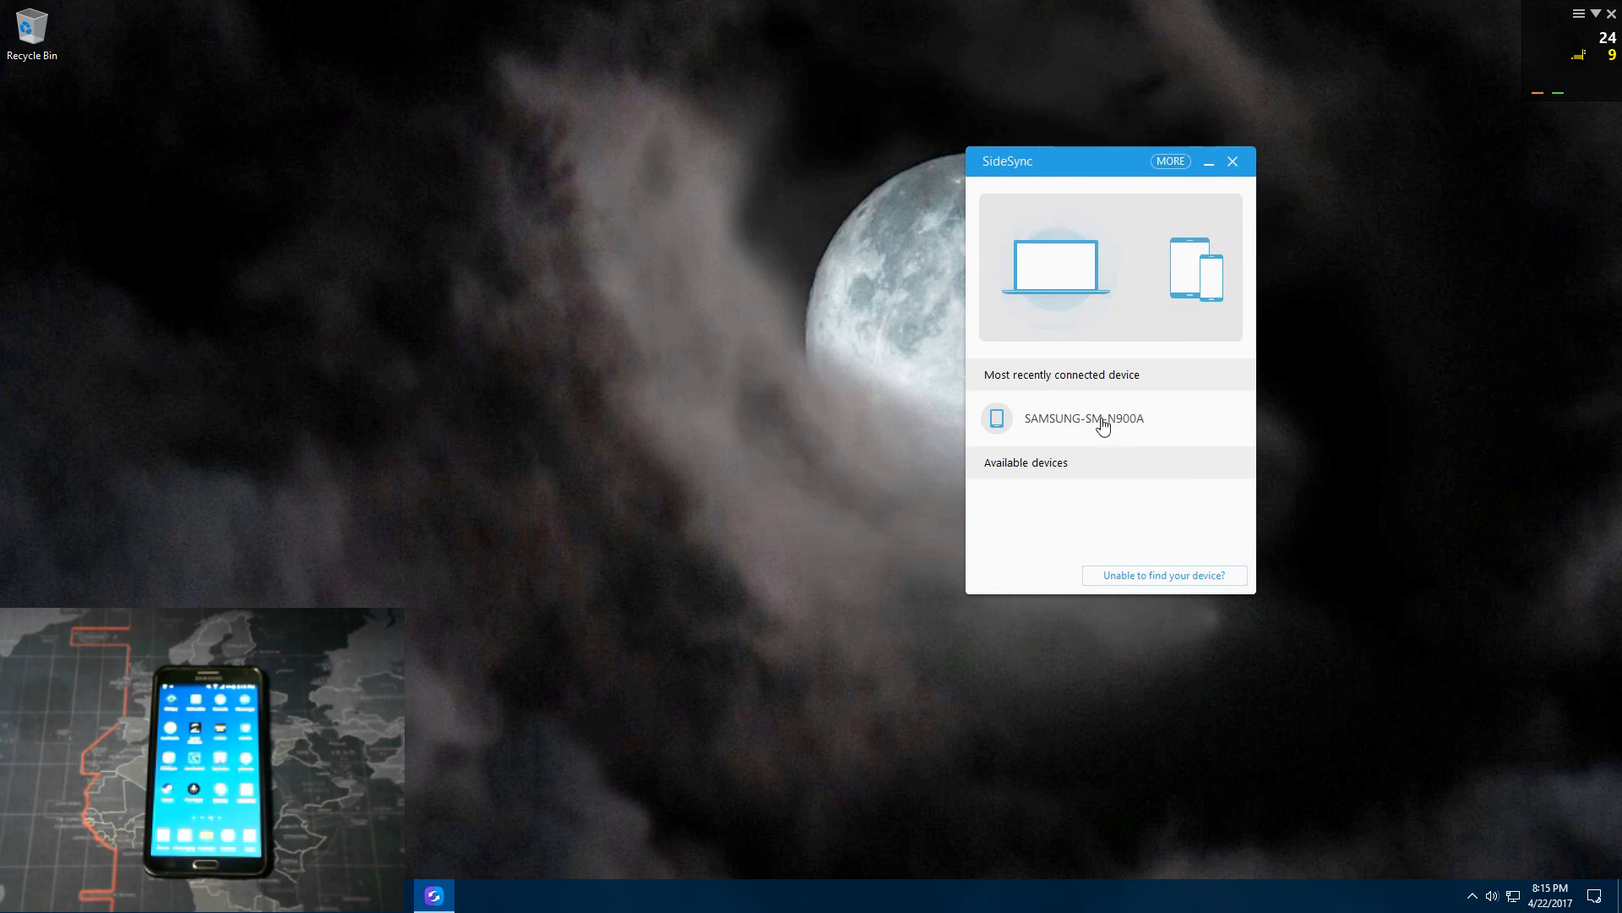
pyautogui.moveTo(1102, 424)
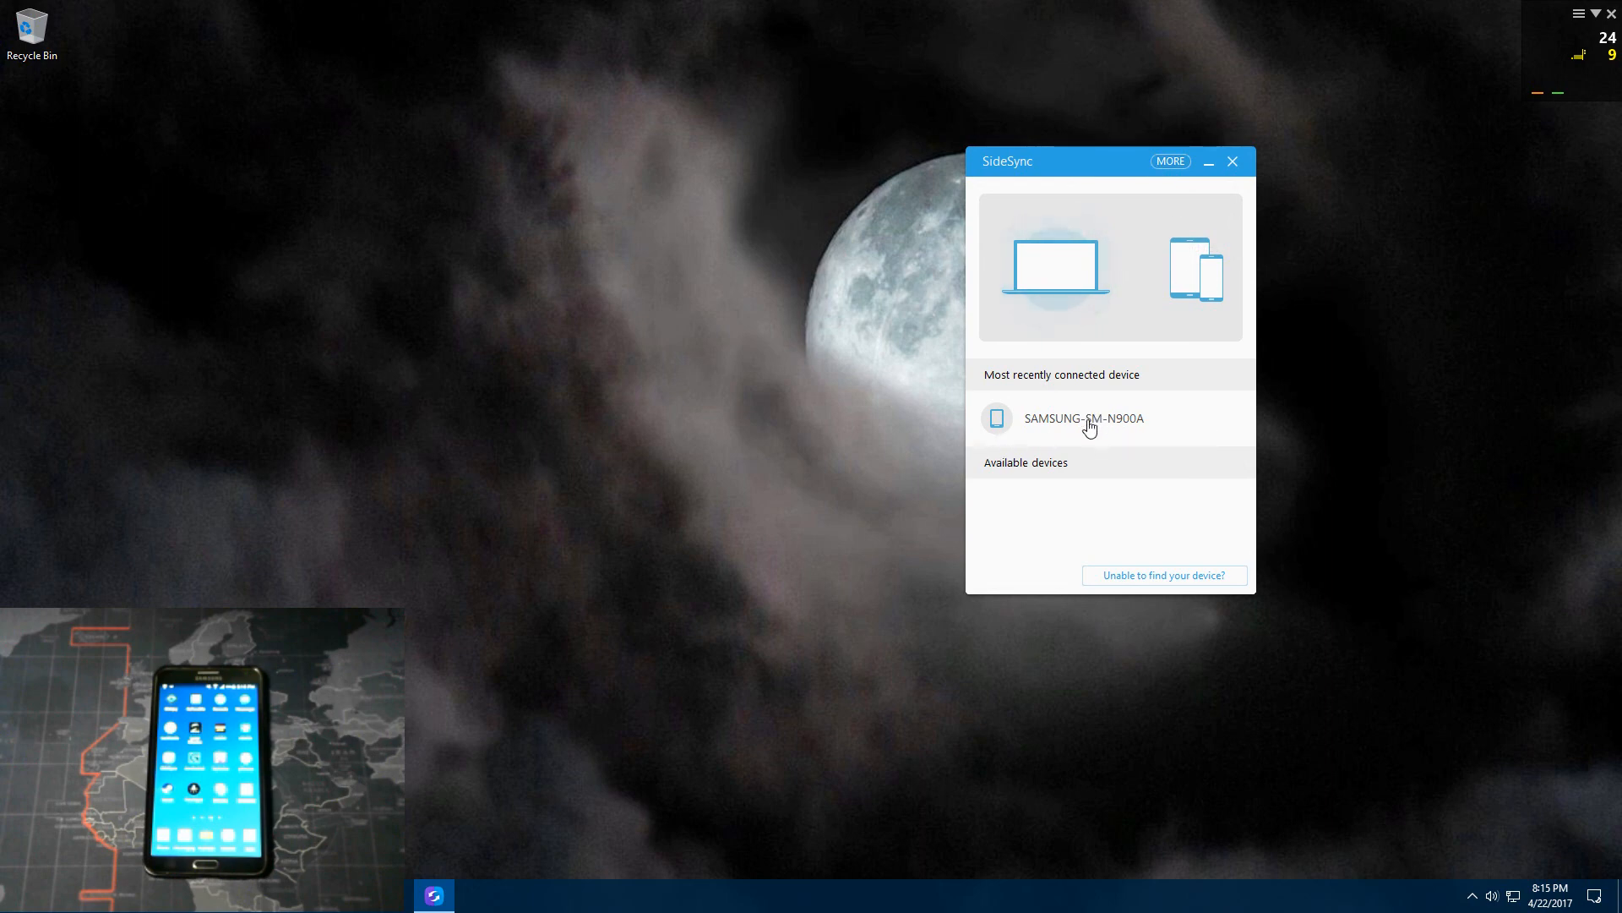
# Step: Select SAMSUNG-SM-N900A under Most recently connected device to reconnect
pyautogui.click(1083, 418)
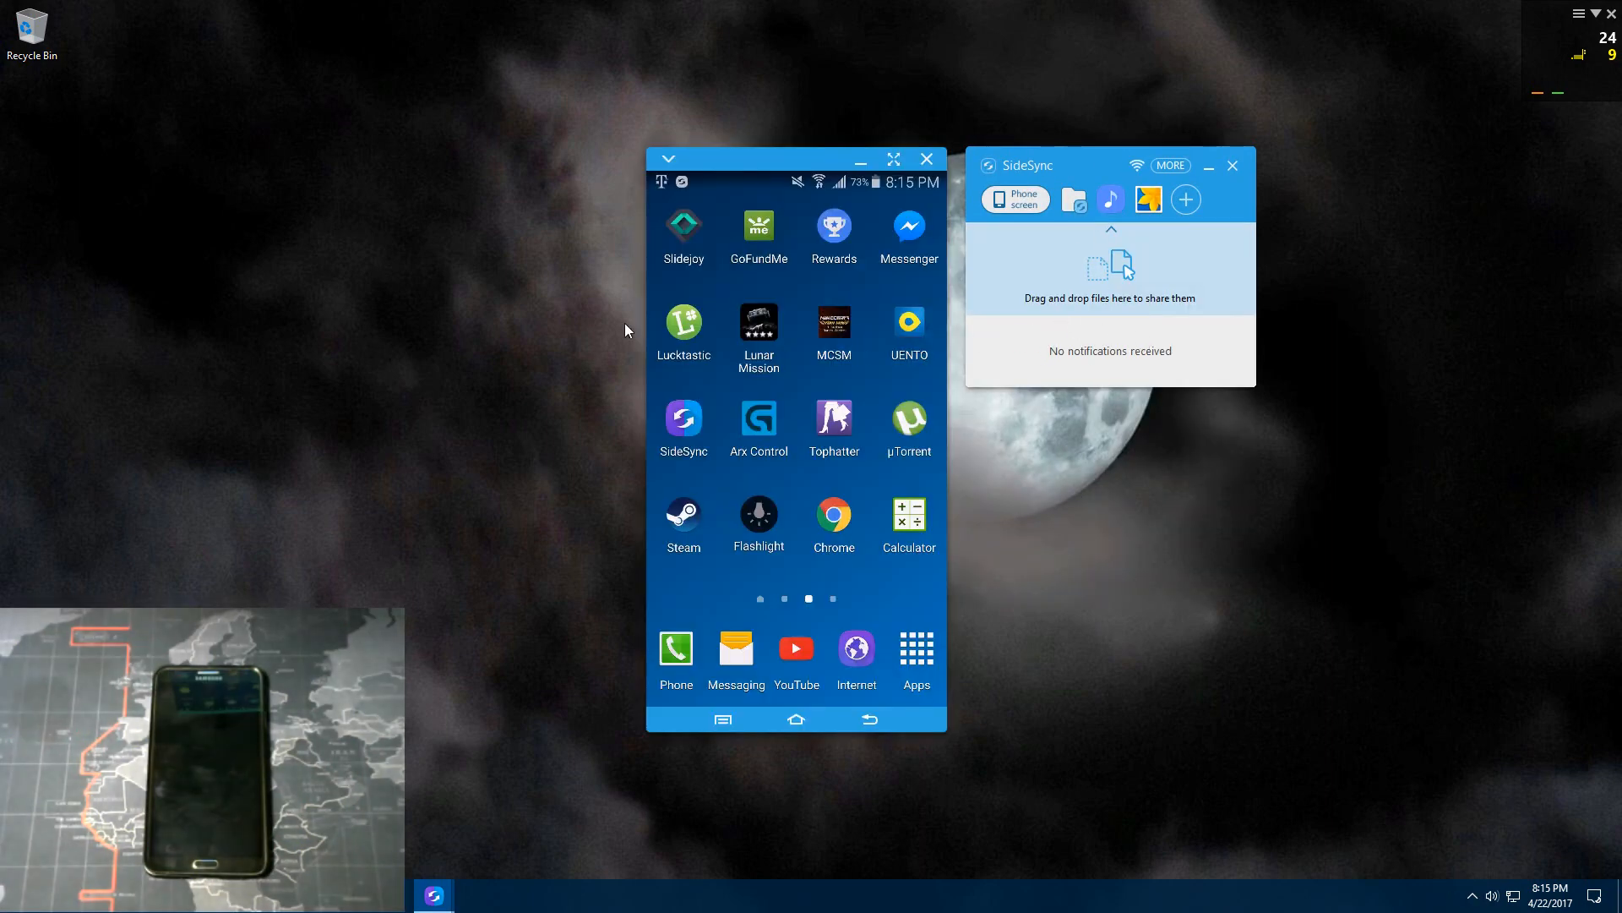
pyautogui.hscroll(-3)
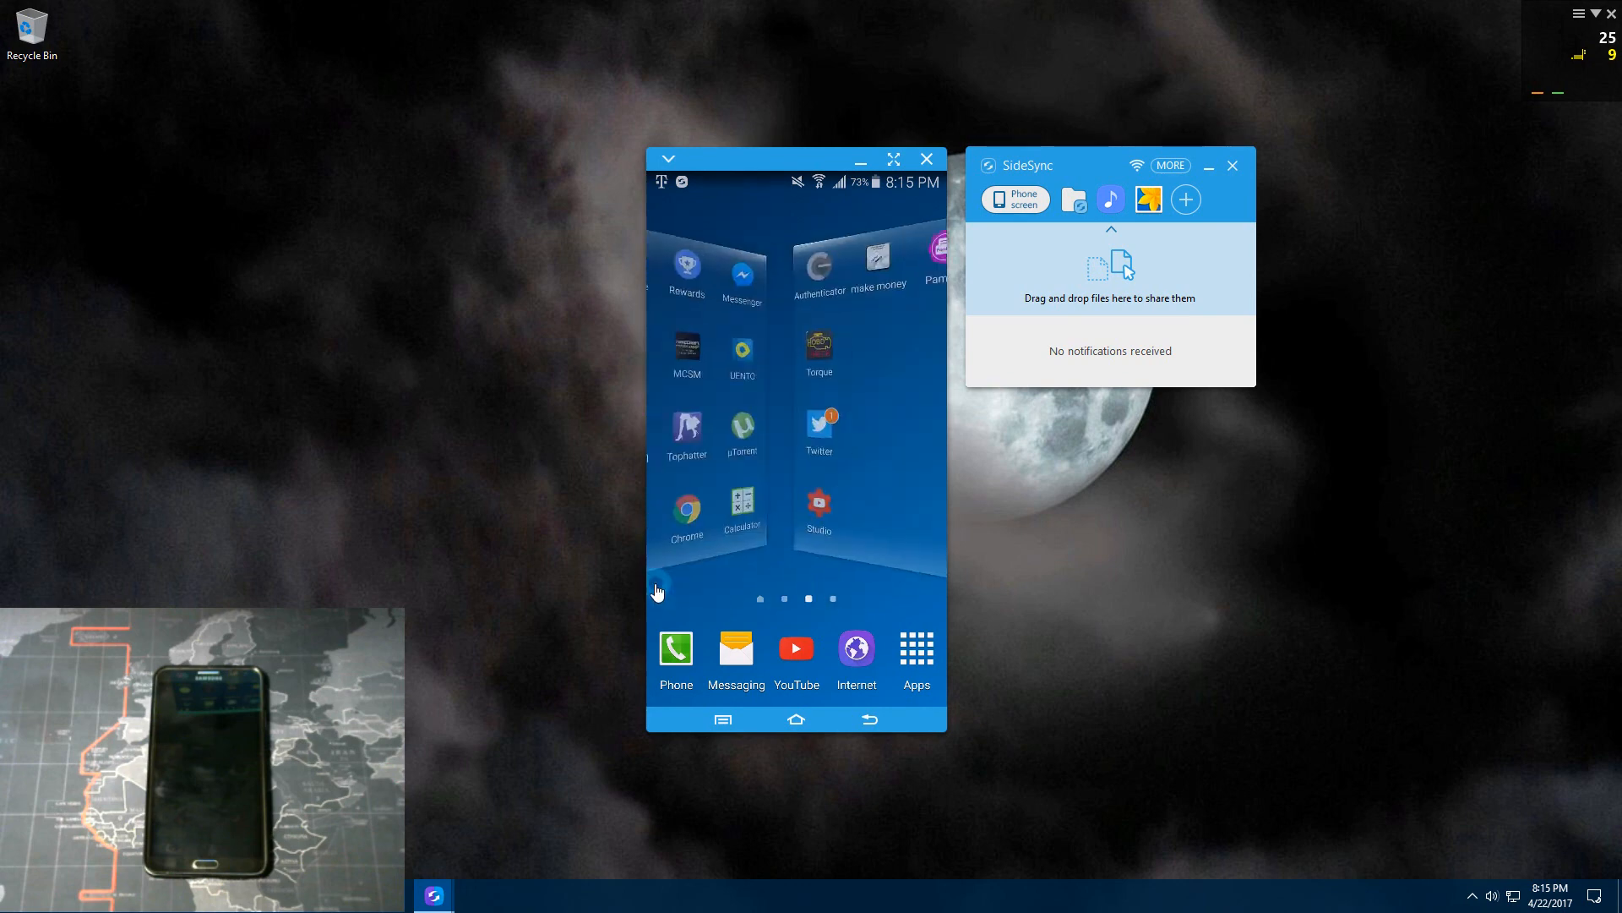